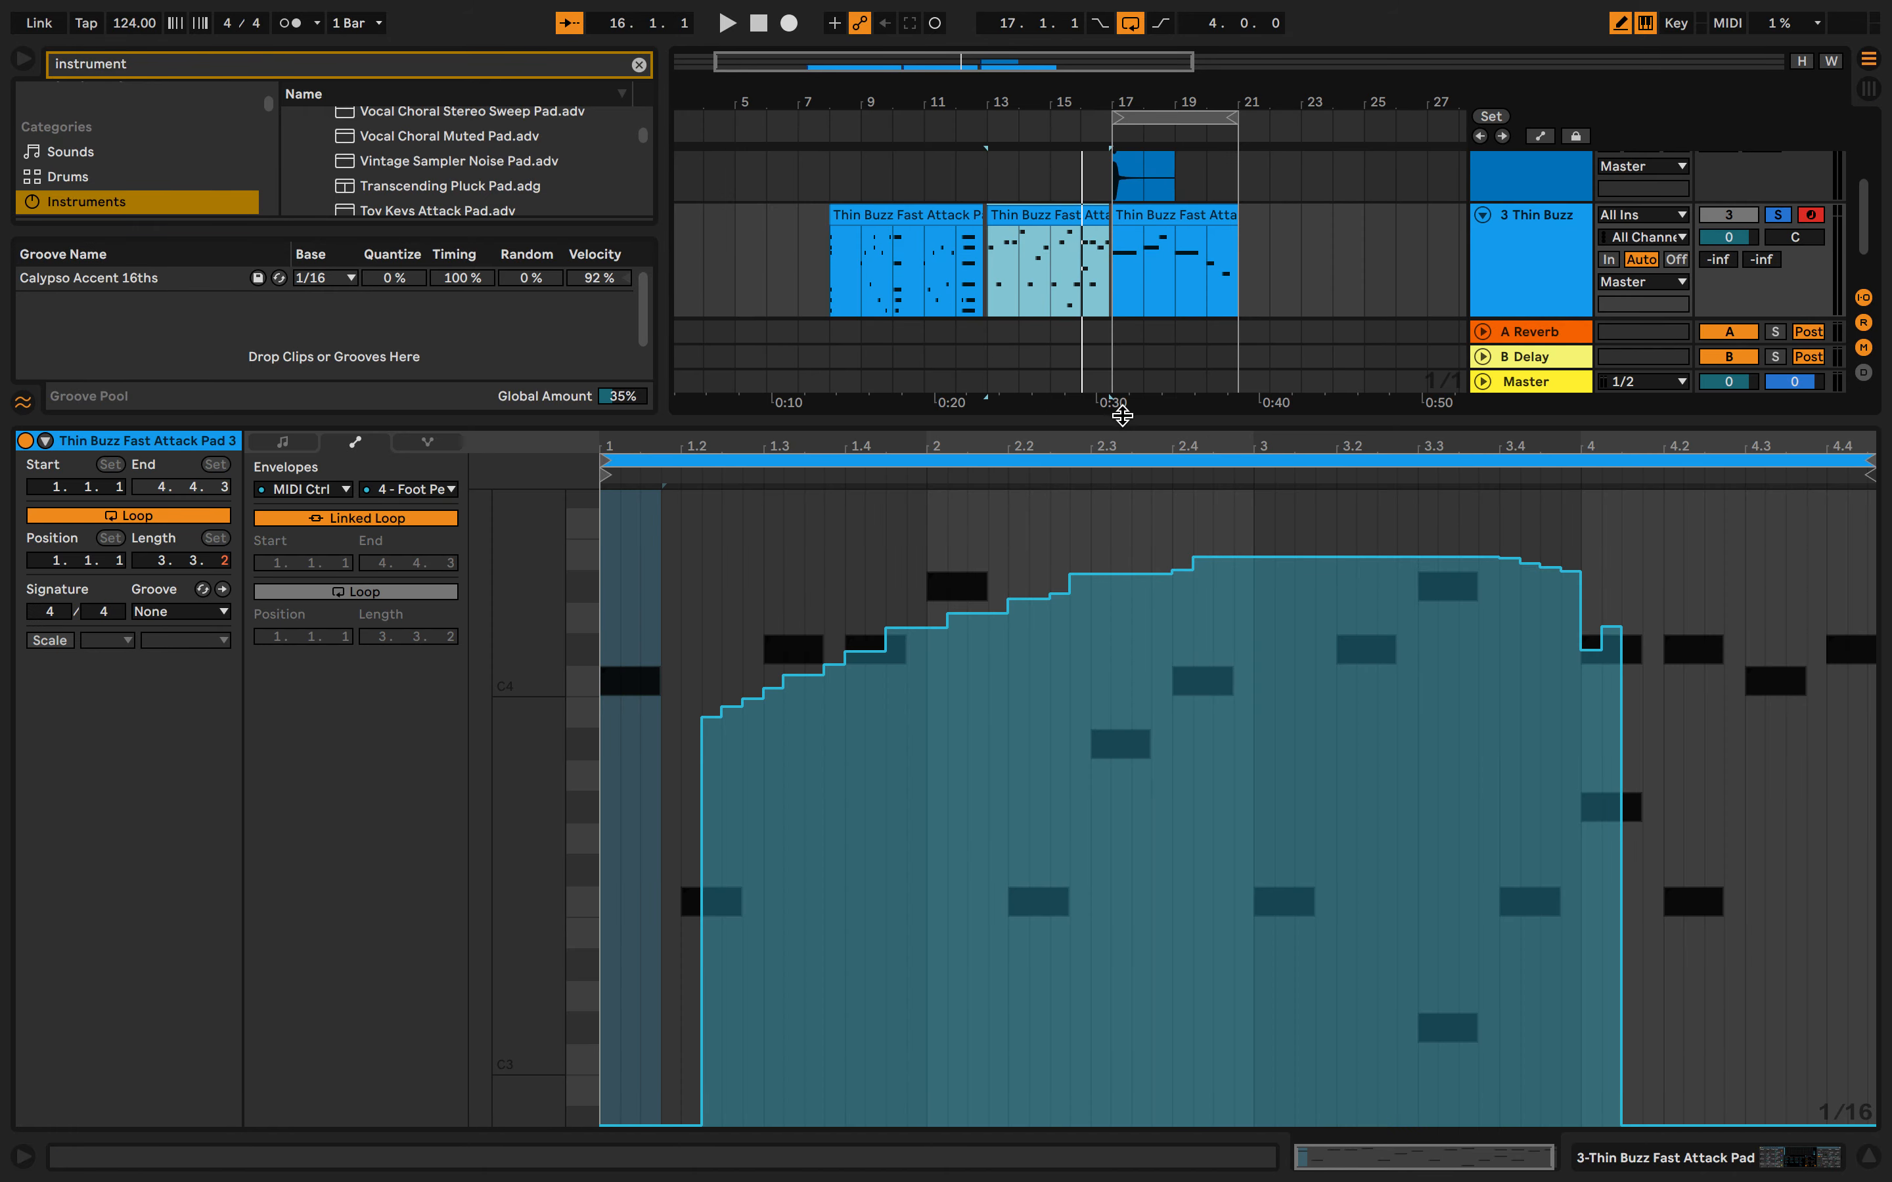
- Clear the browser search and list the MIDI Effects devices with the Arpeggiator folder selected
click(640, 65)
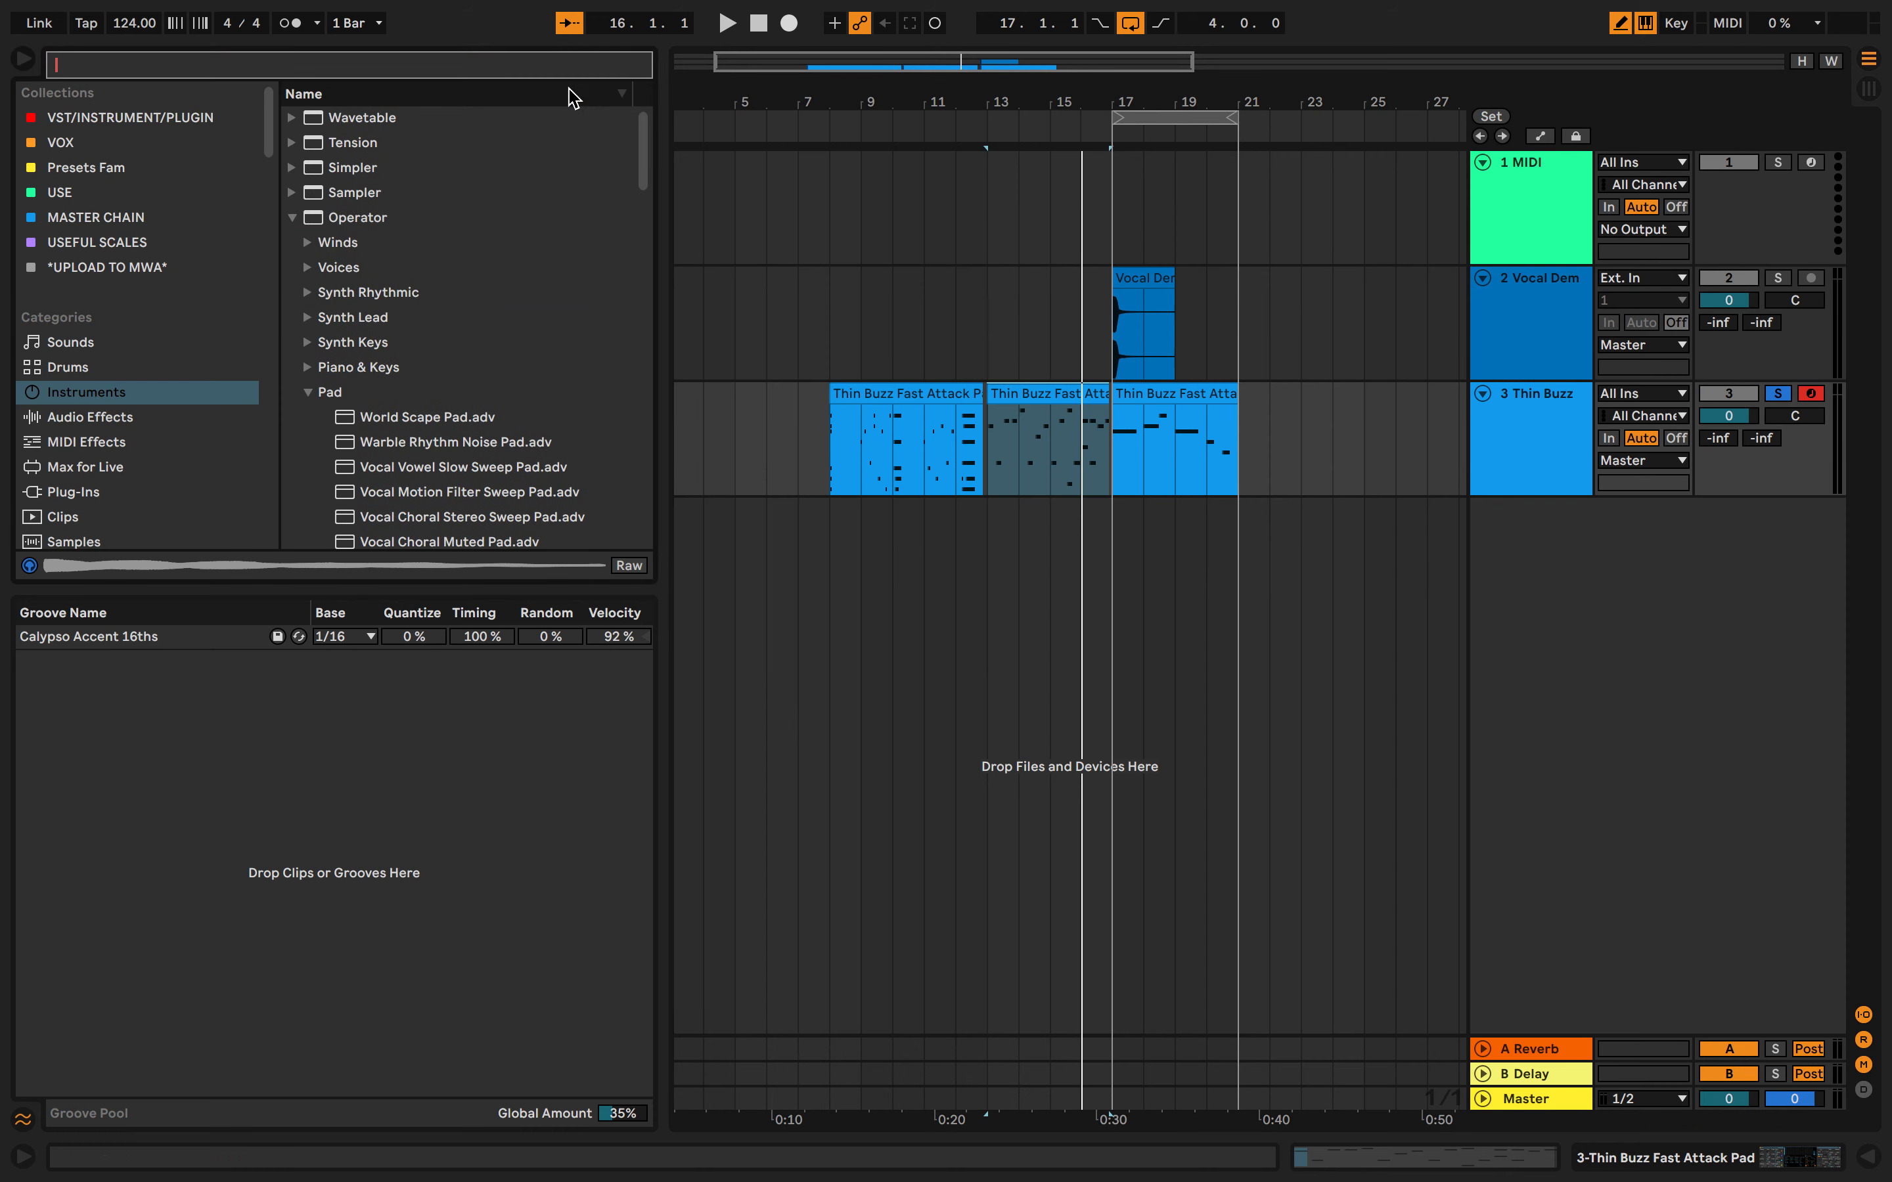
click(87, 442)
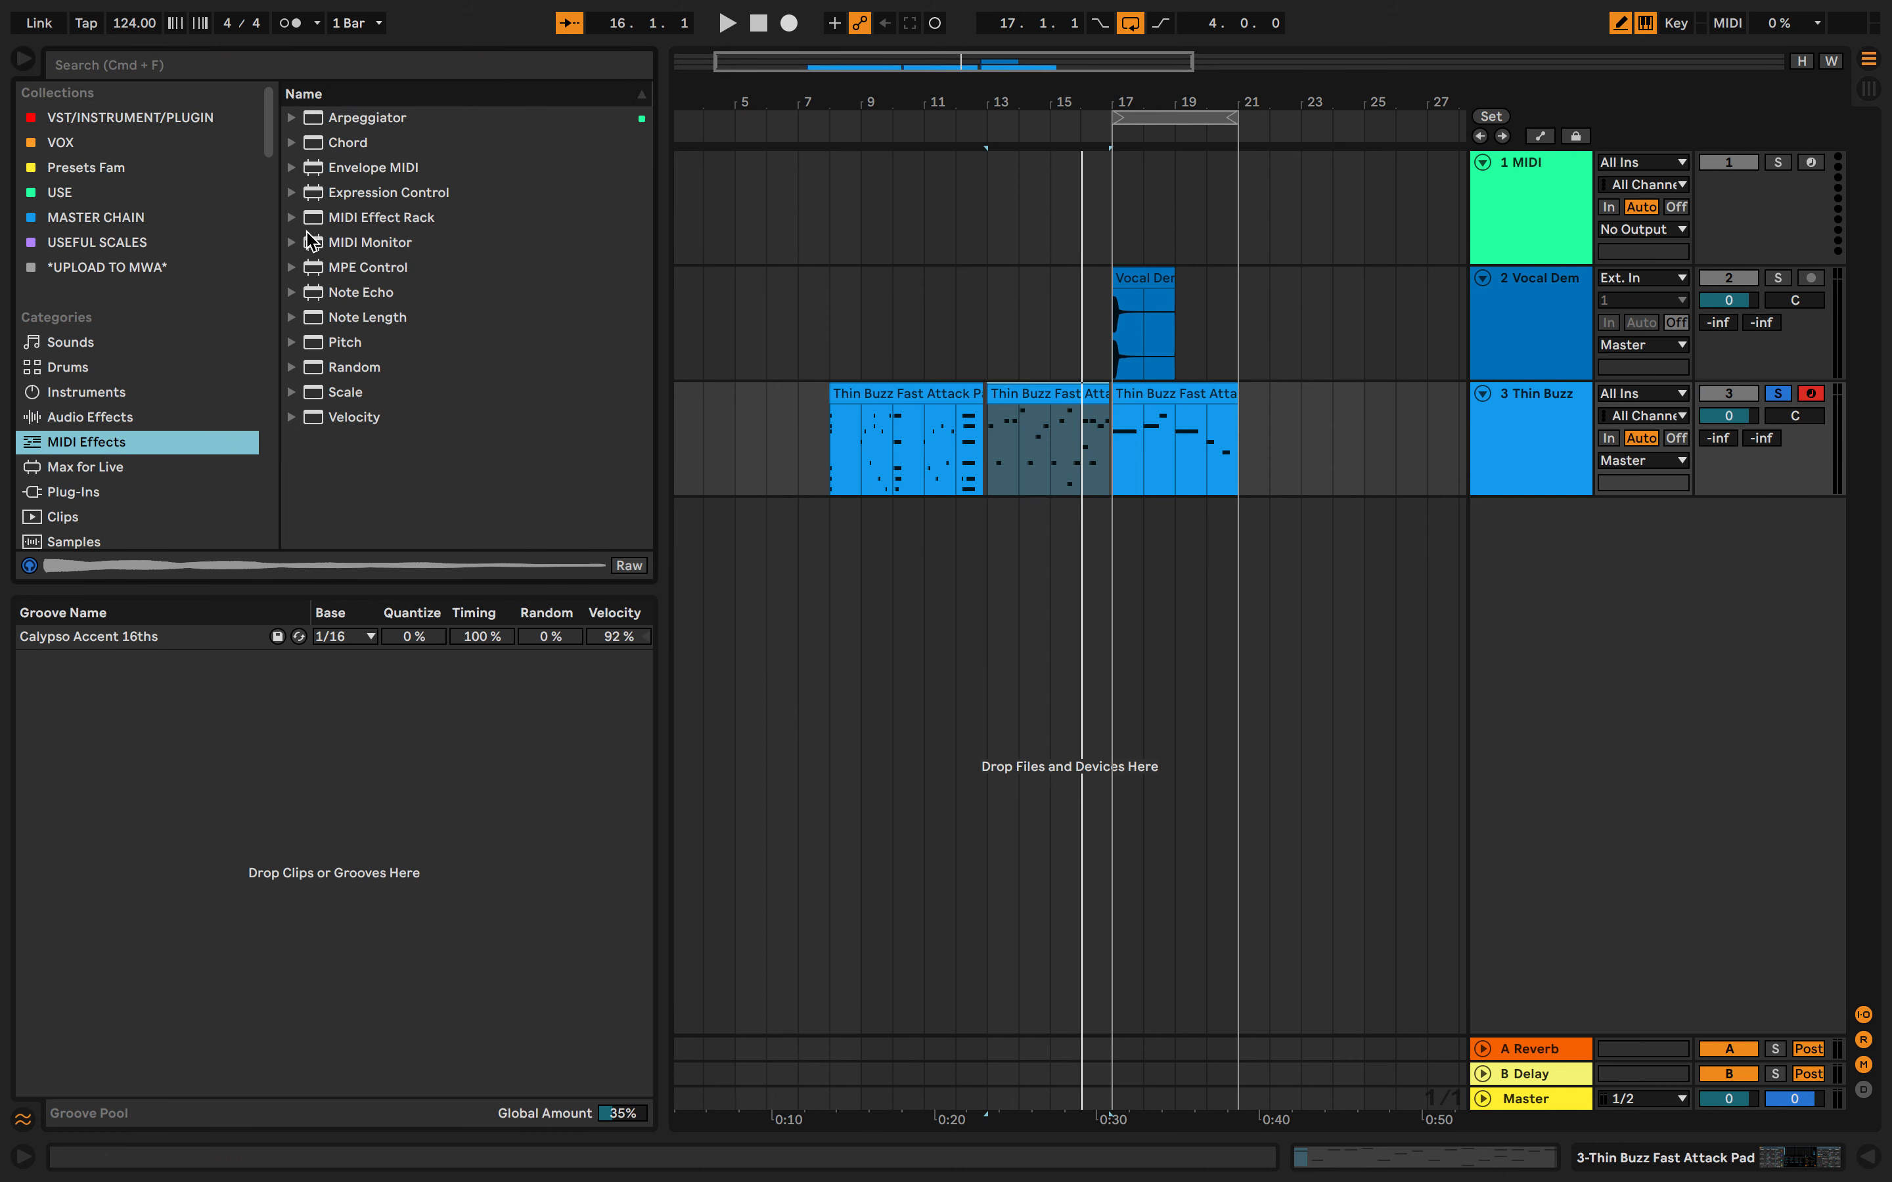
click(87, 417)
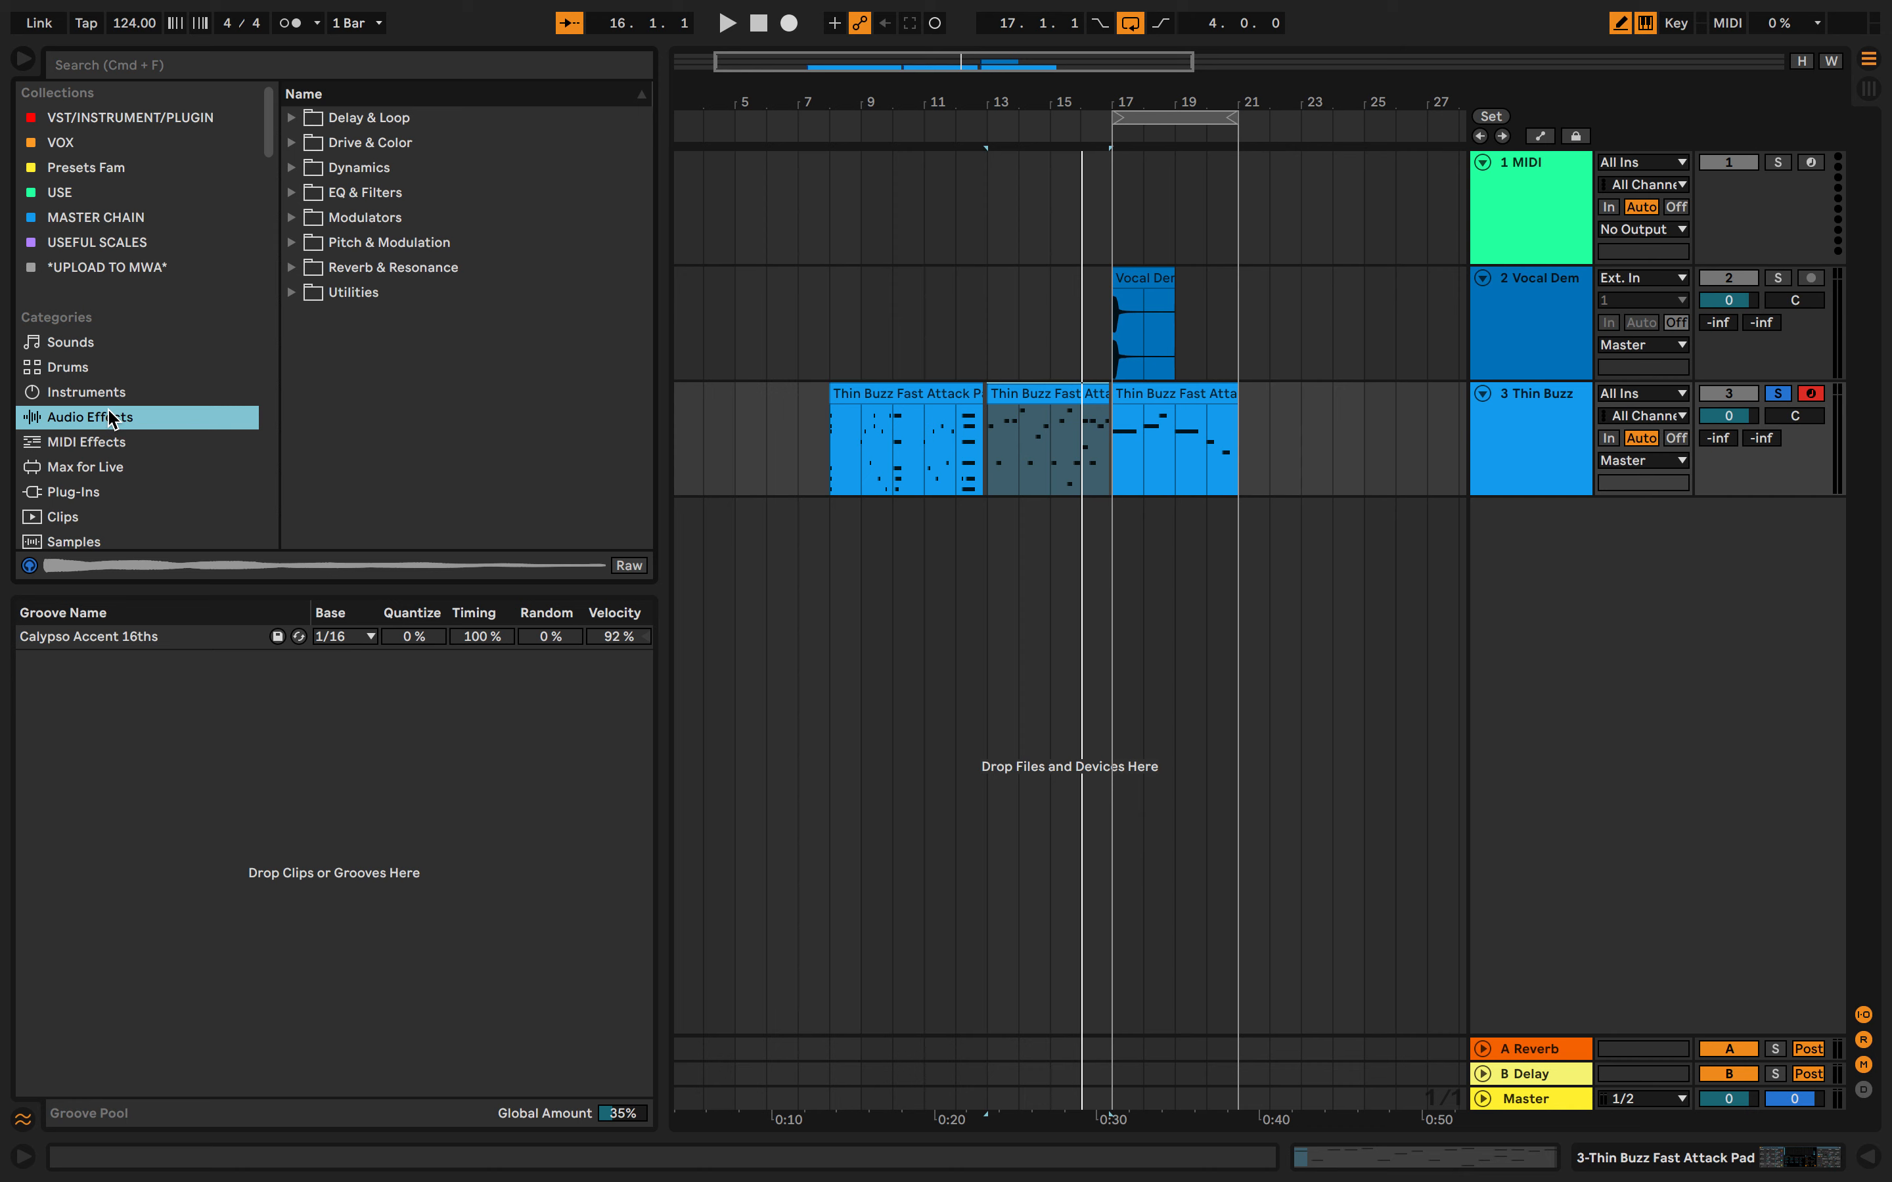
mouse_move(296, 155)
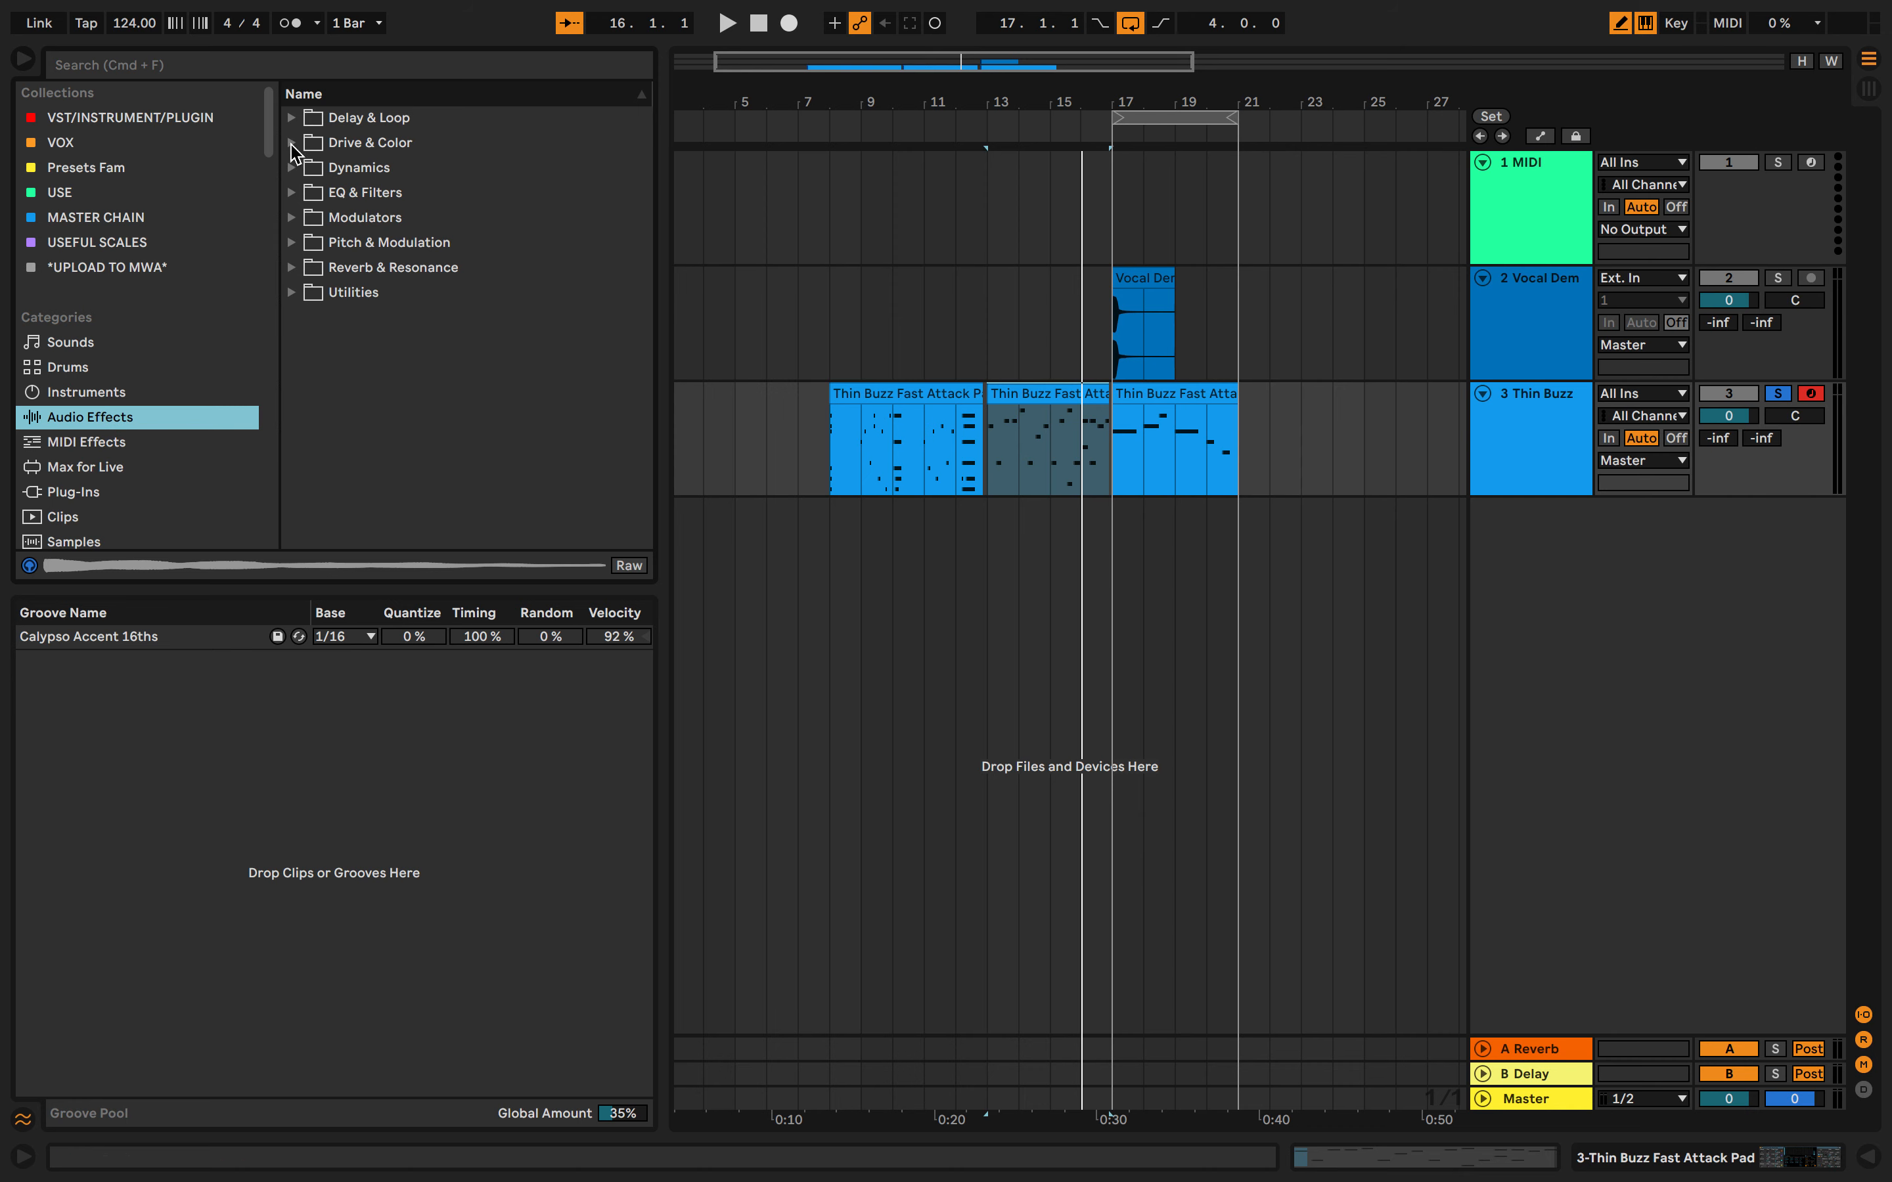
click(85, 443)
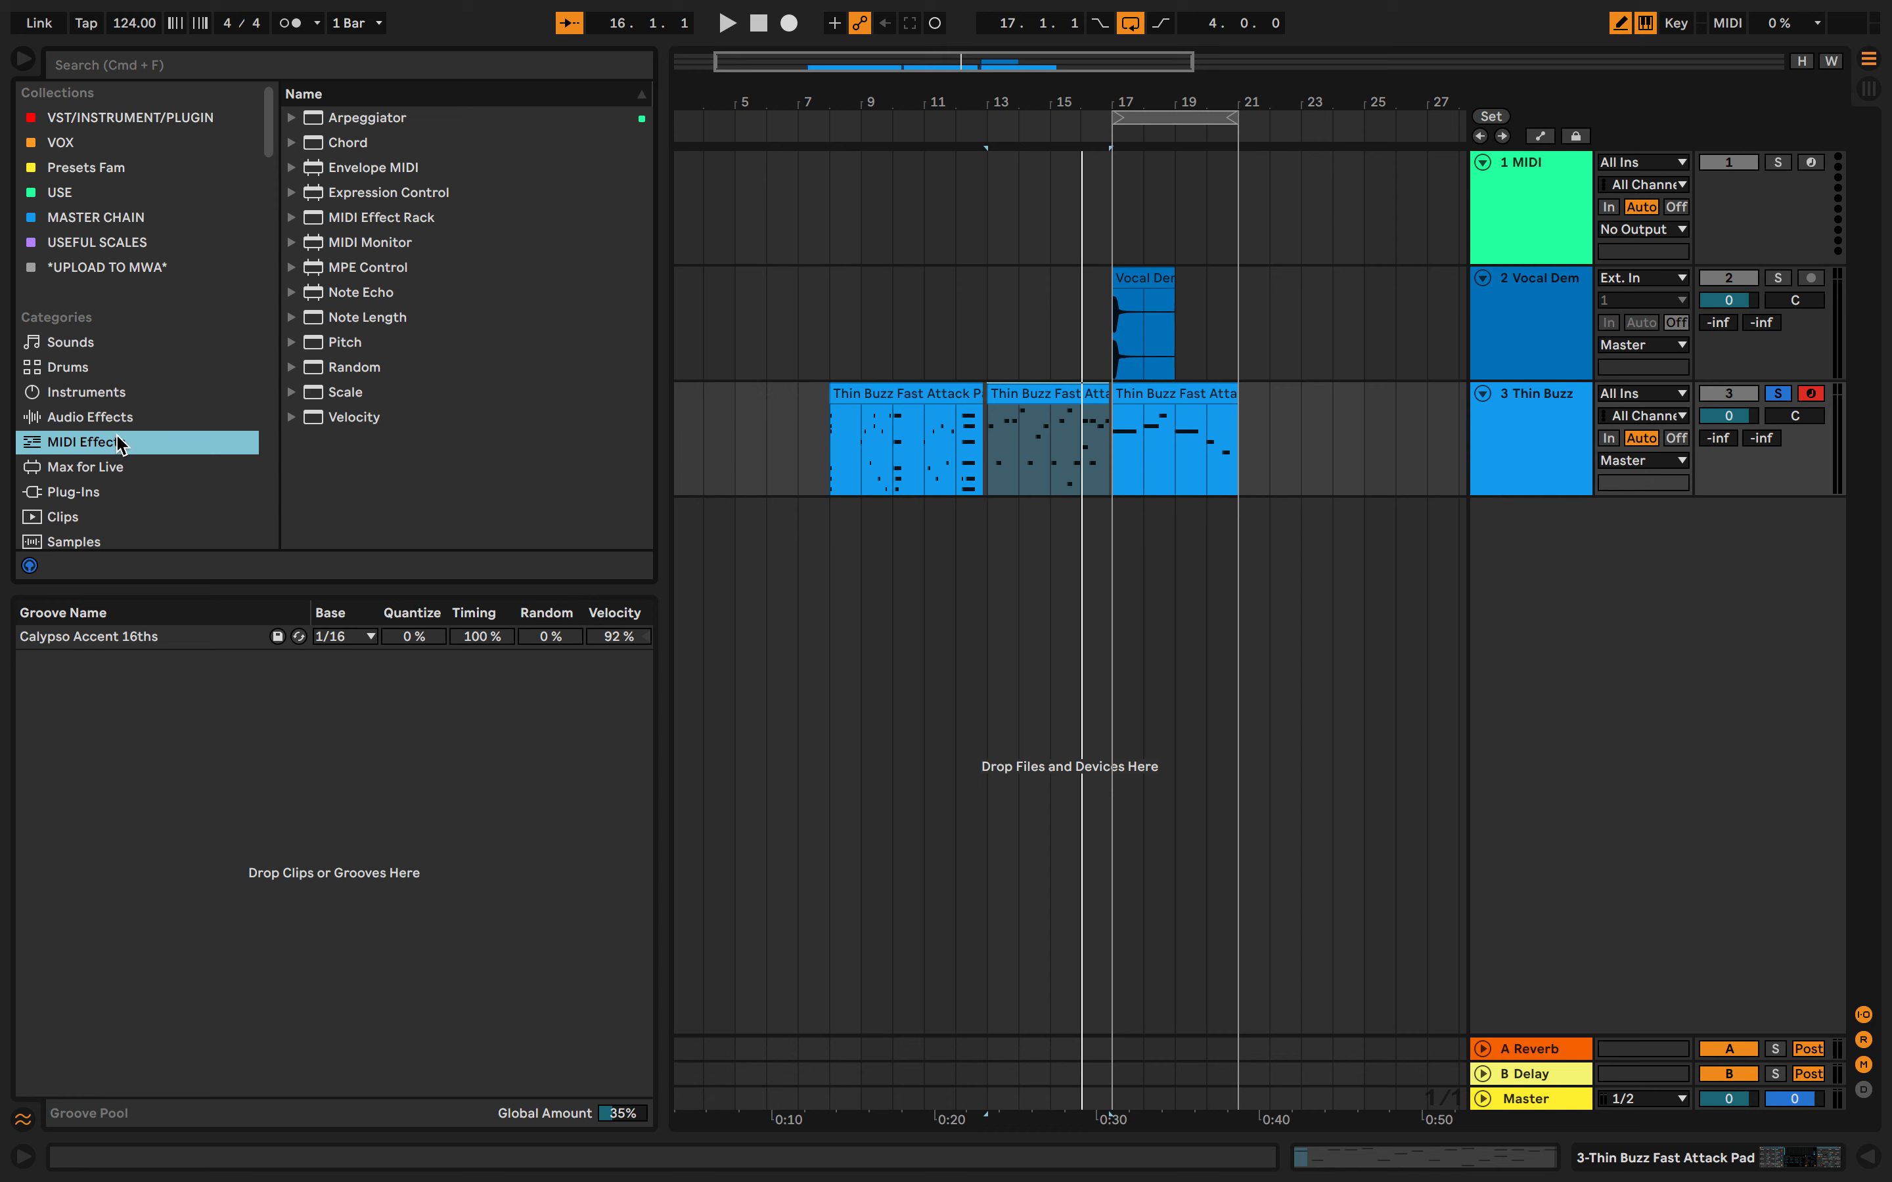
mouse_move(305, 126)
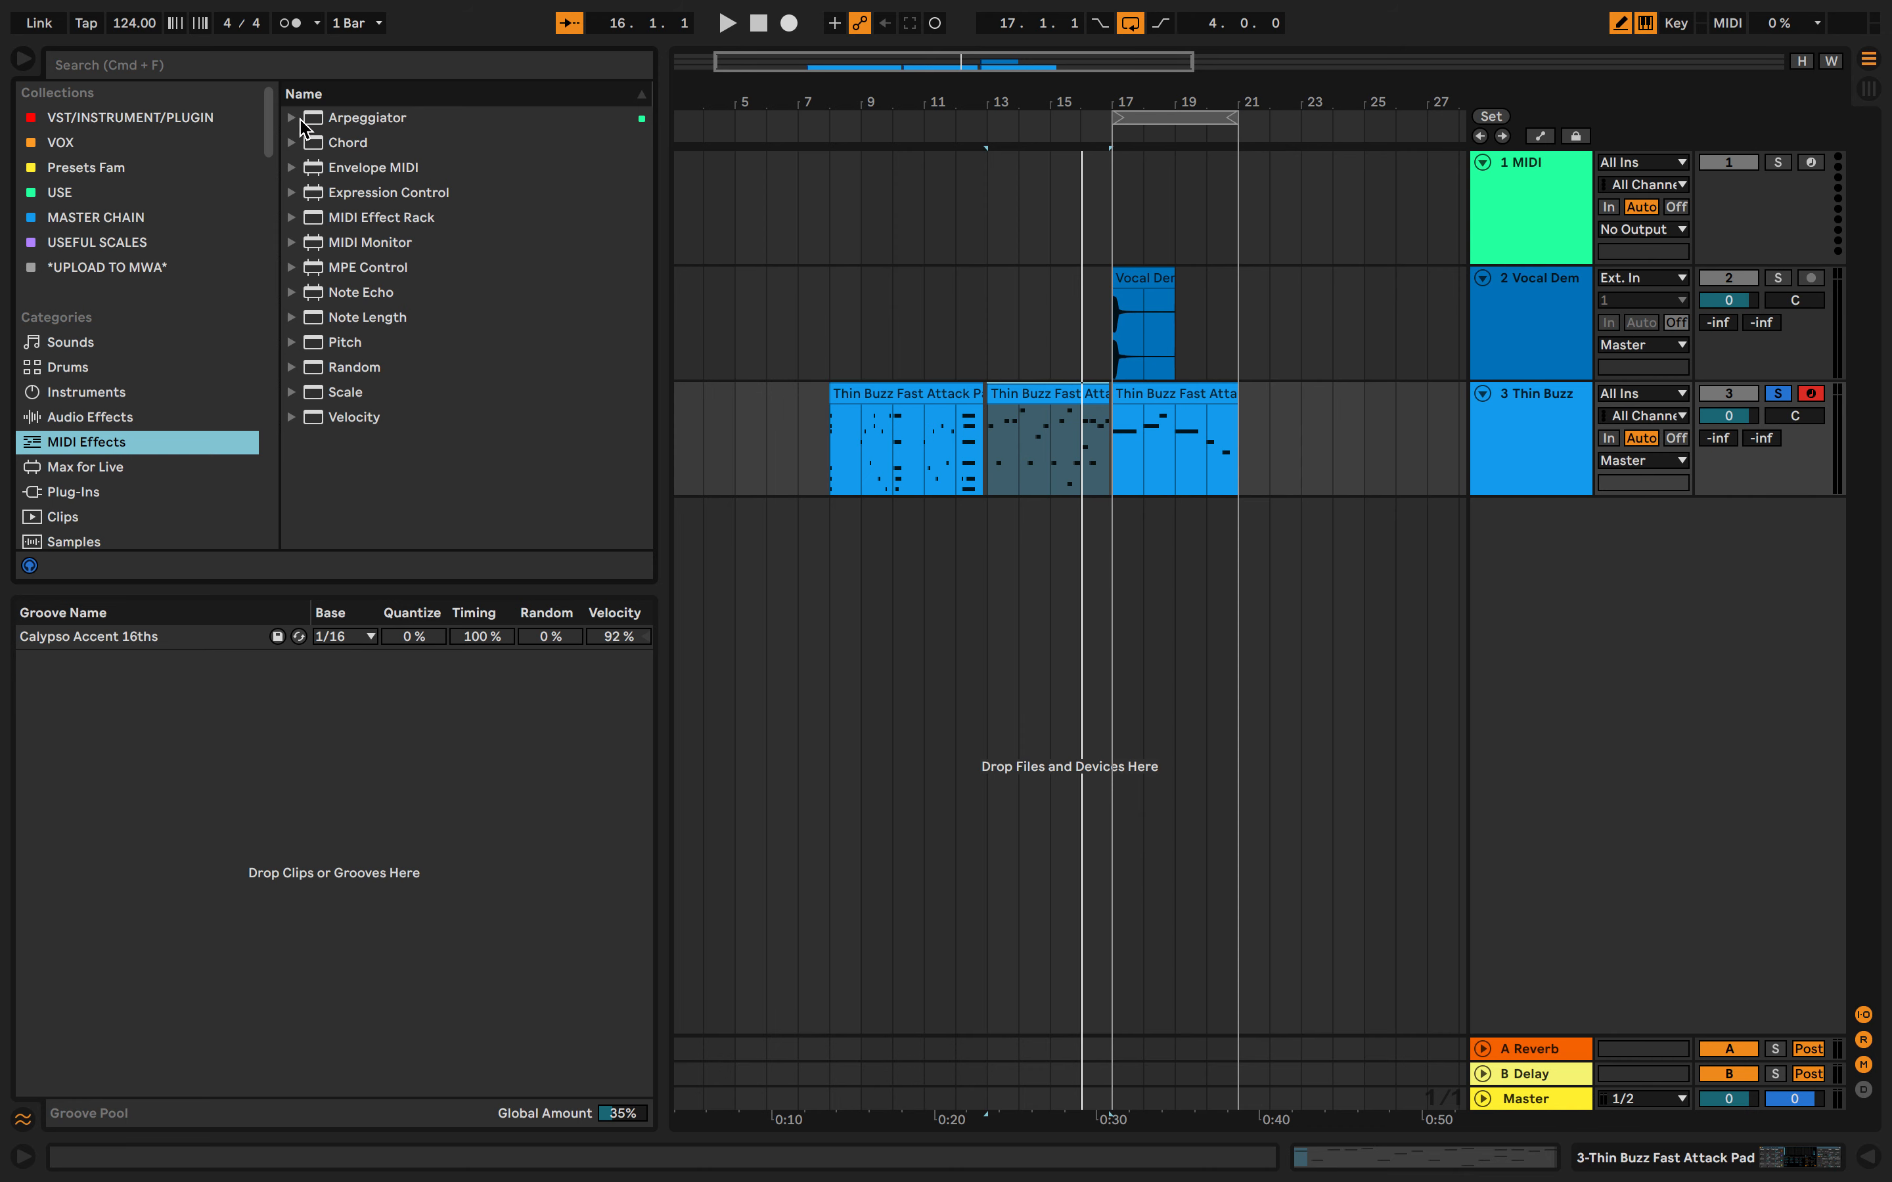
click(371, 117)
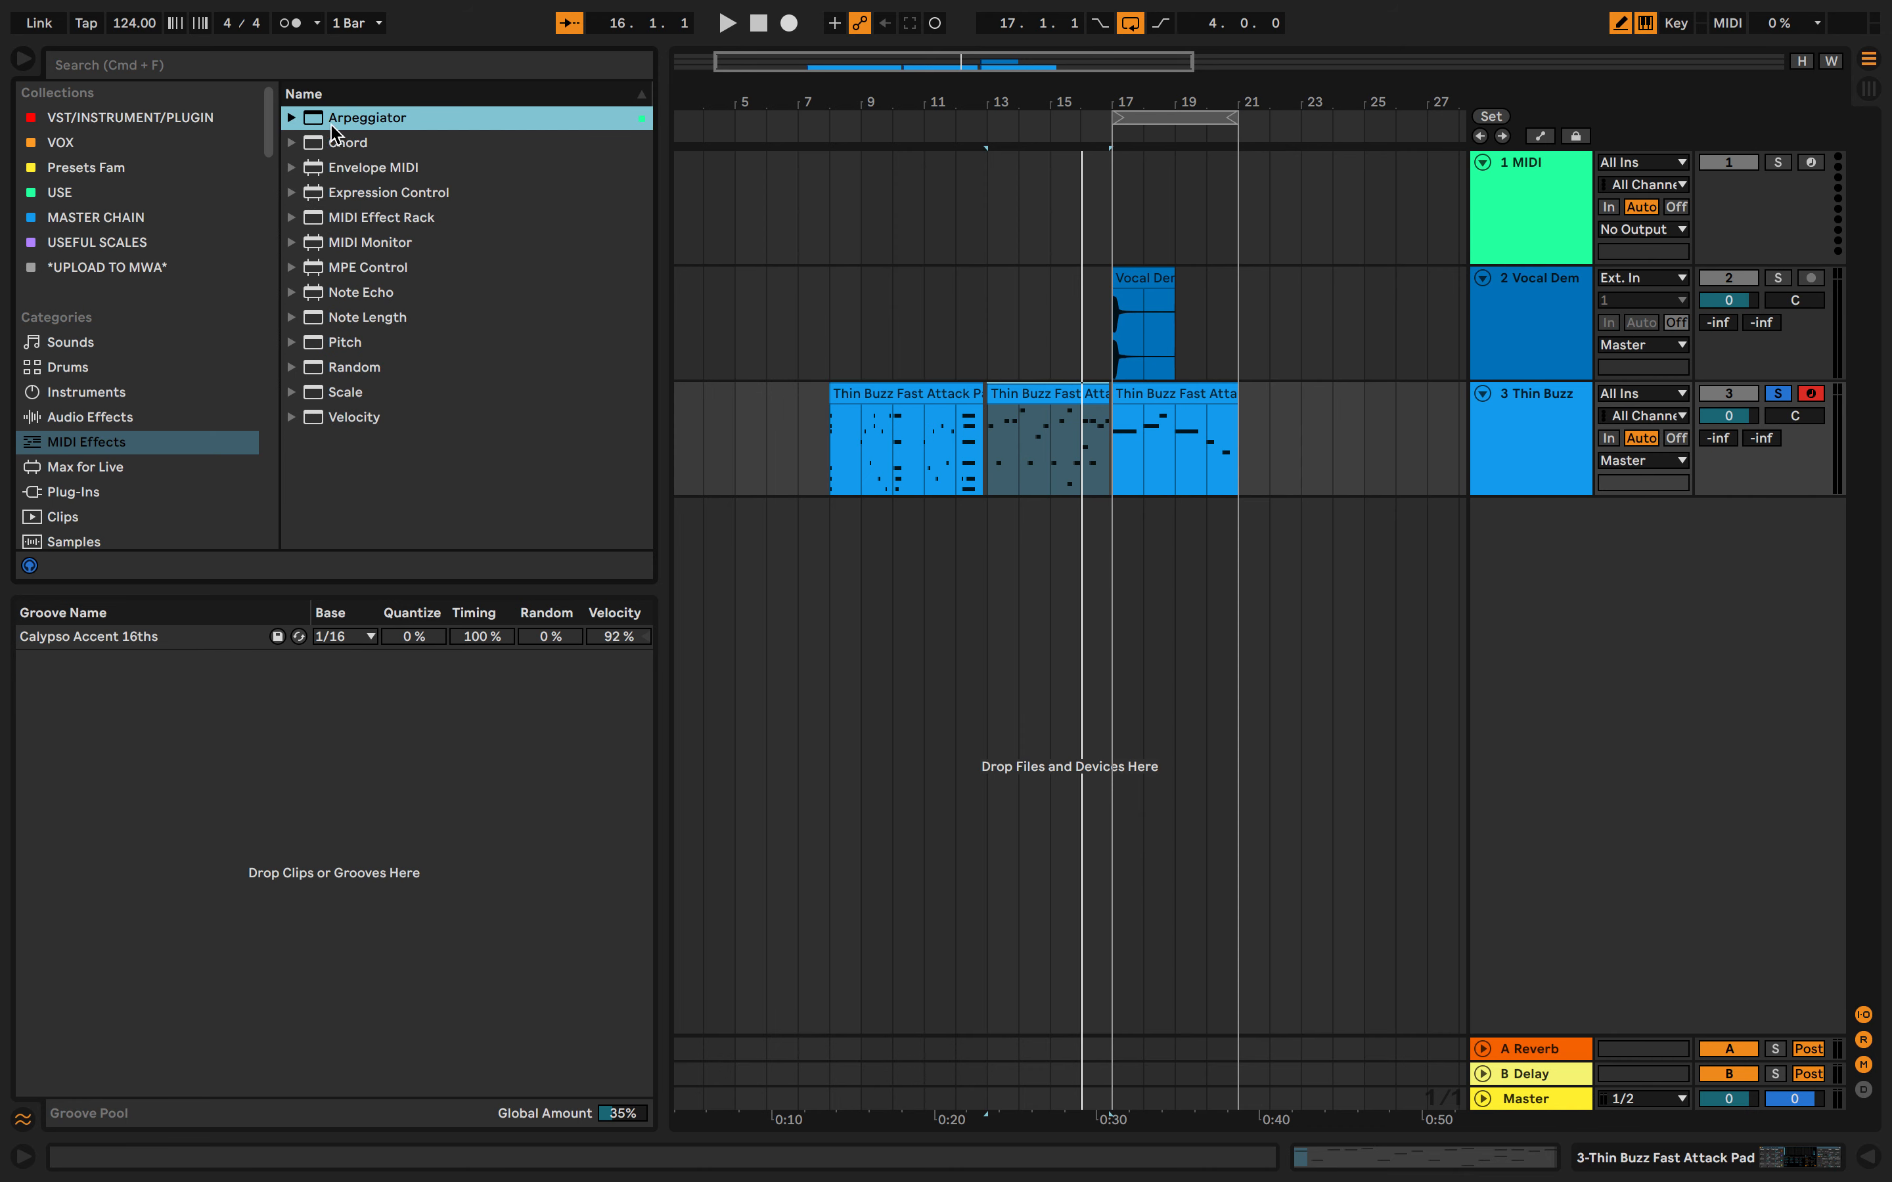
mouse_move(561, 158)
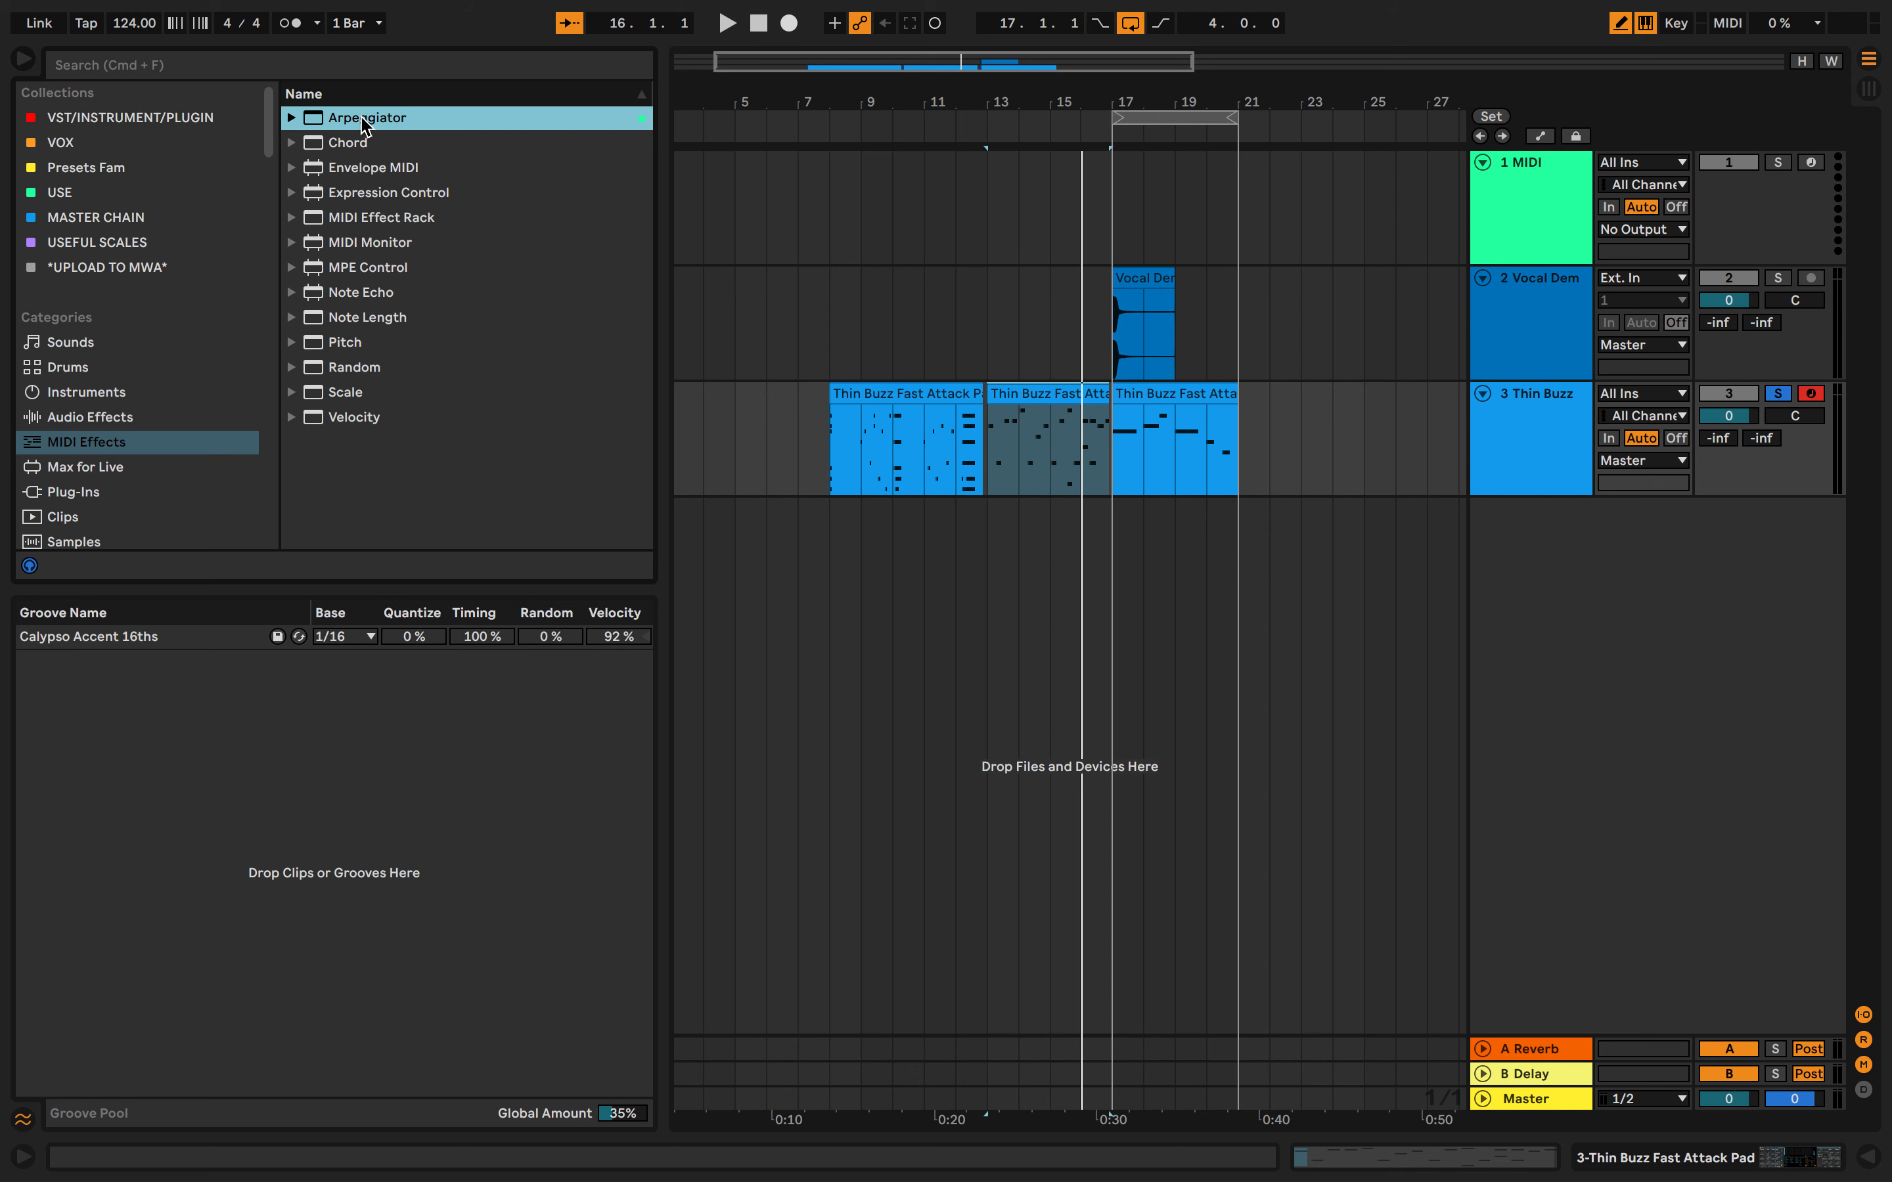
mouse_move(322, 164)
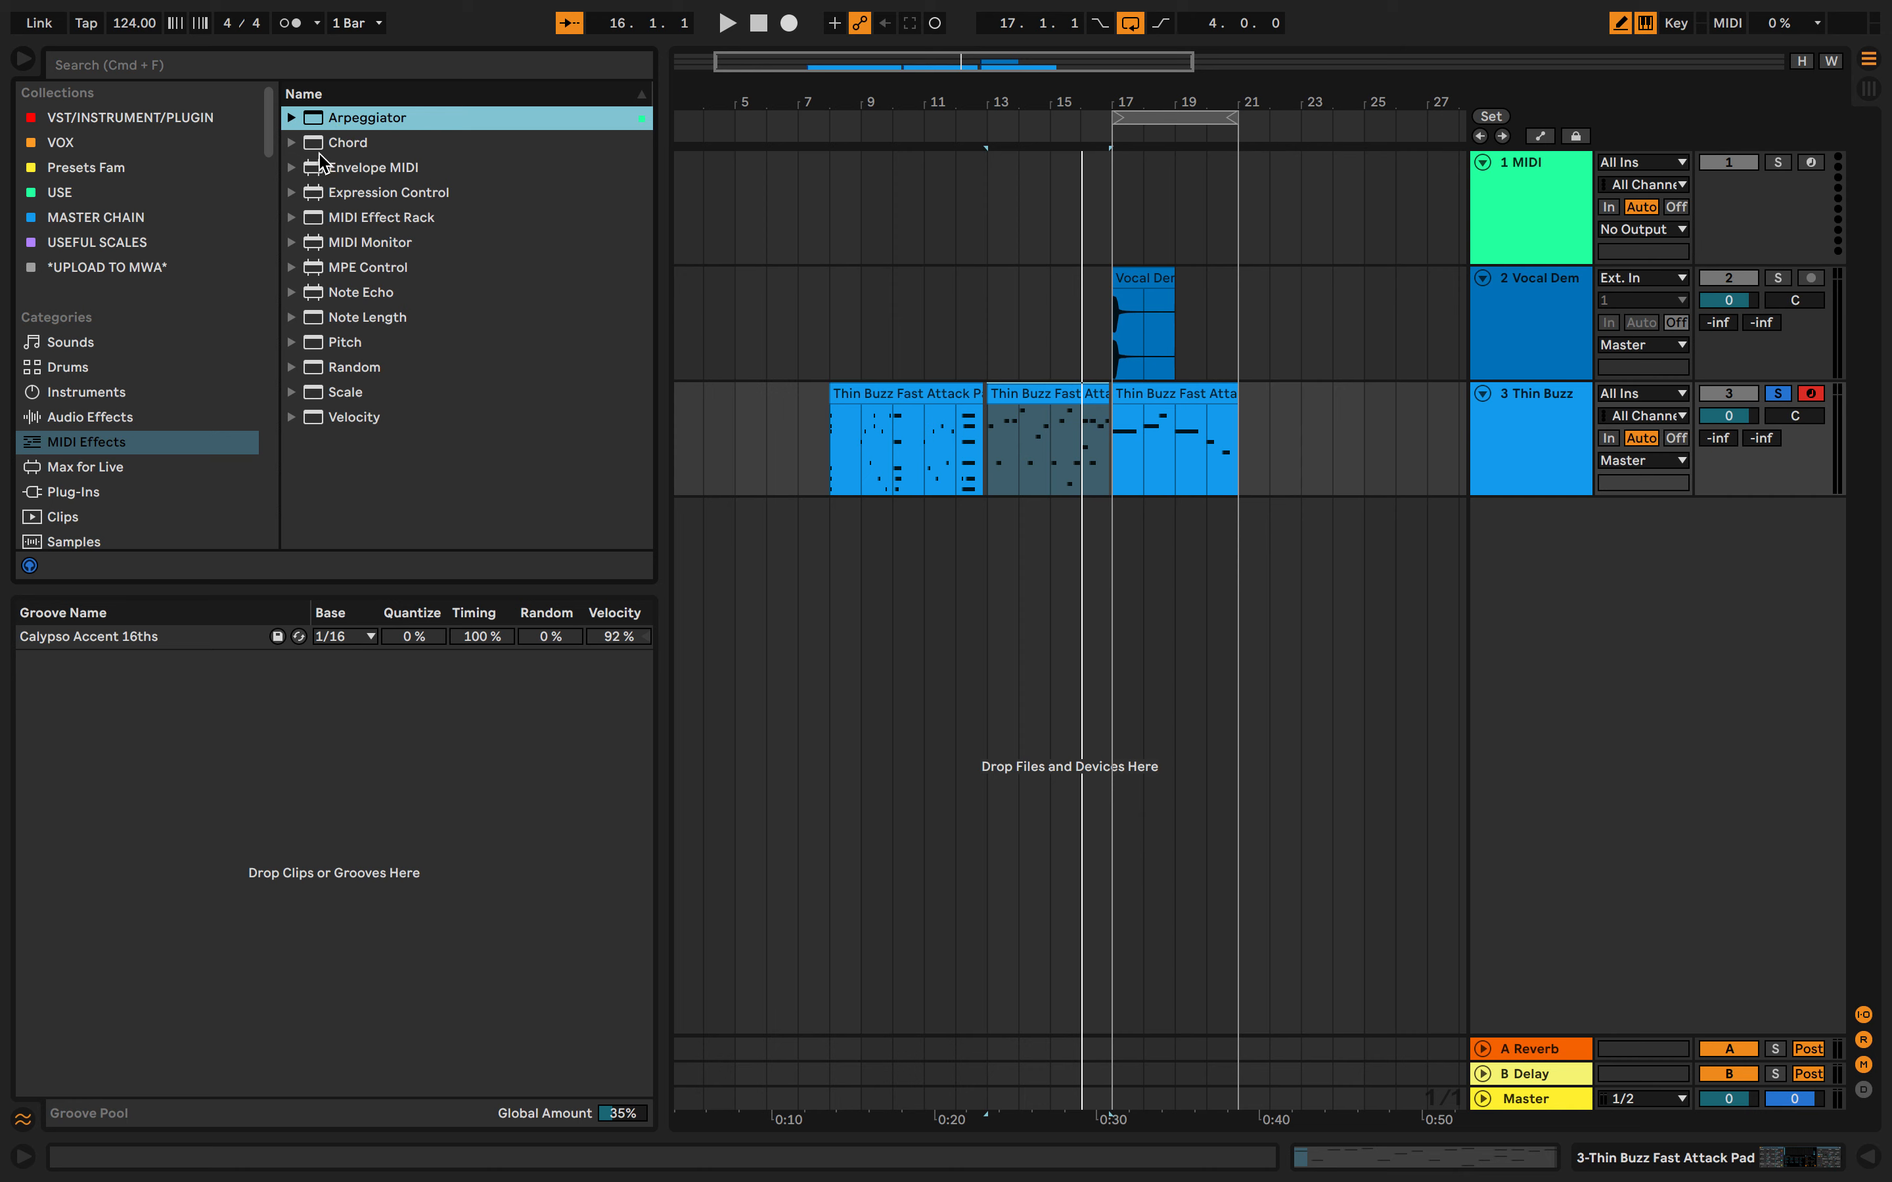
- Add Chord to the Thin Buzz track, raise its Shift knobs, then delete the device
click(348, 142)
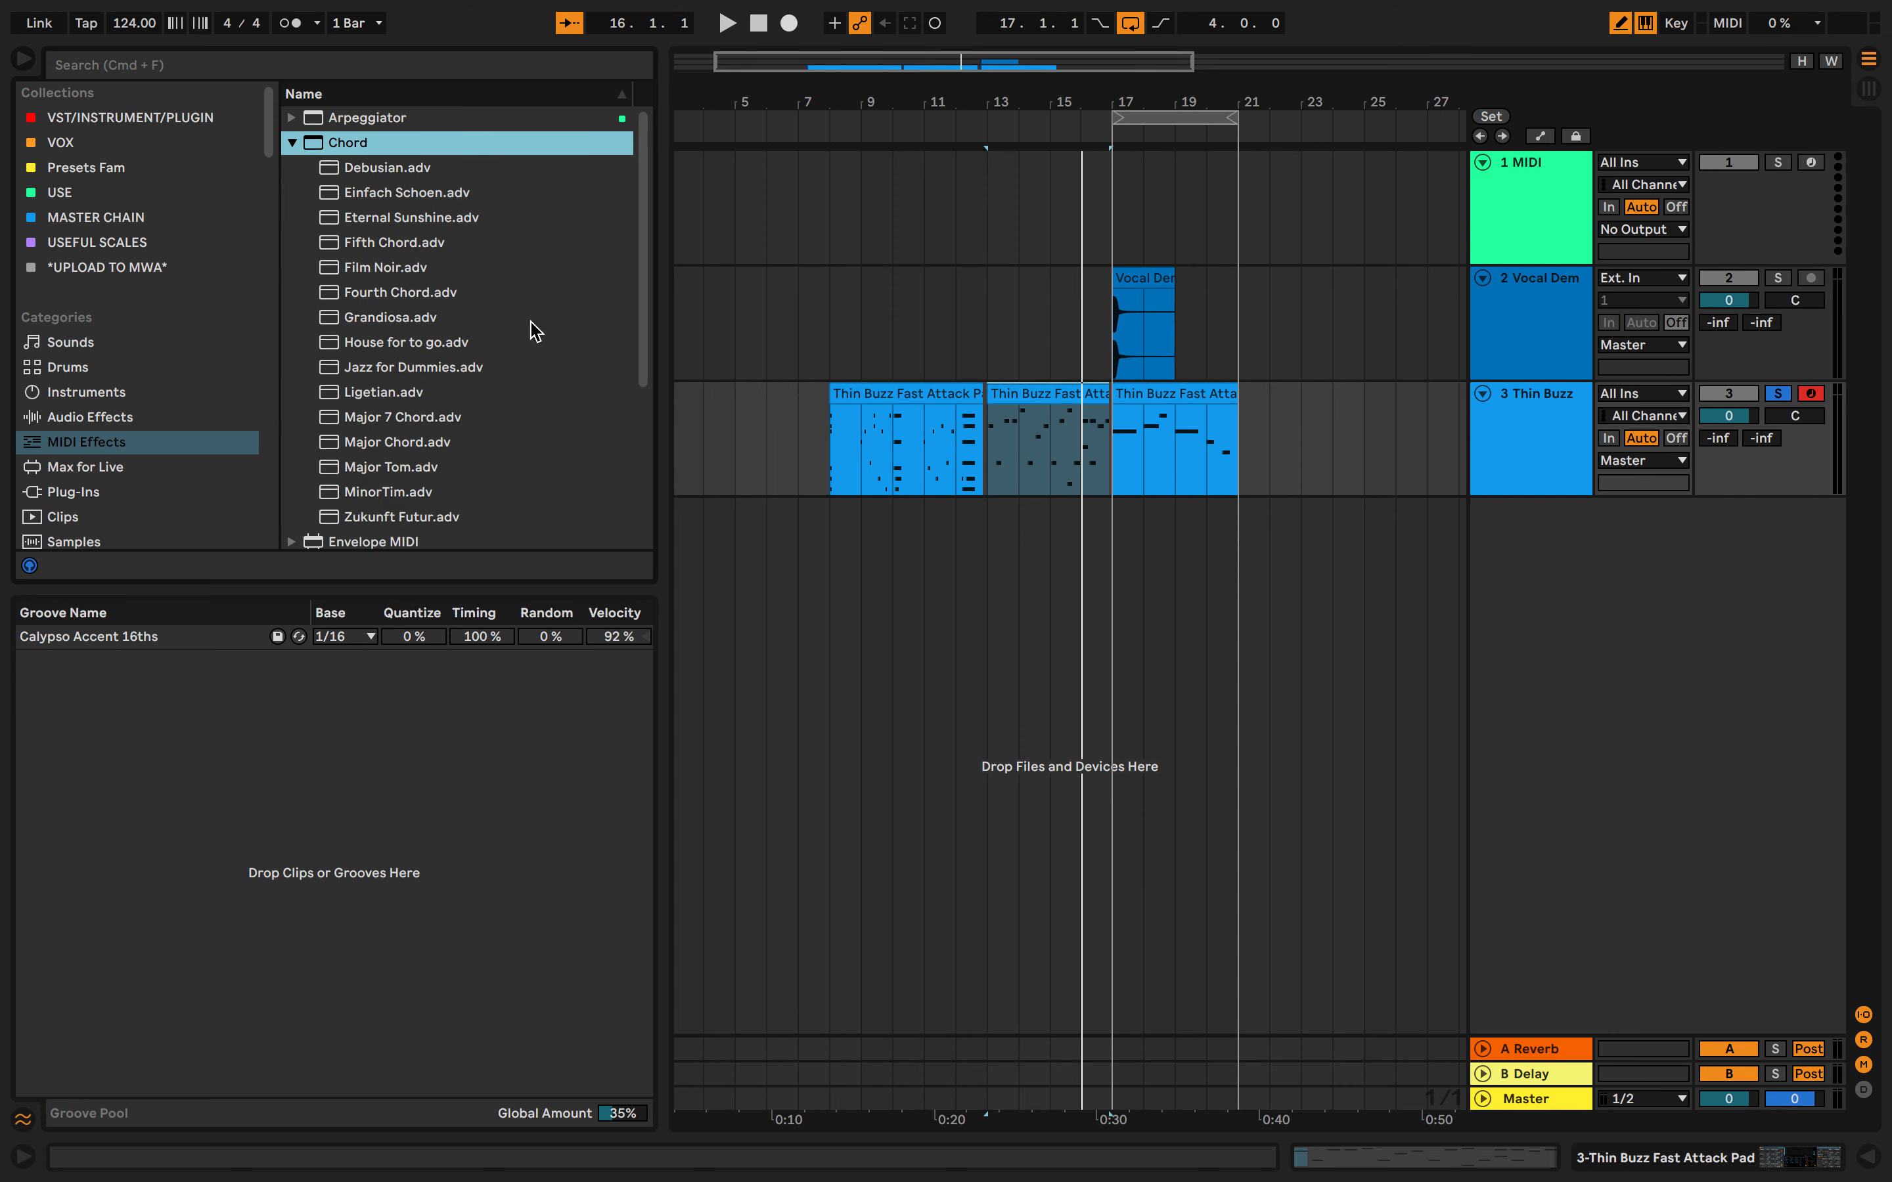
mouse_move(1044, 433)
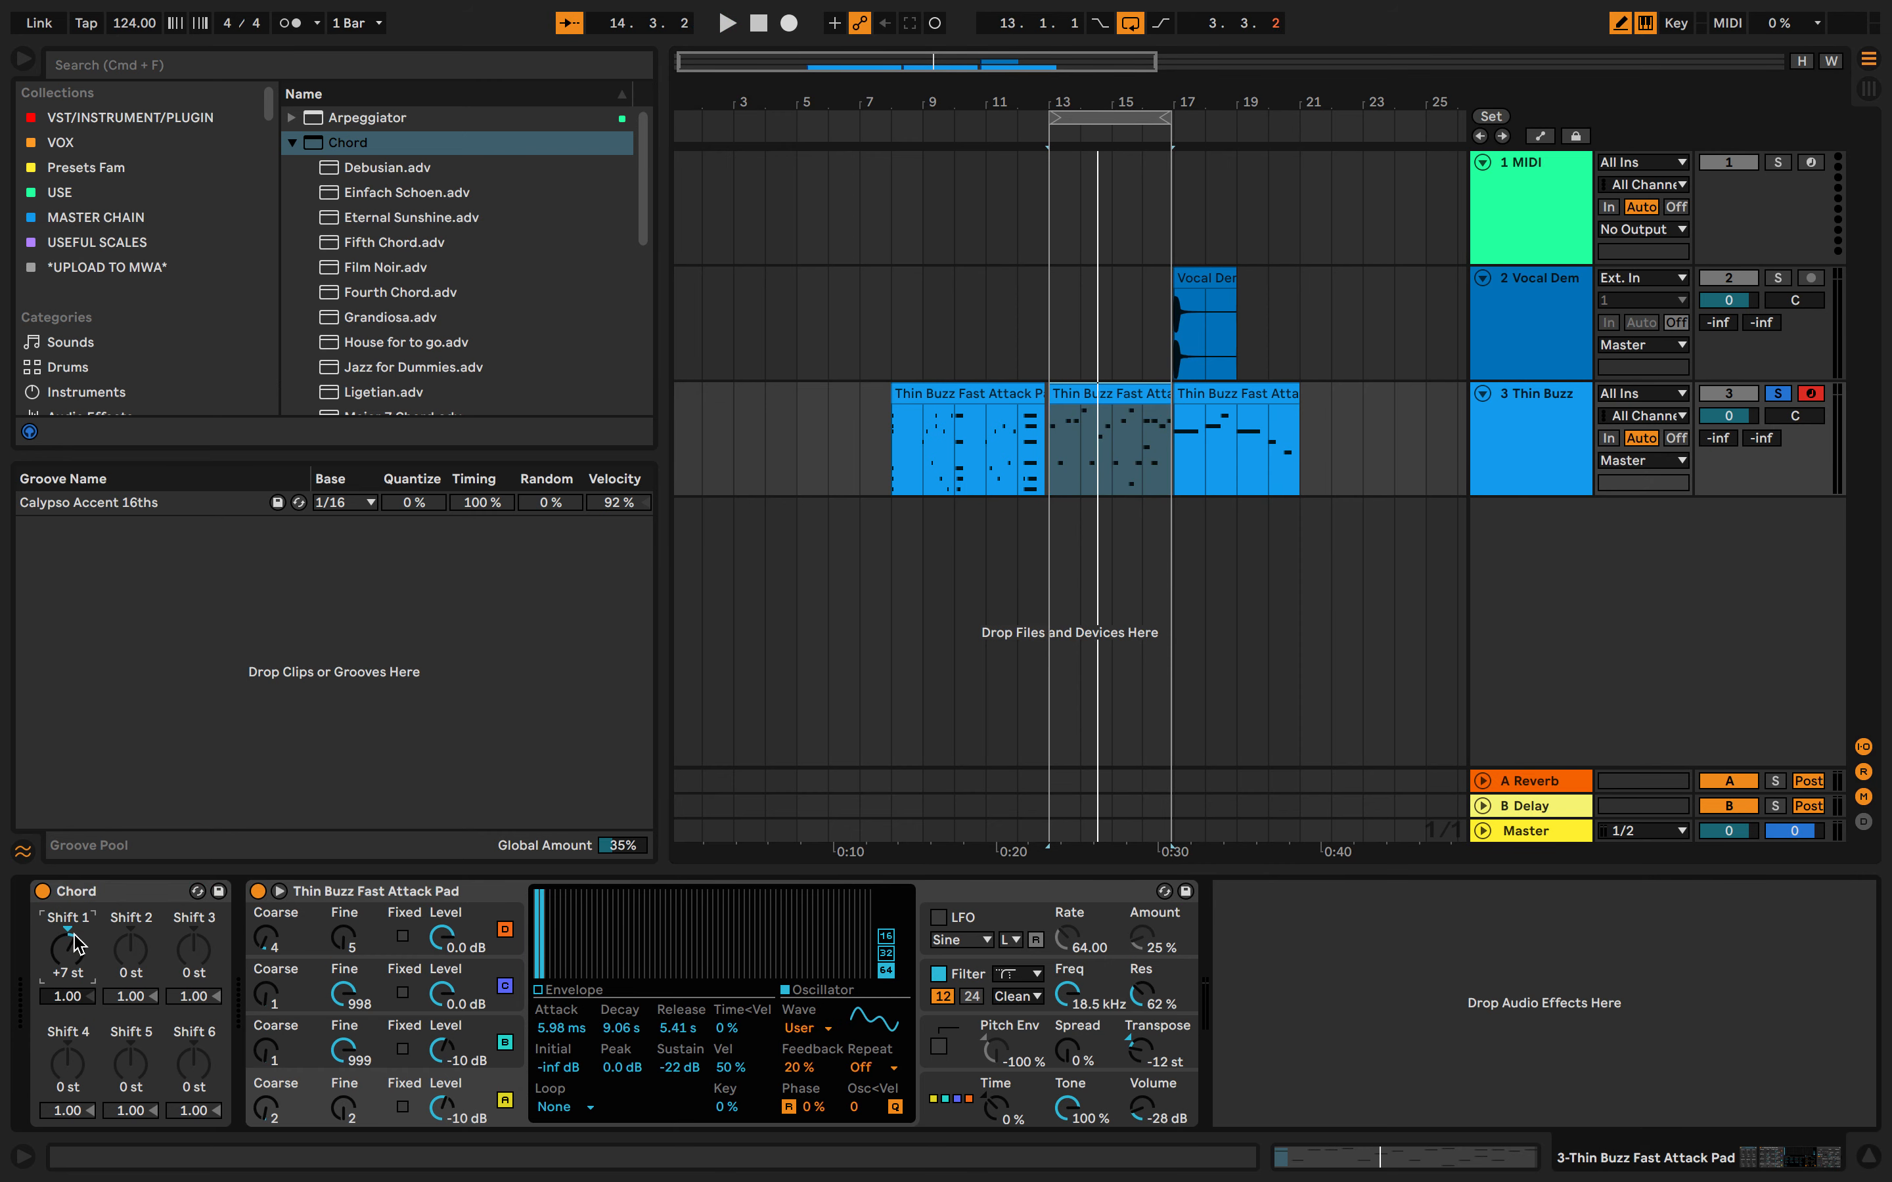
mouse_move(142, 959)
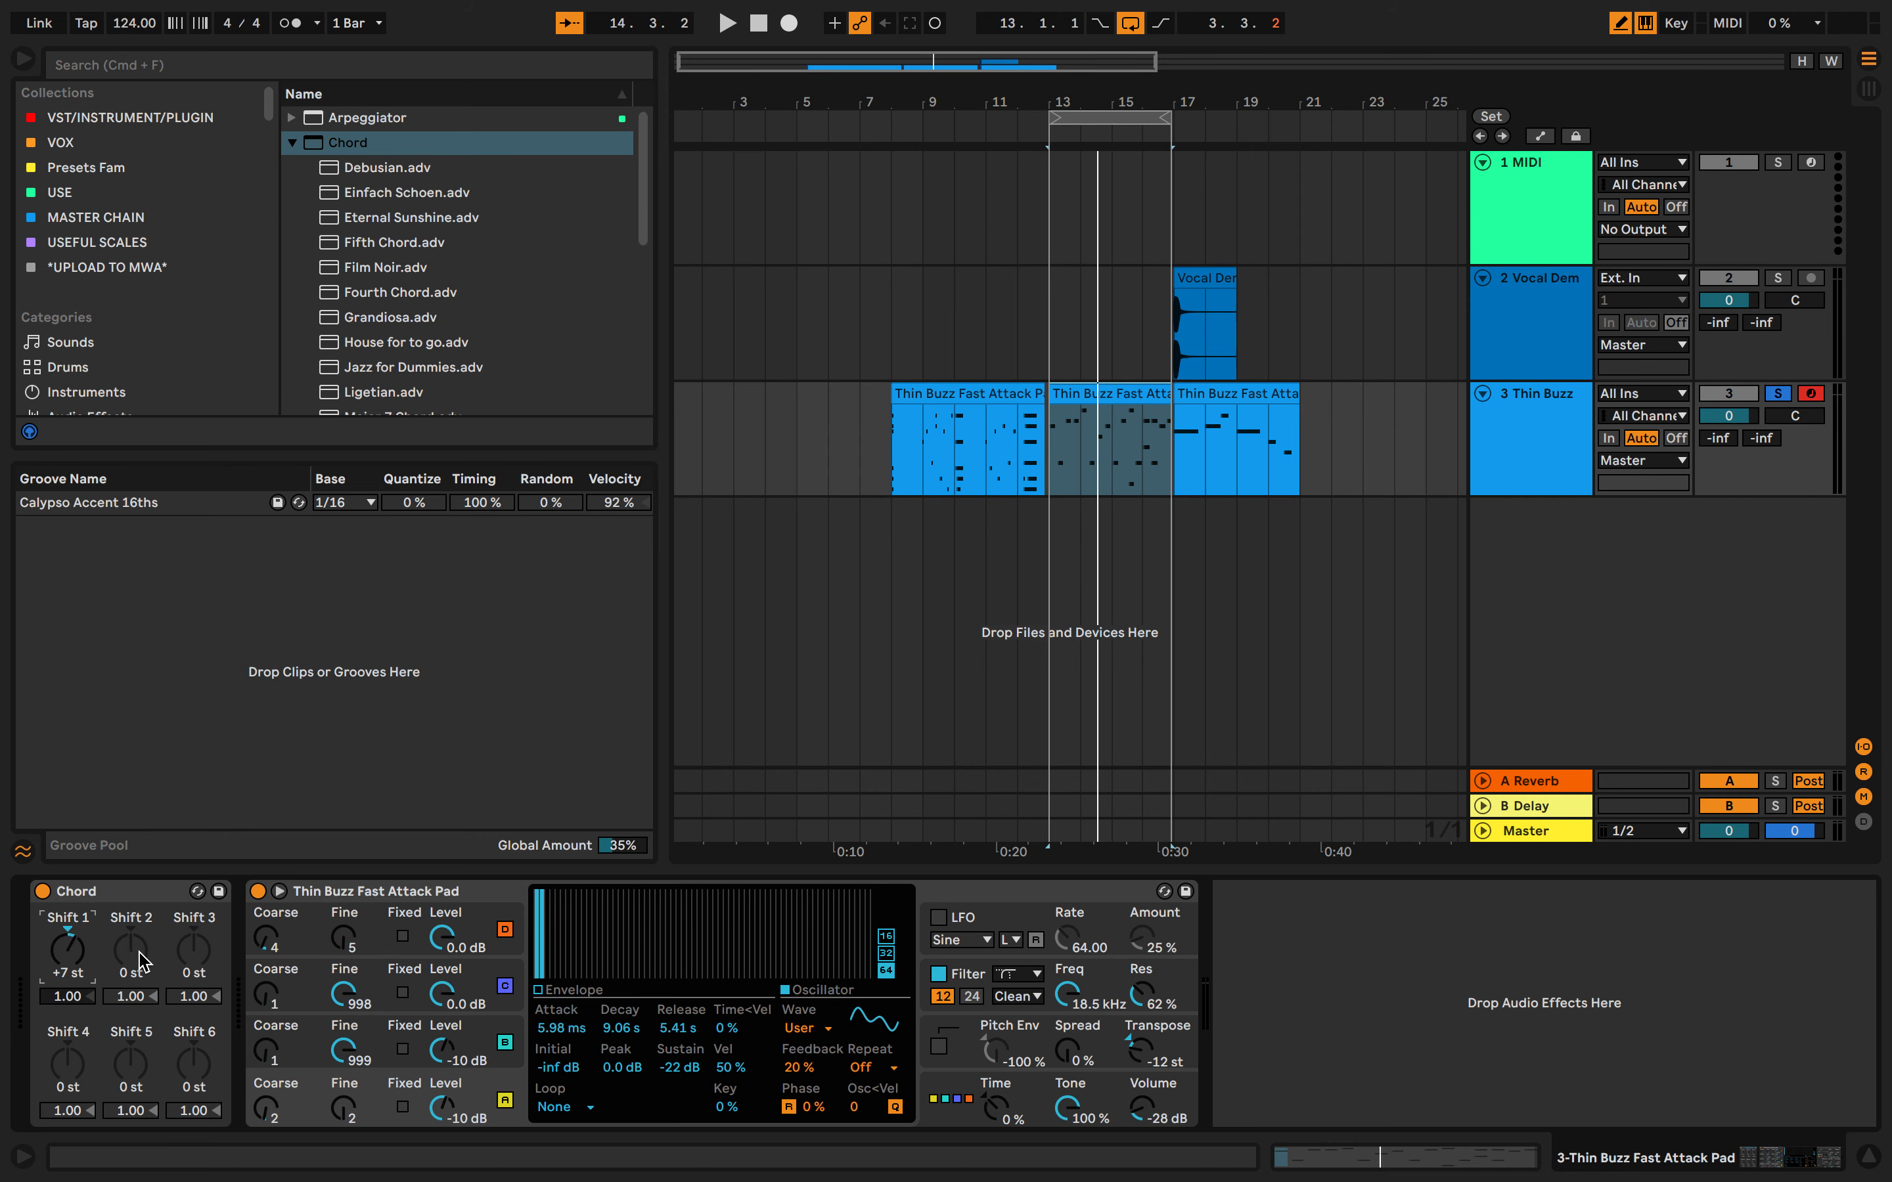
click(725, 22)
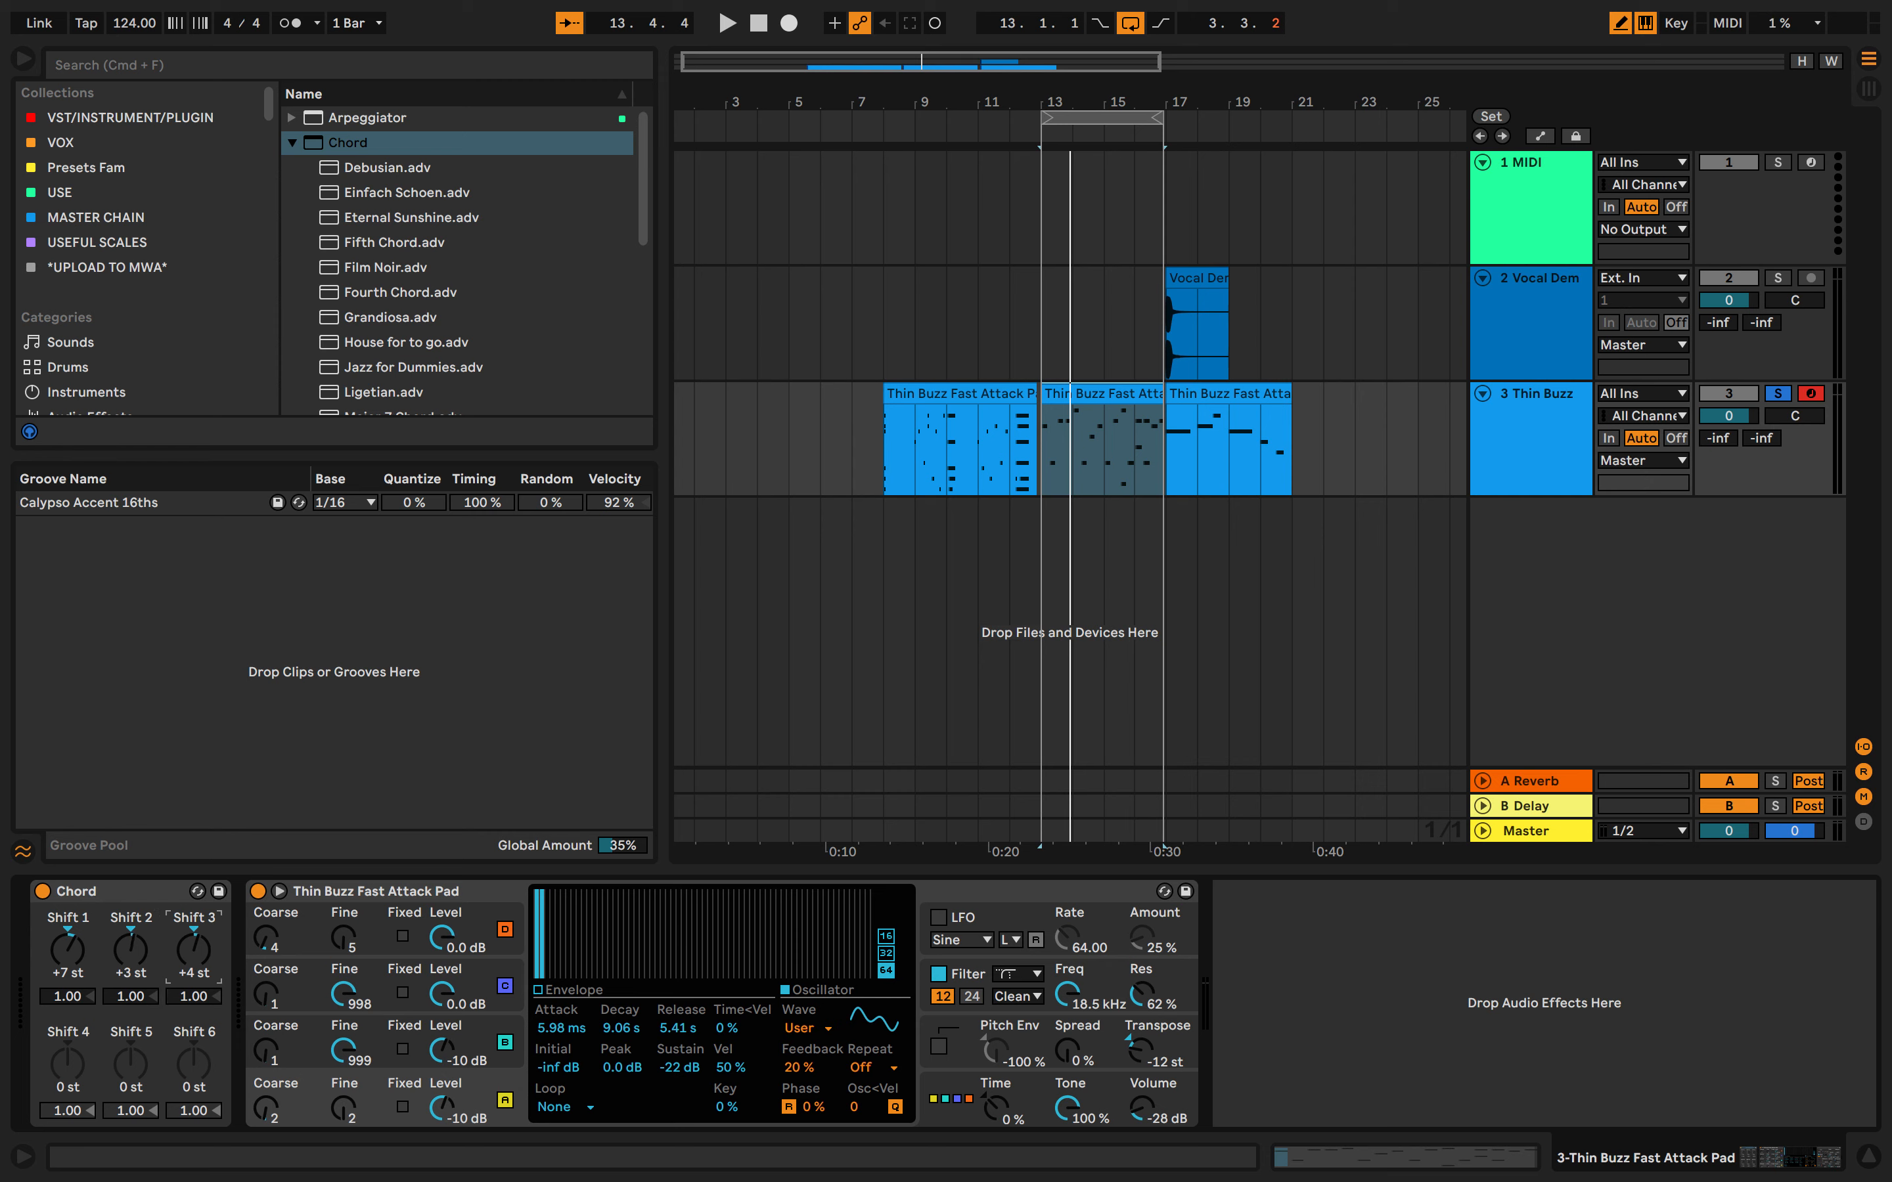
click(725, 23)
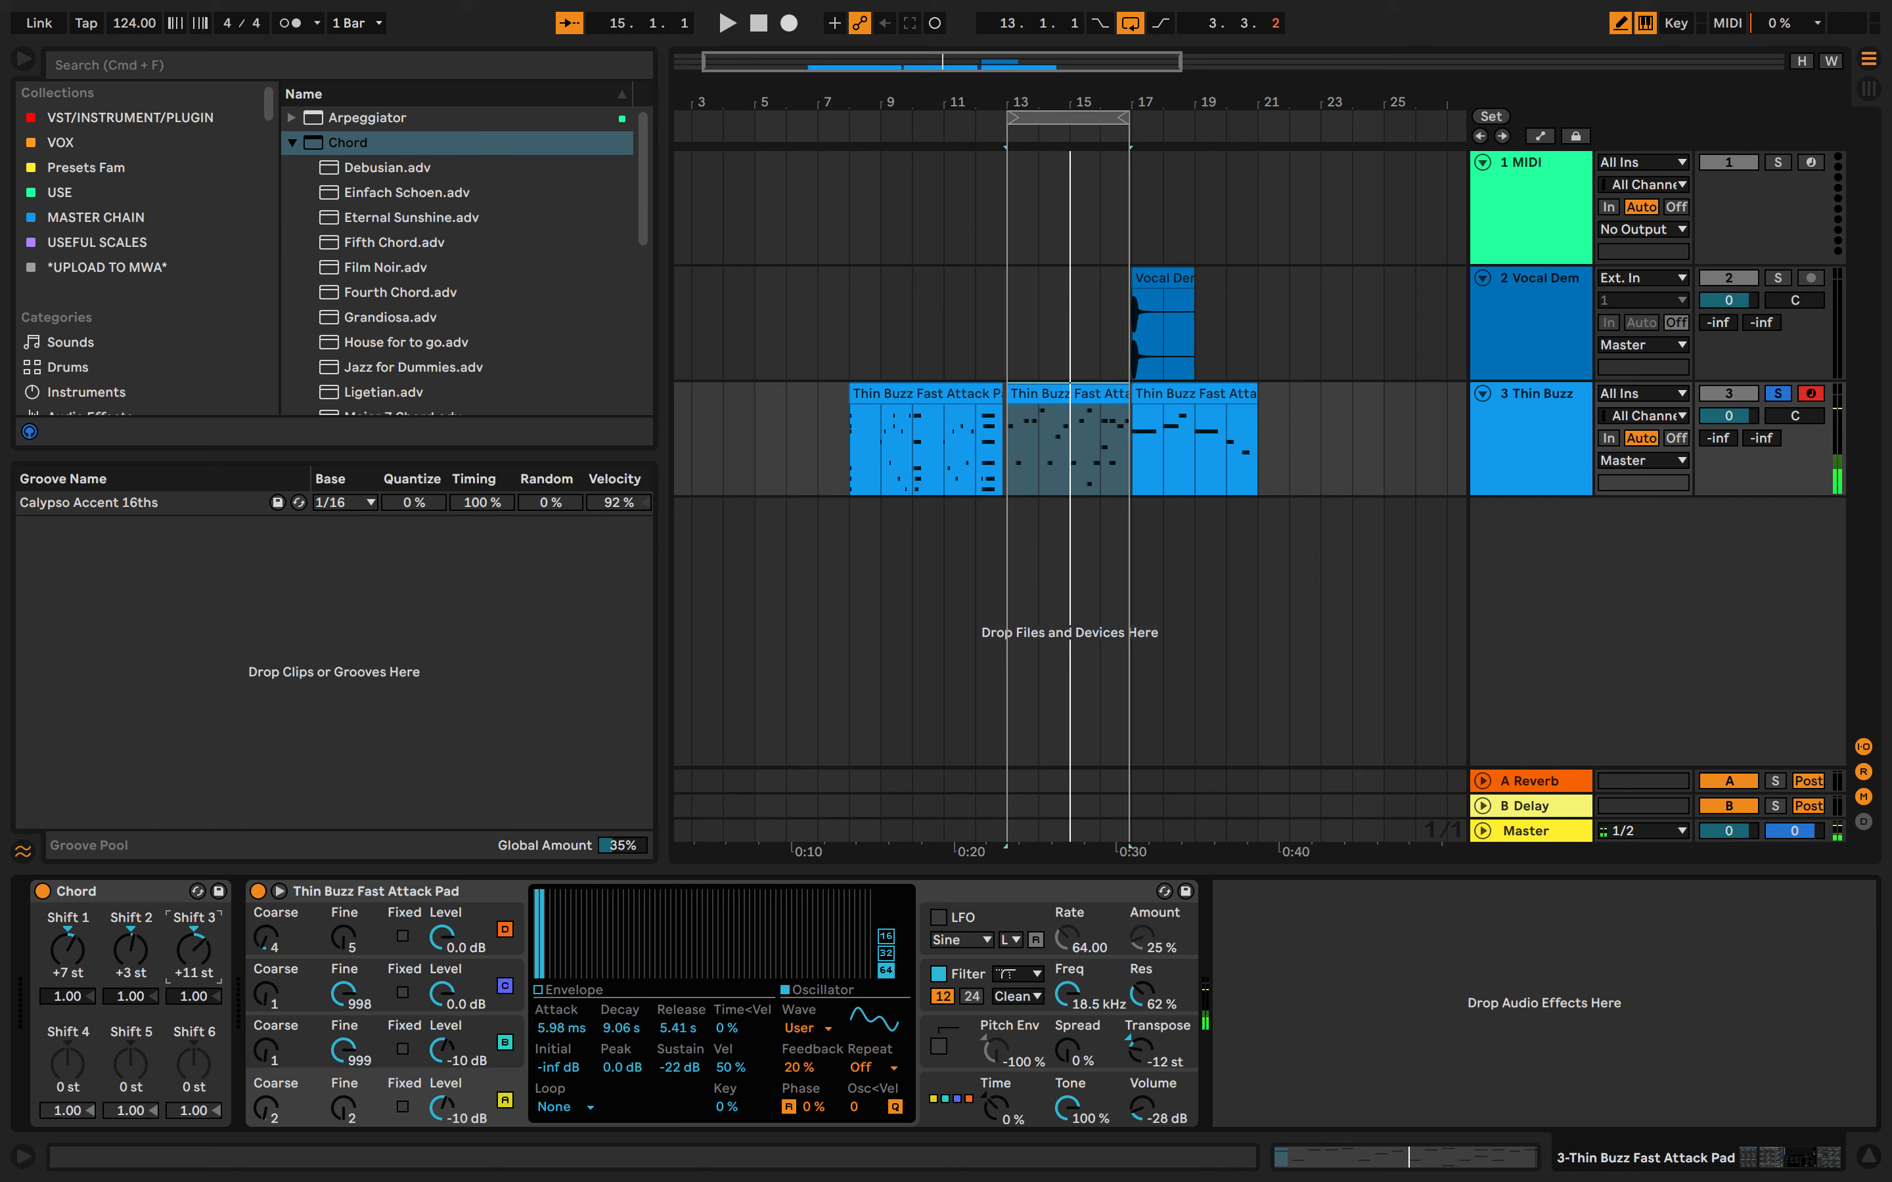
click(725, 22)
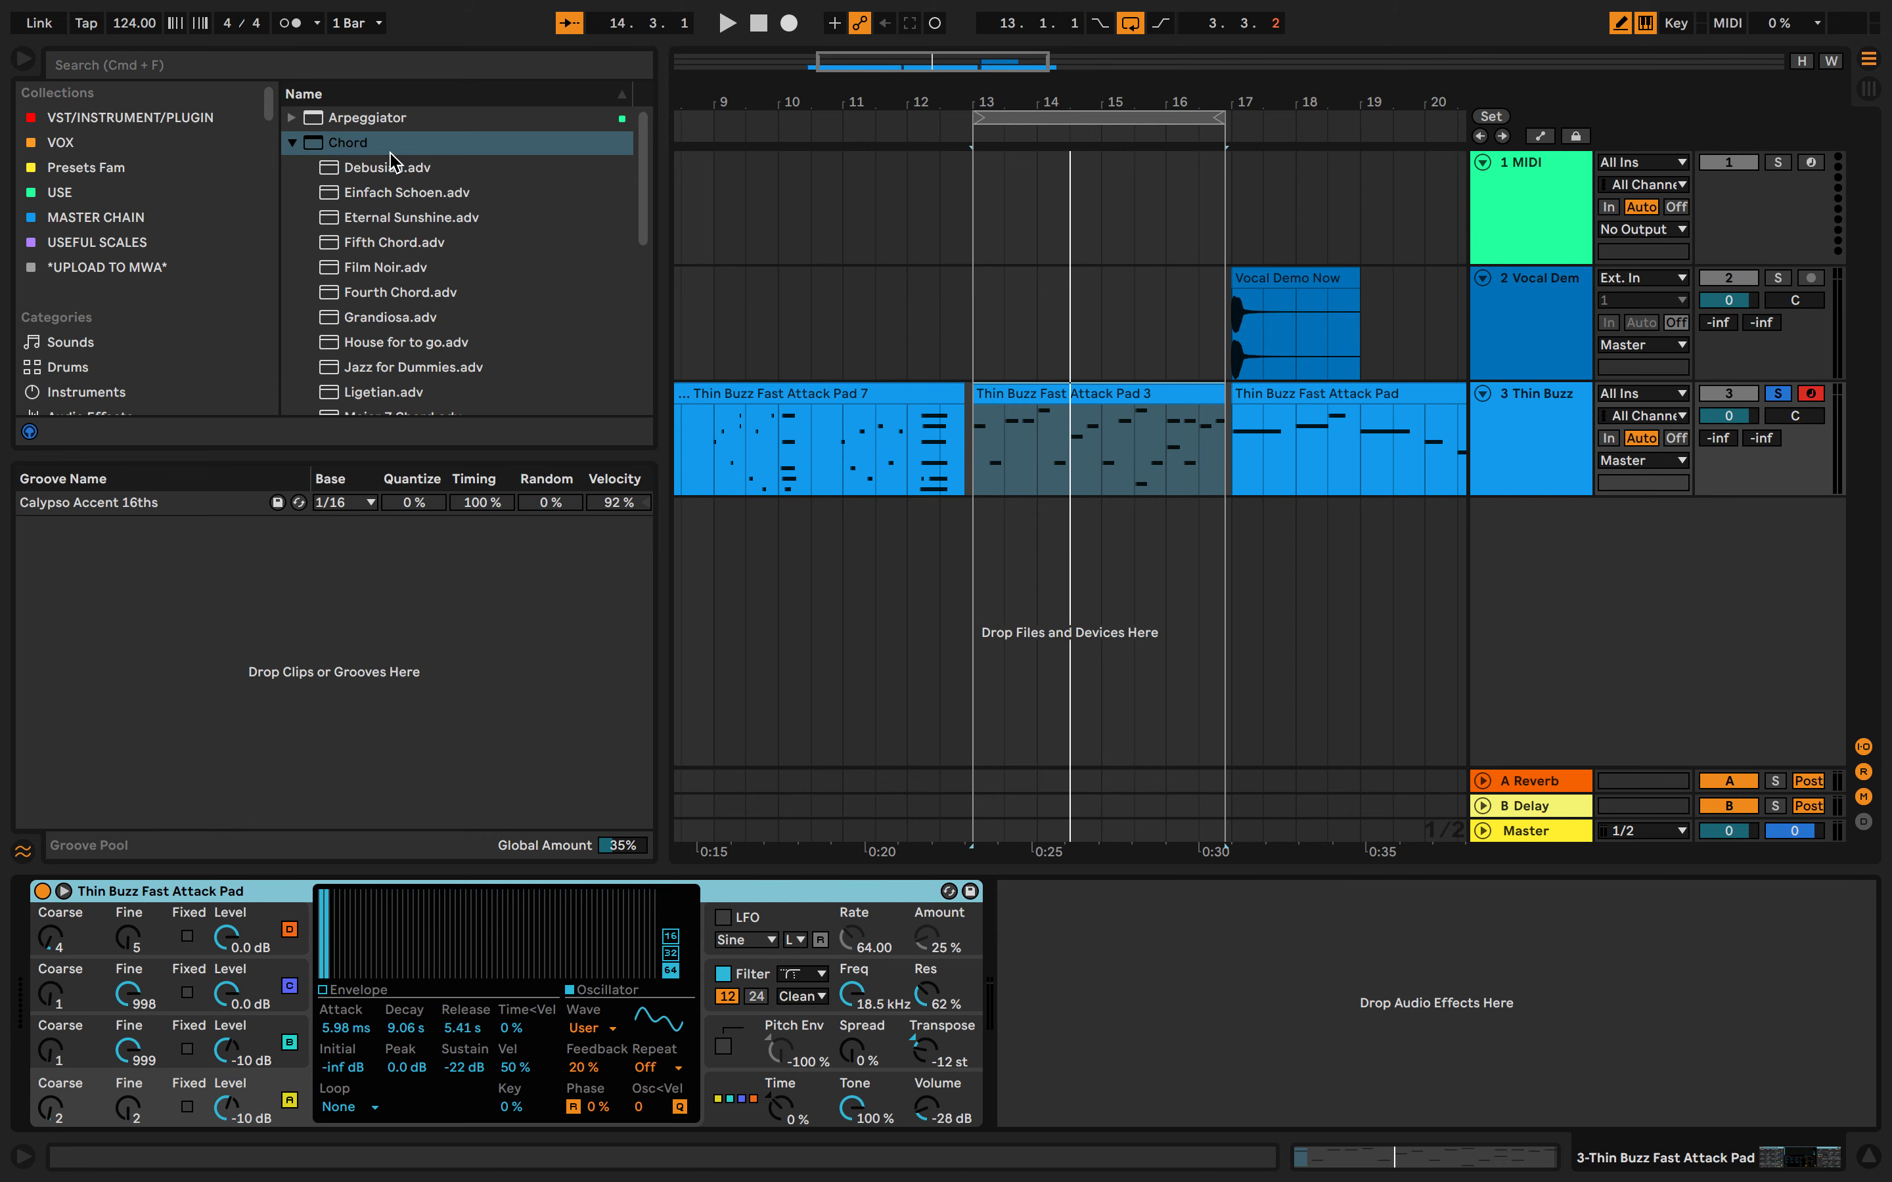
- Load the Eternal Sunshine.adv chord preset ahead of the Thin Buzz pad instrument
click(398, 167)
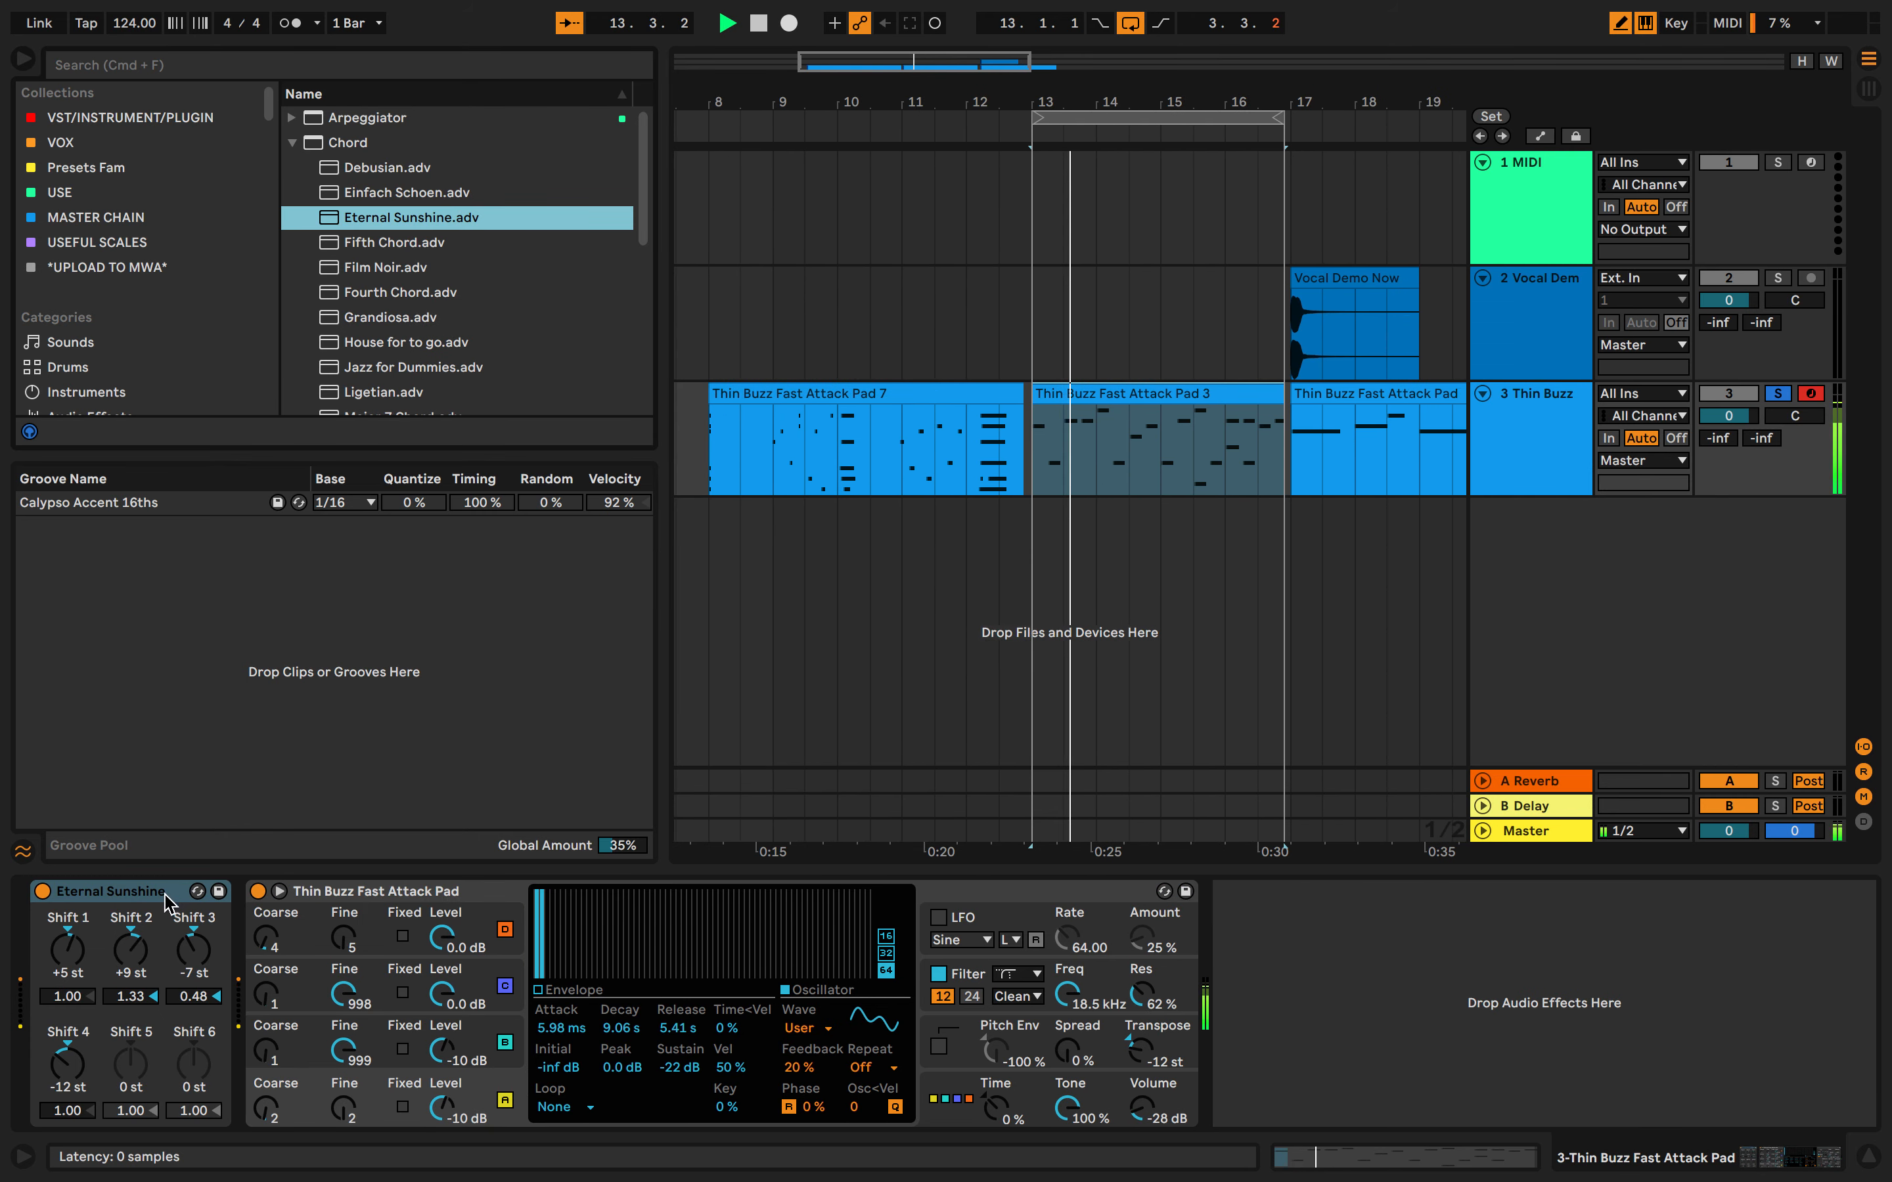
right_click(401, 217)
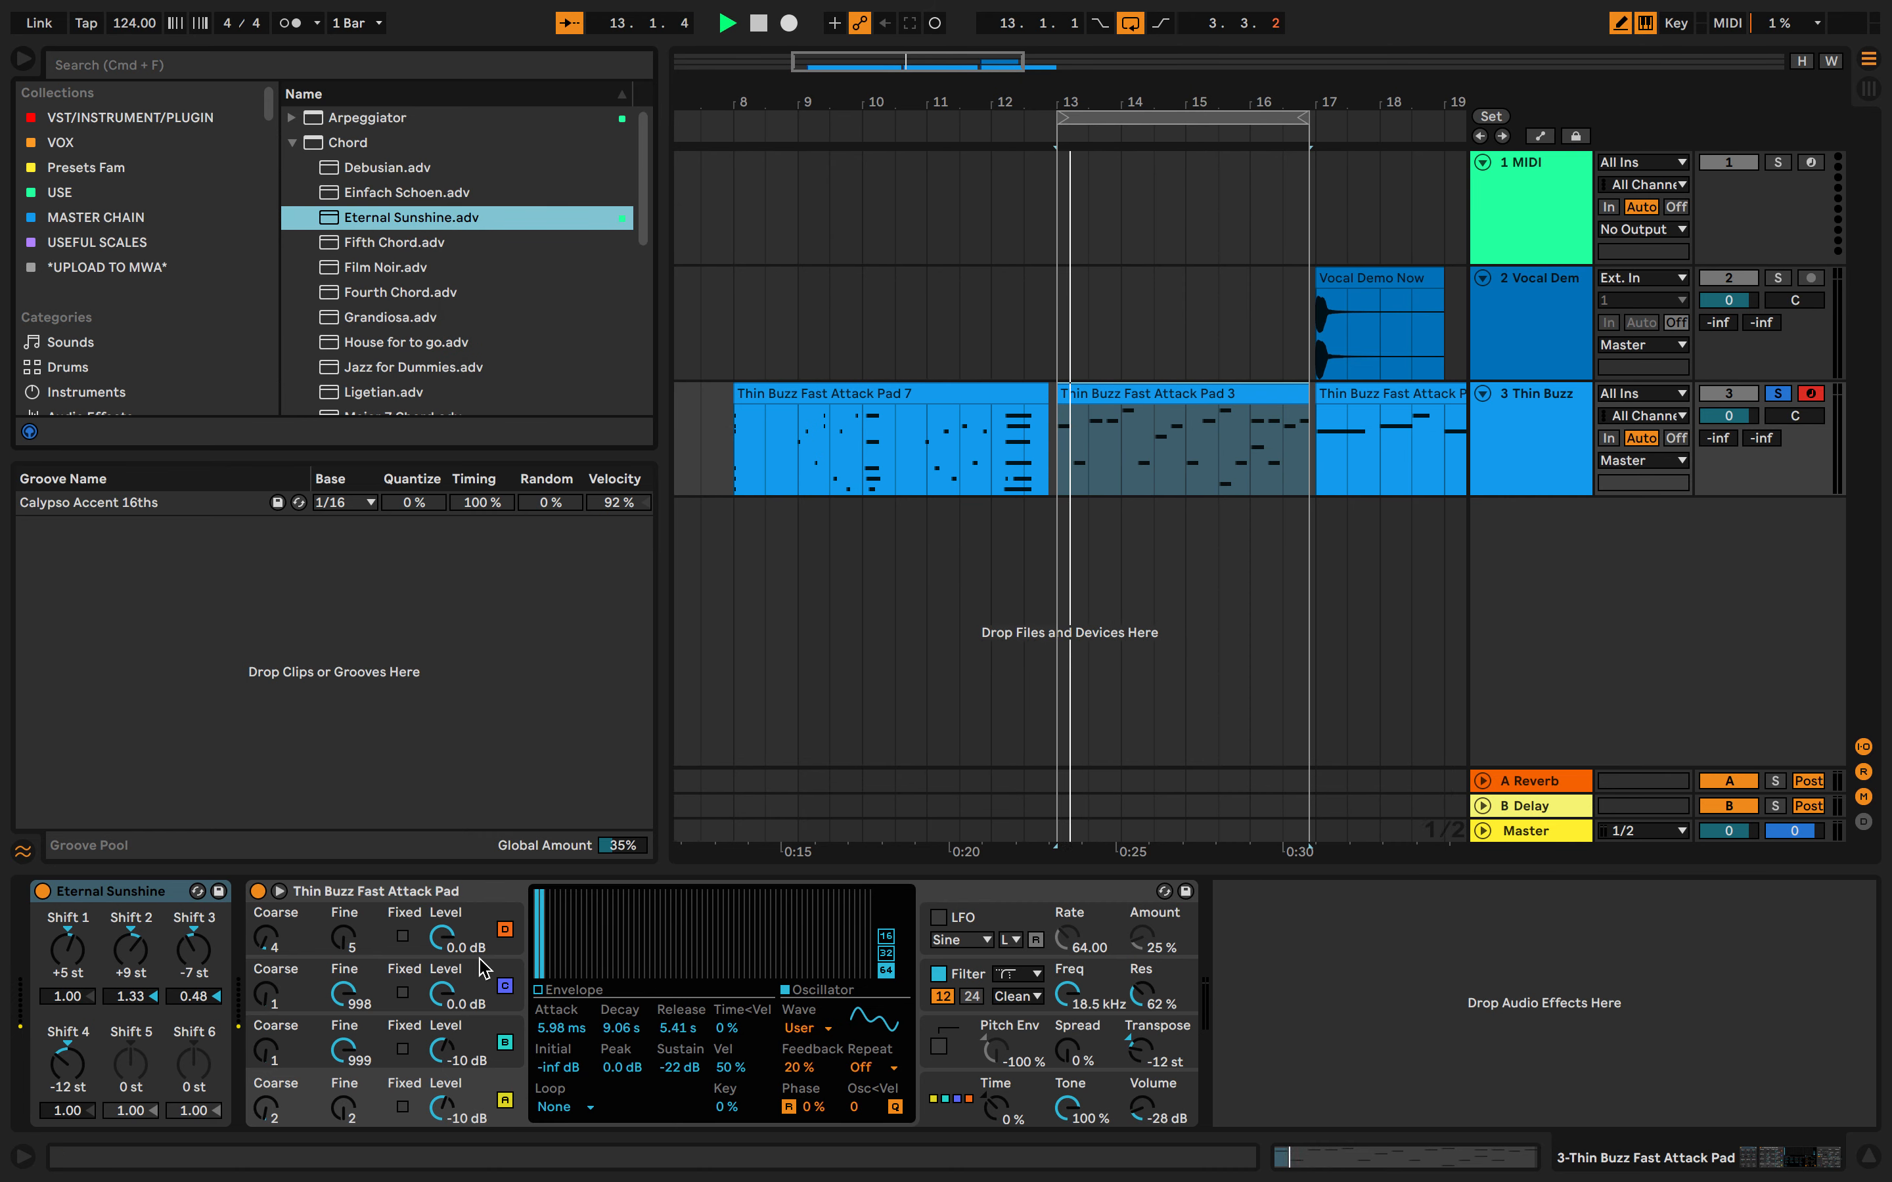
- View the notes of the Thin Buzz Fast Attack Pad 3 clip, then hide the Detail View
double_click(1181, 440)
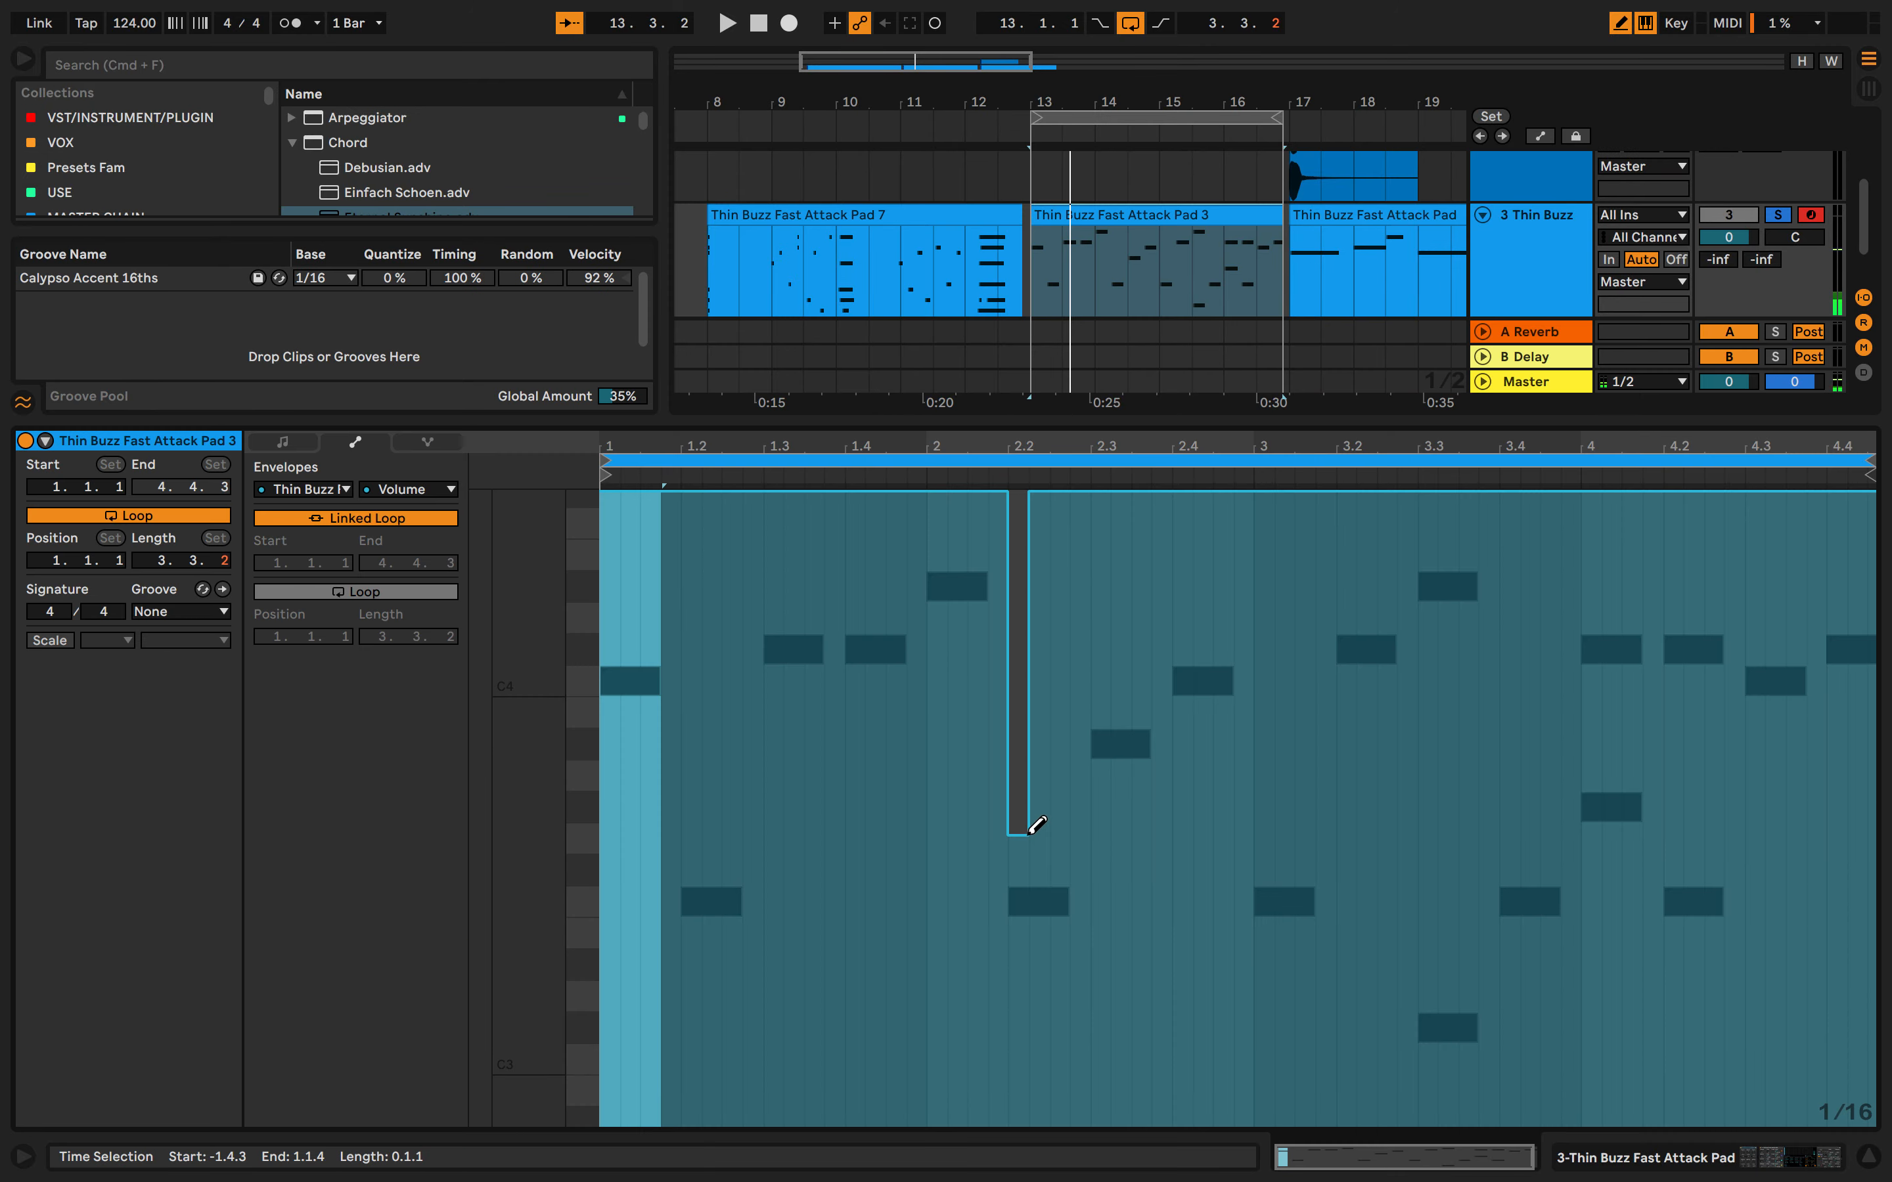
click(281, 442)
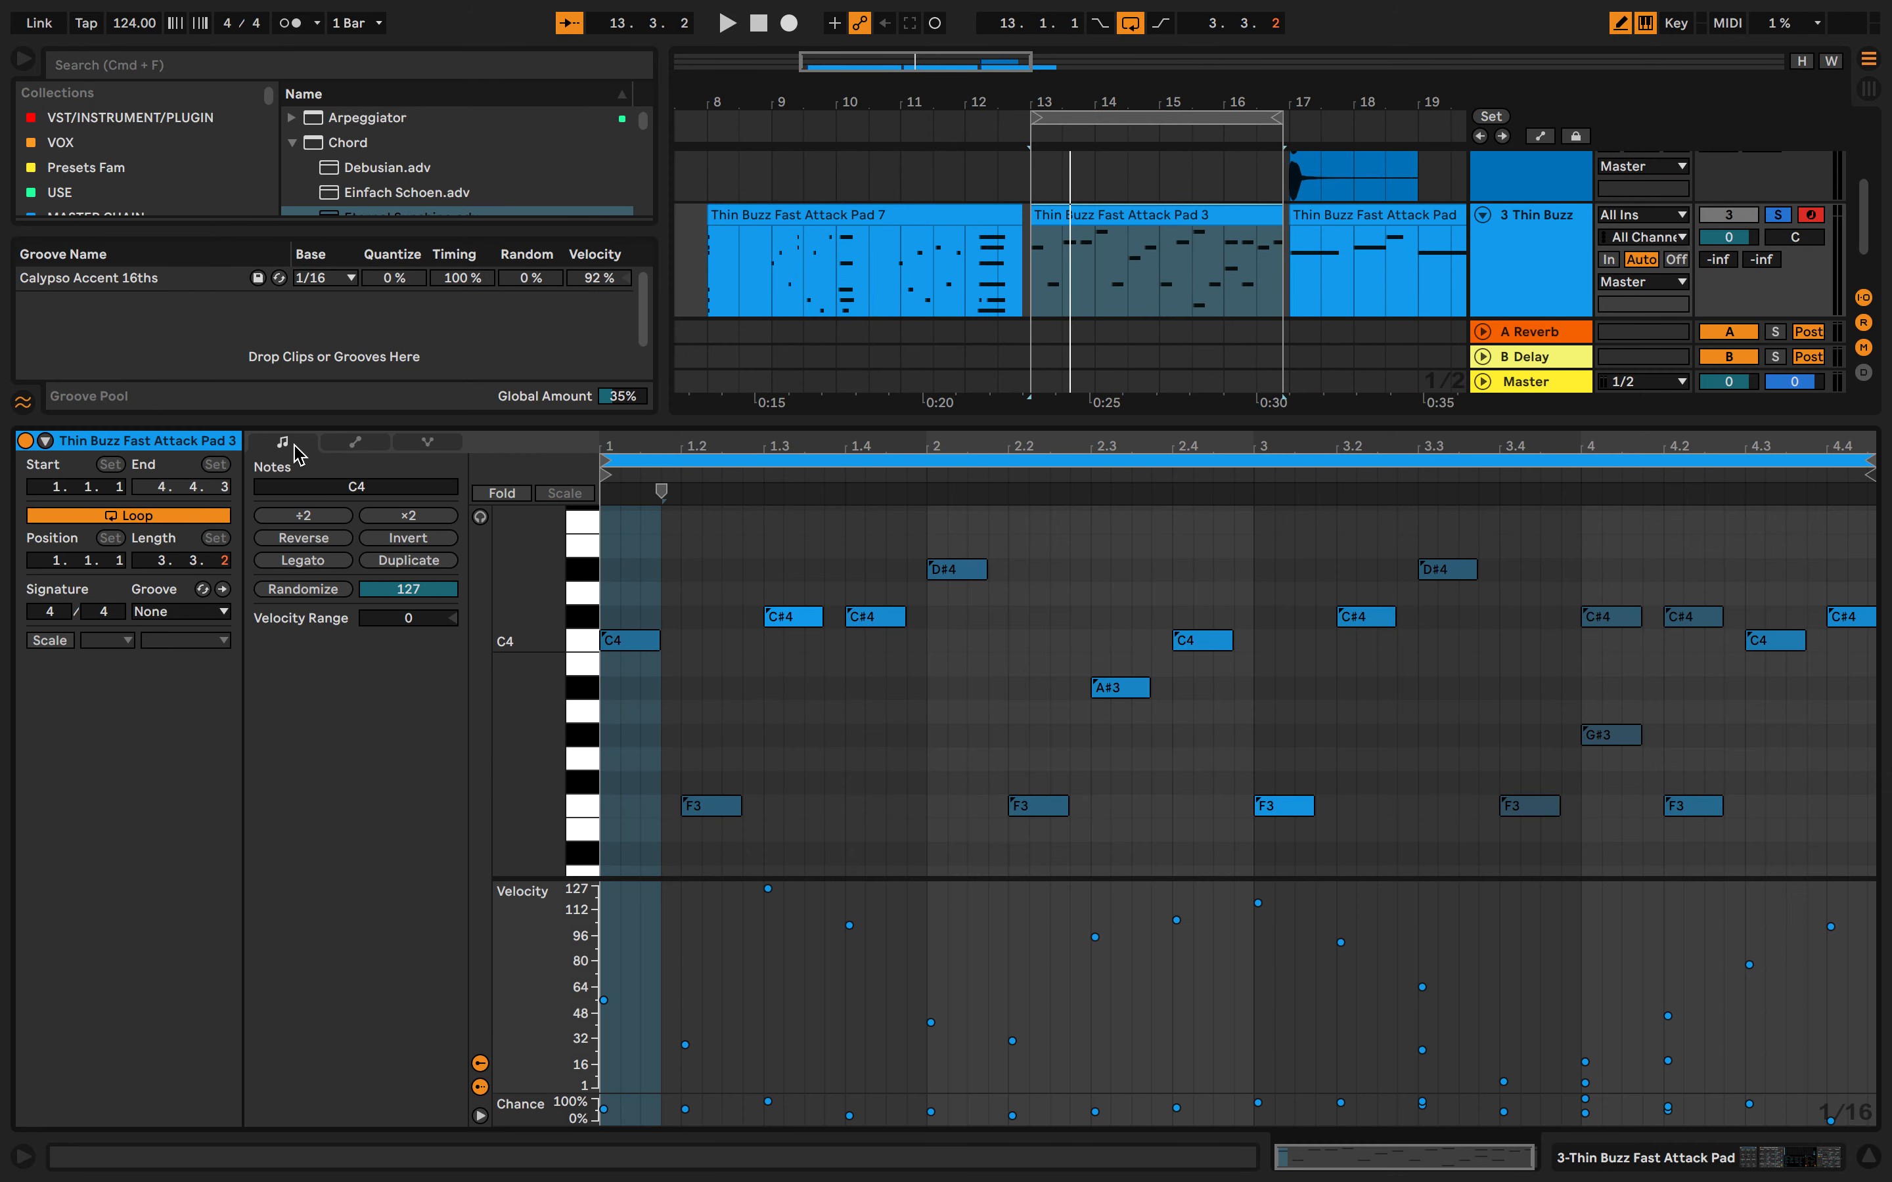
click(1096, 782)
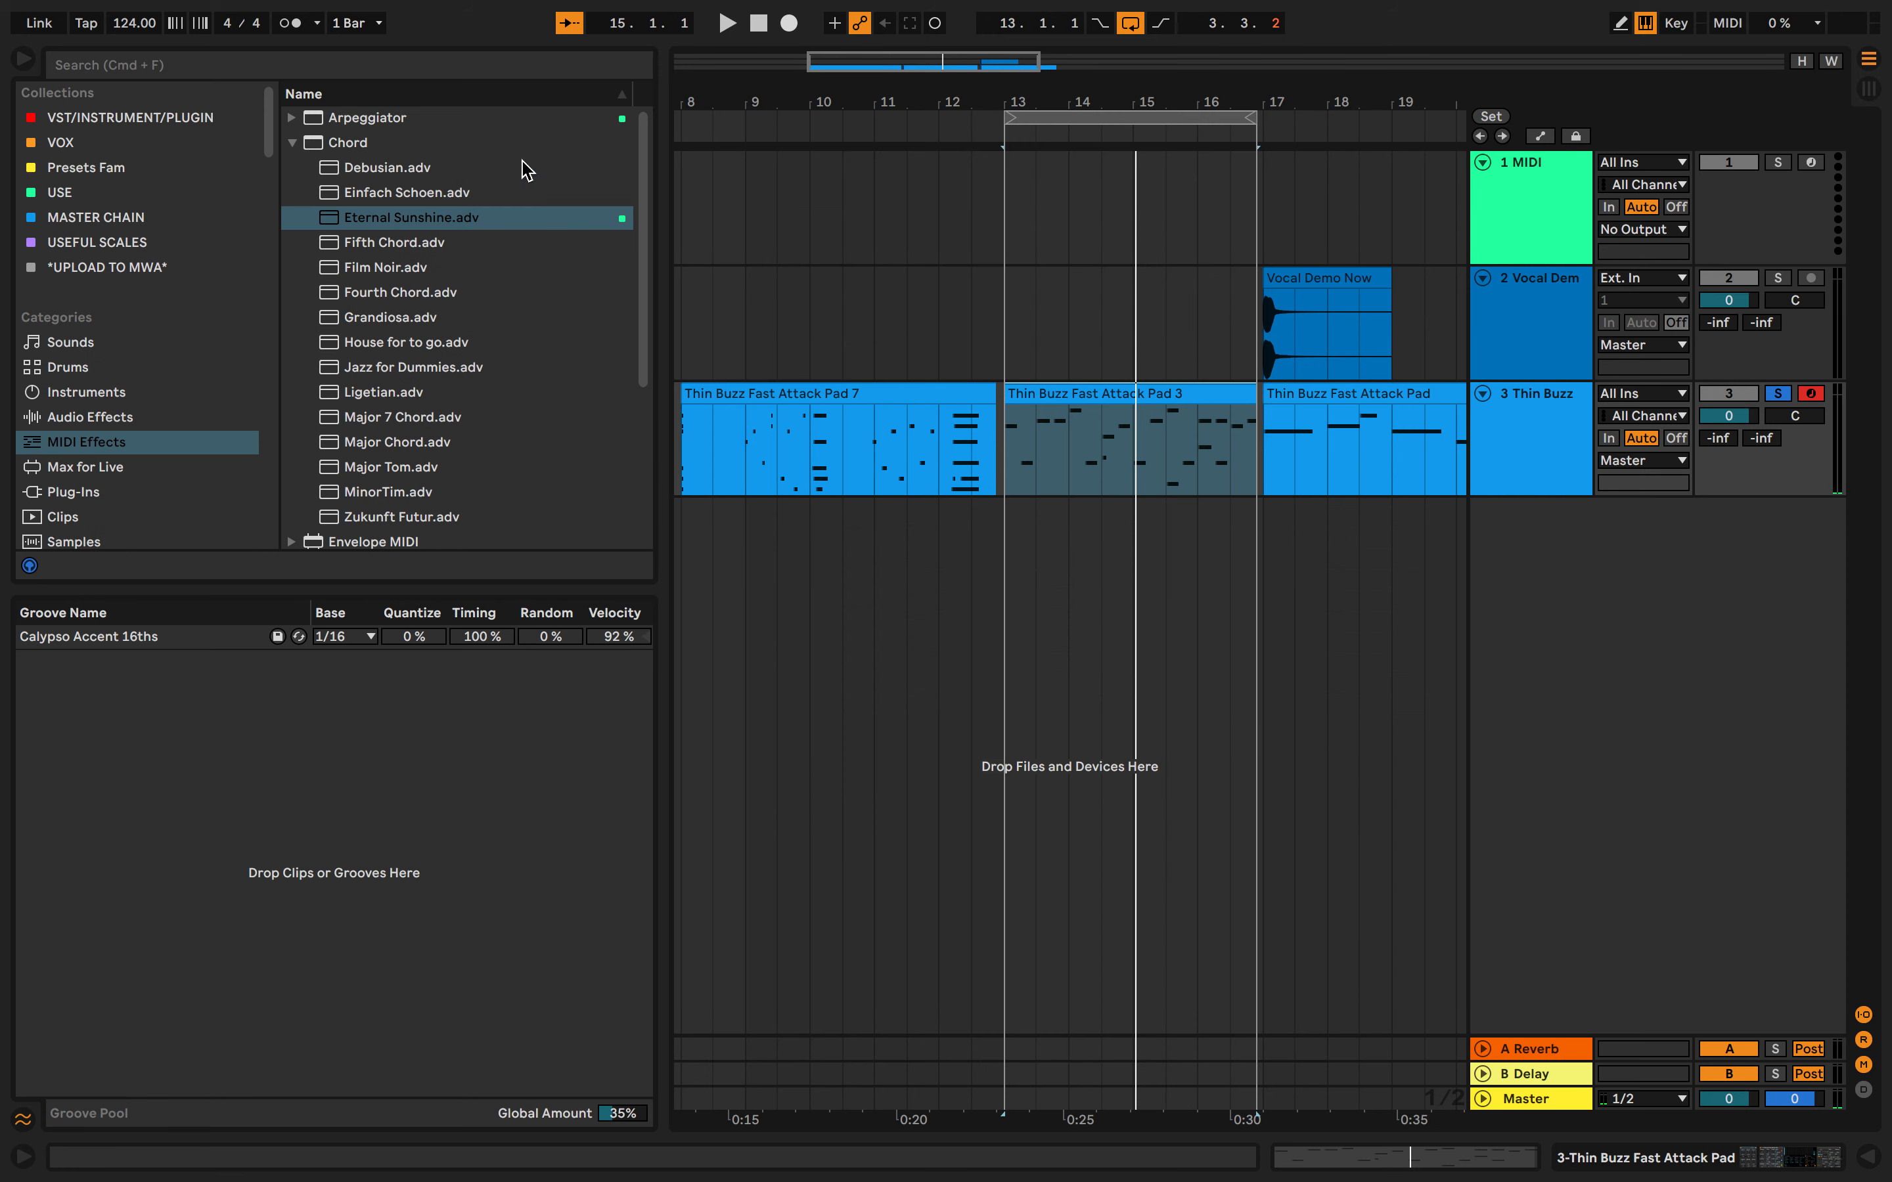
- Search 'piano', load E-Piano 2-5-1 AMaj.wav on track 3, try Fourth Chord and remove Chord
text(piano)
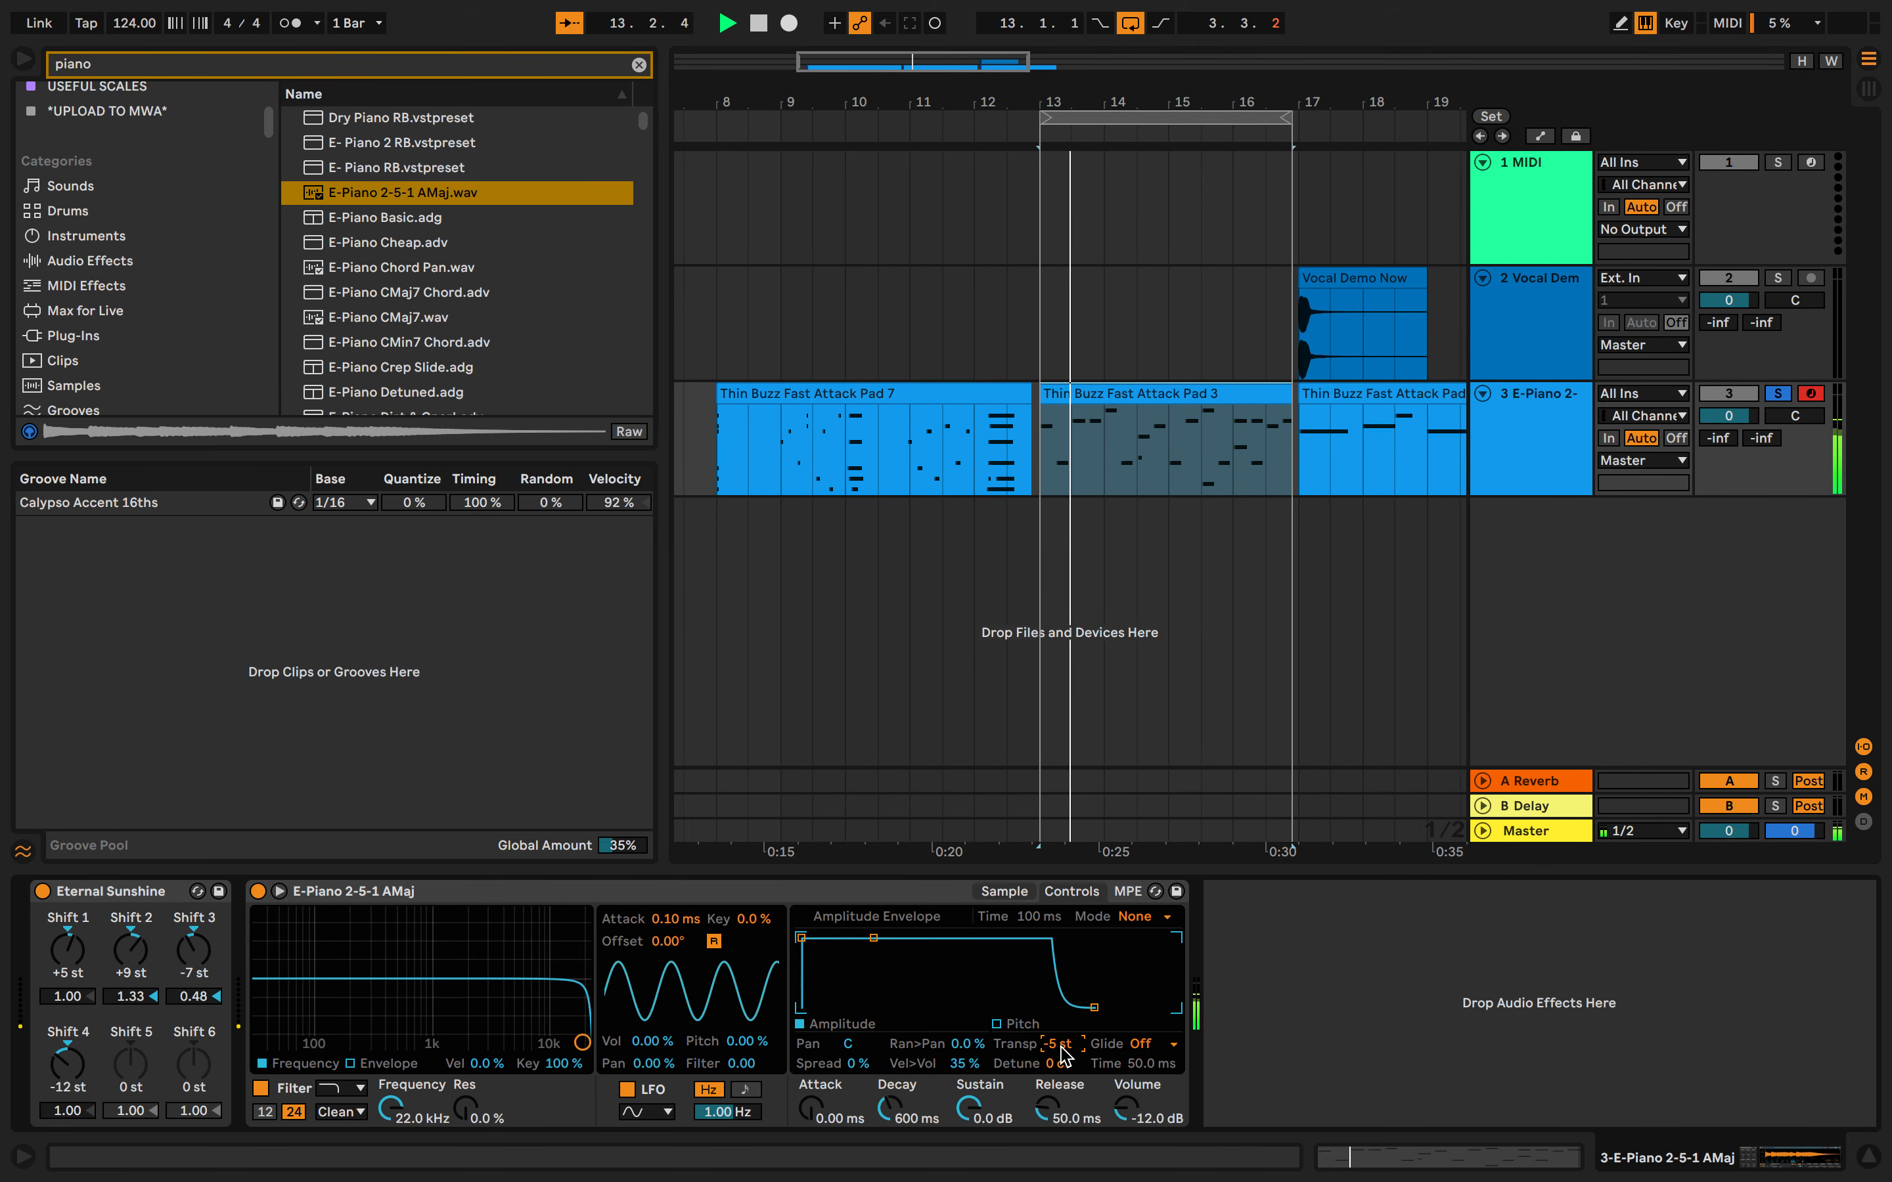
click(754, 22)
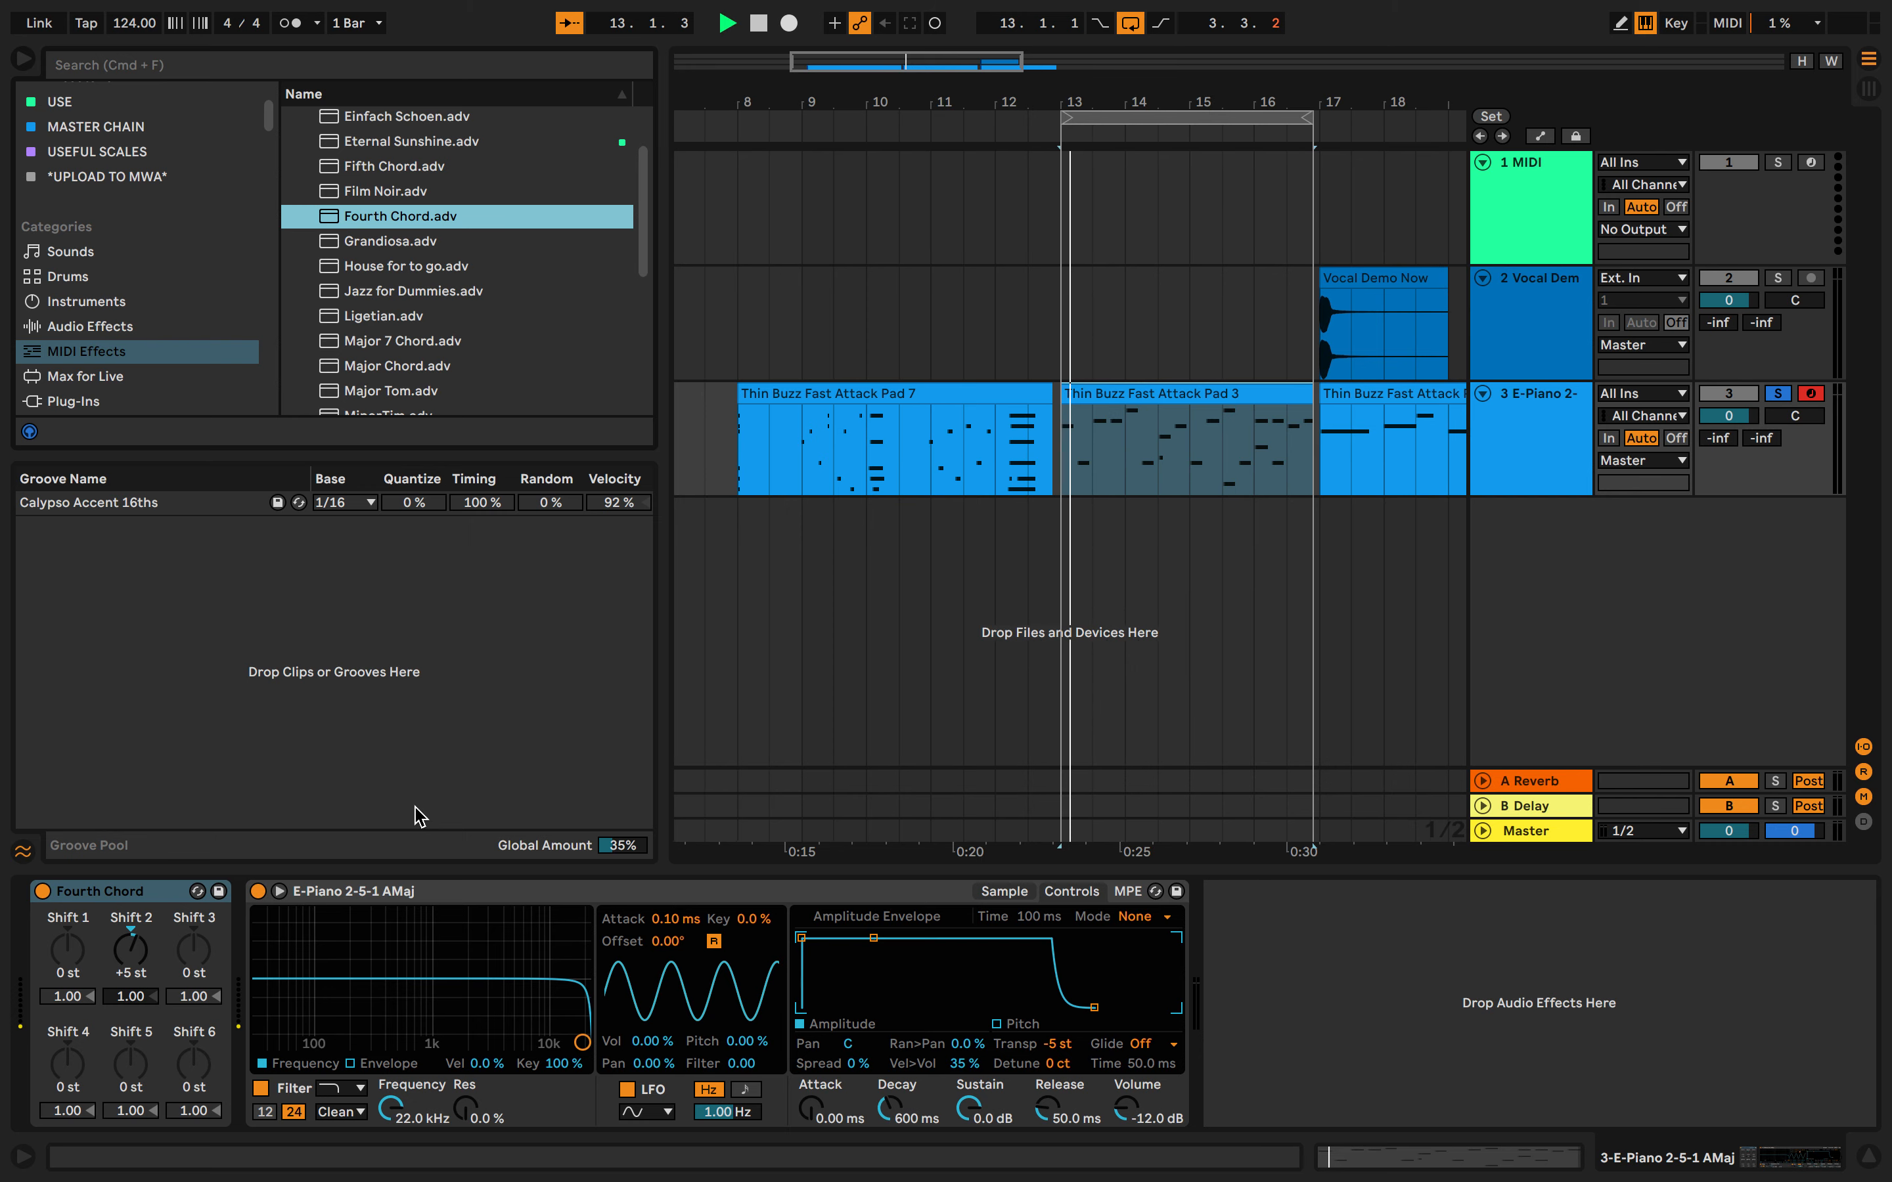
click(756, 23)
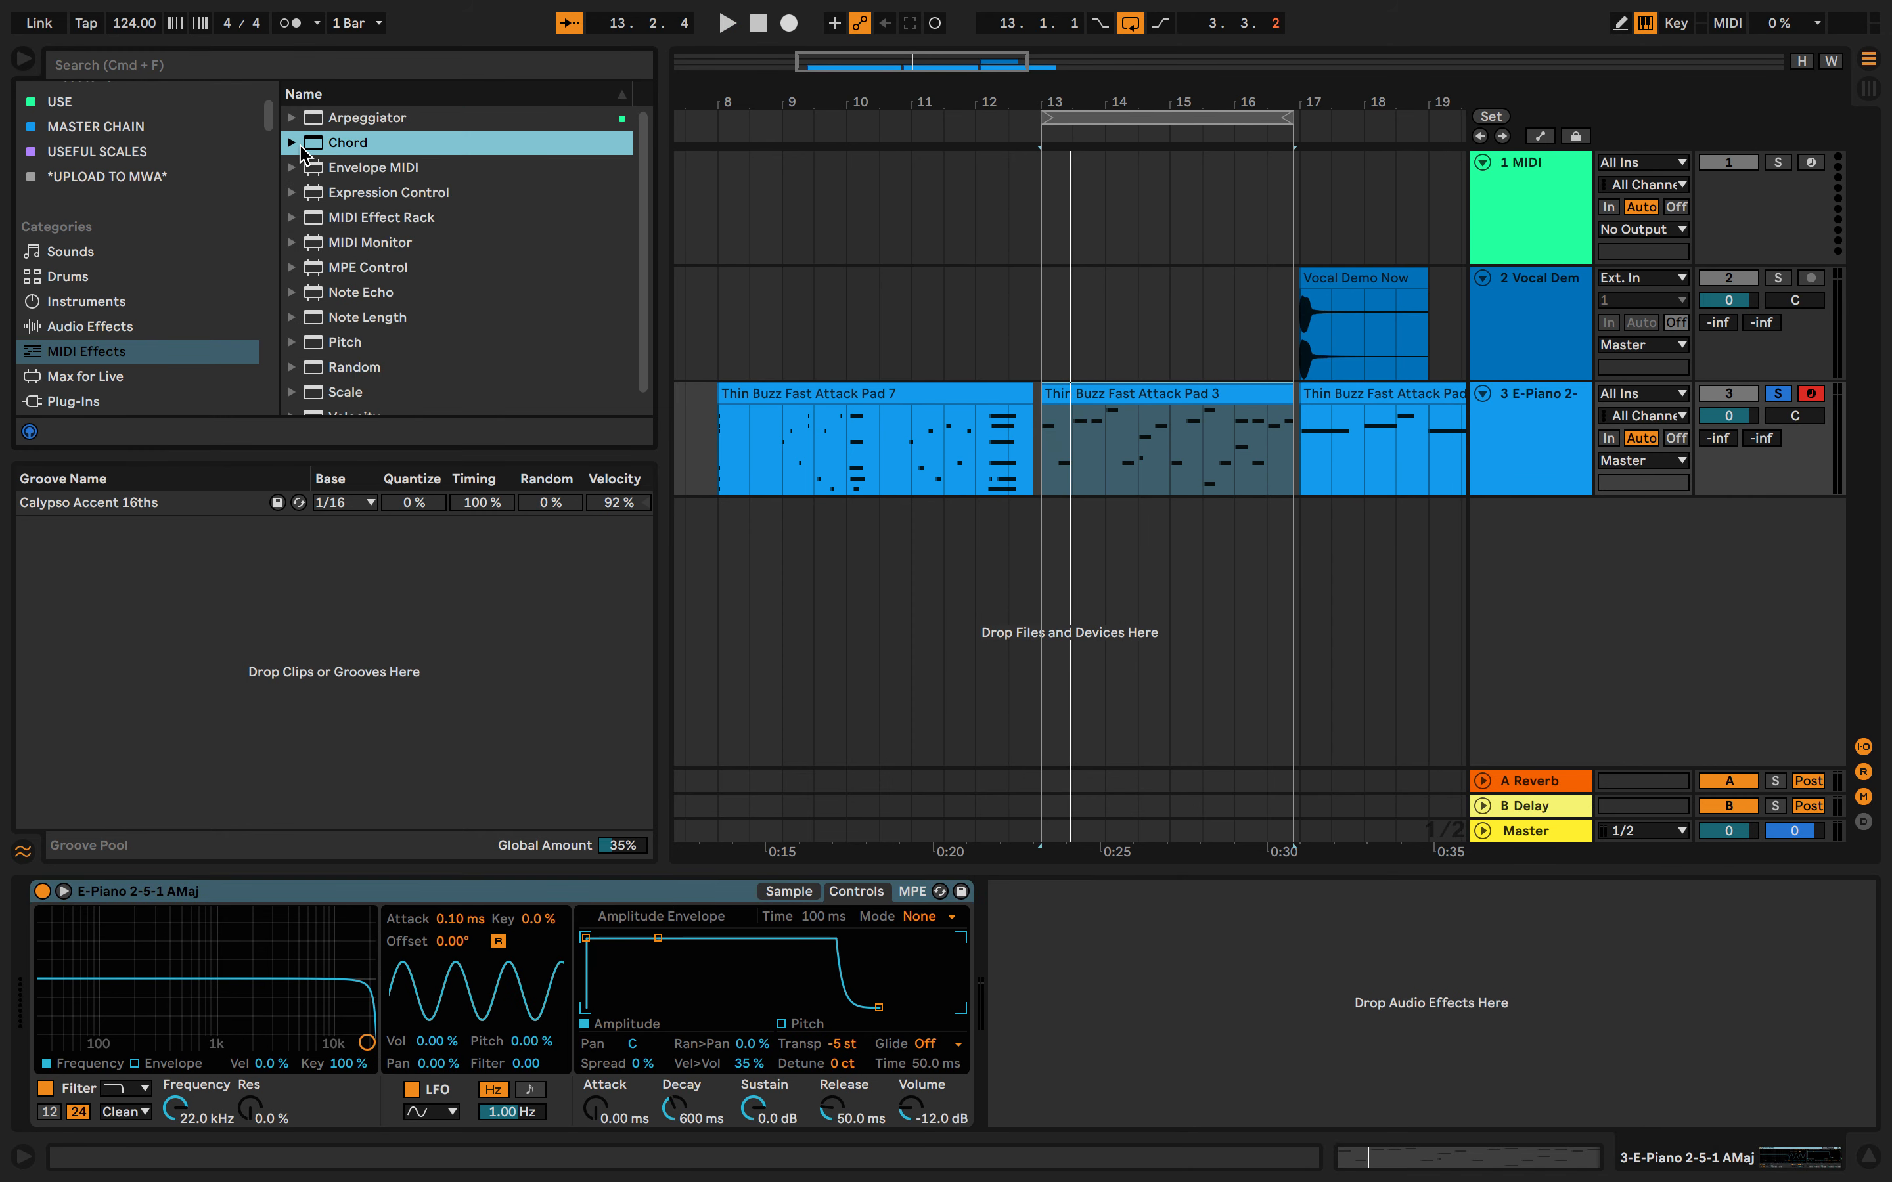
click(375, 168)
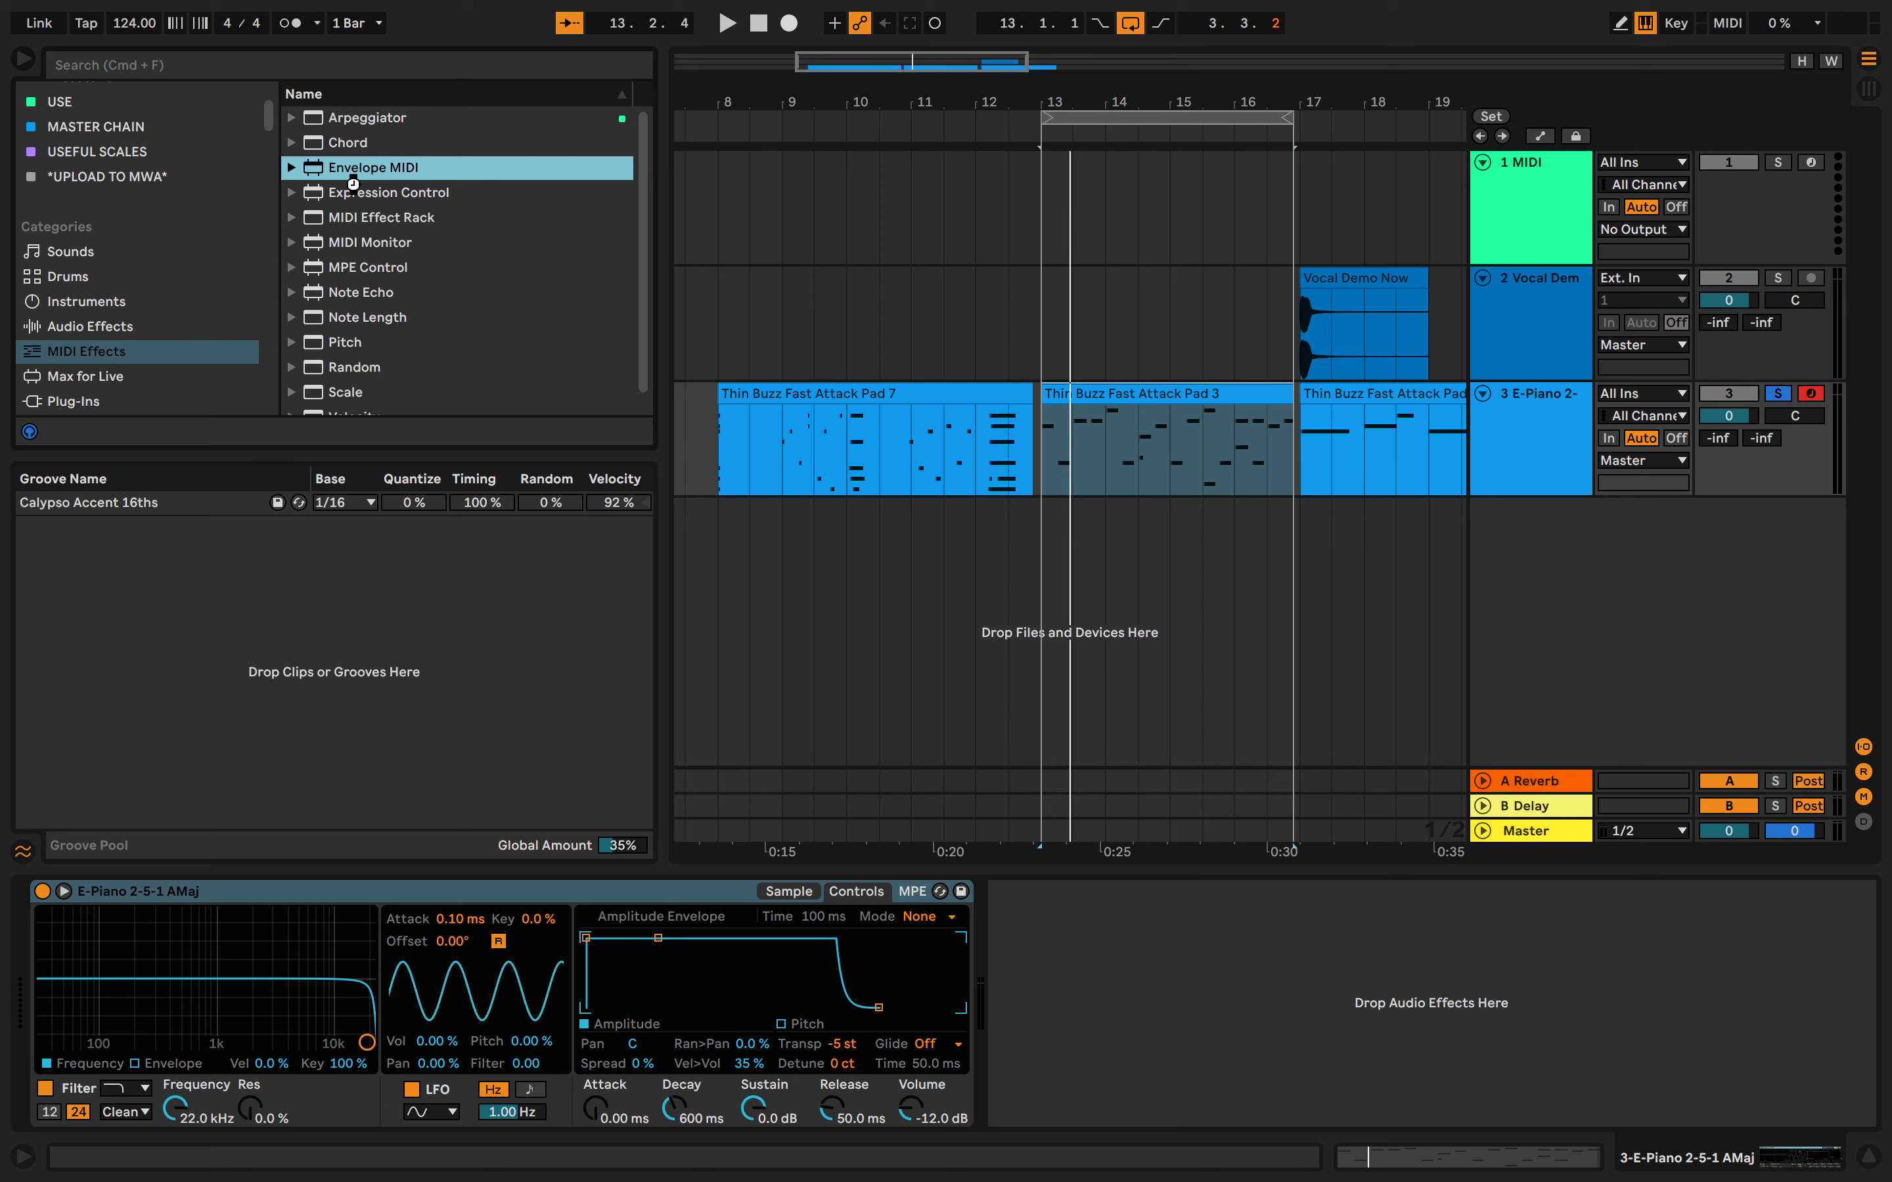
mouse_move(353, 175)
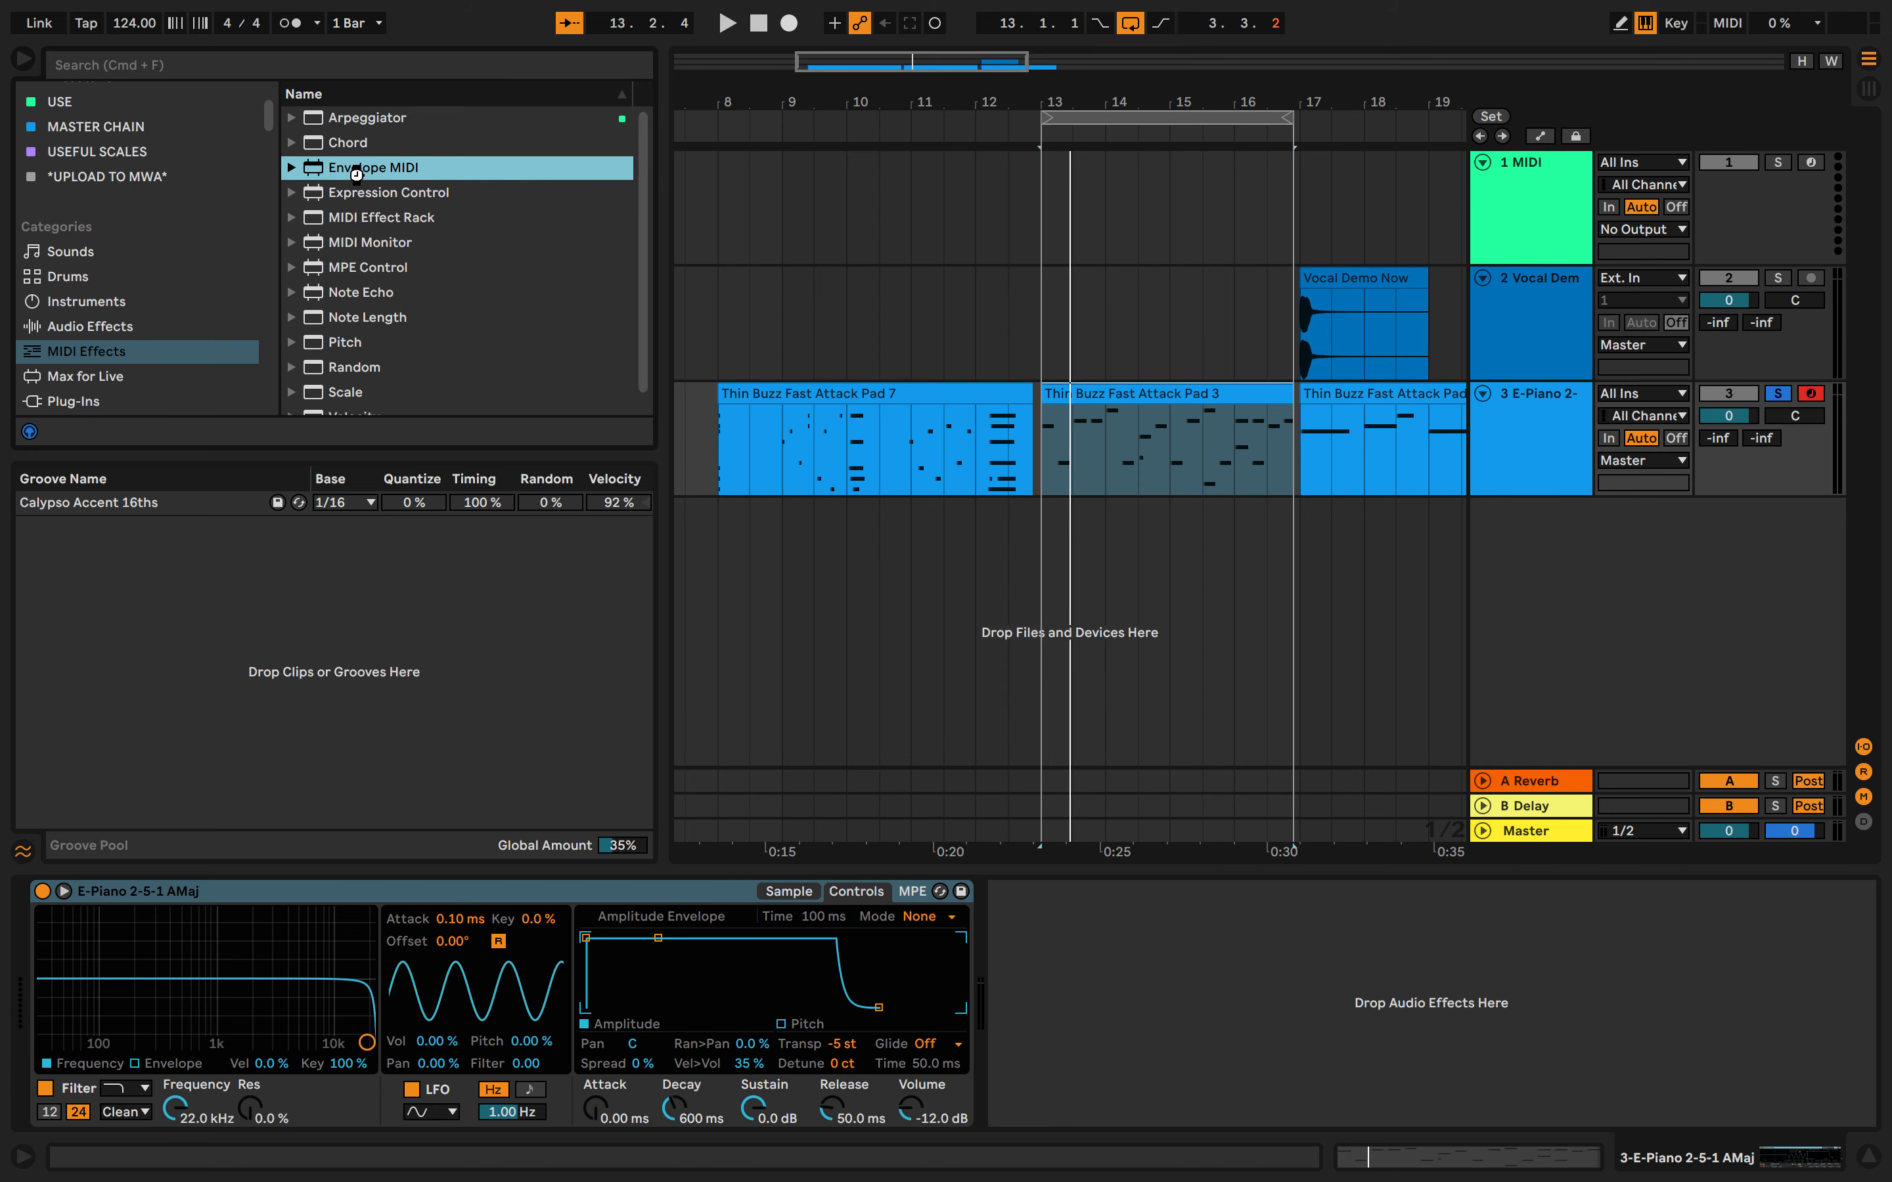
double_click(381, 168)
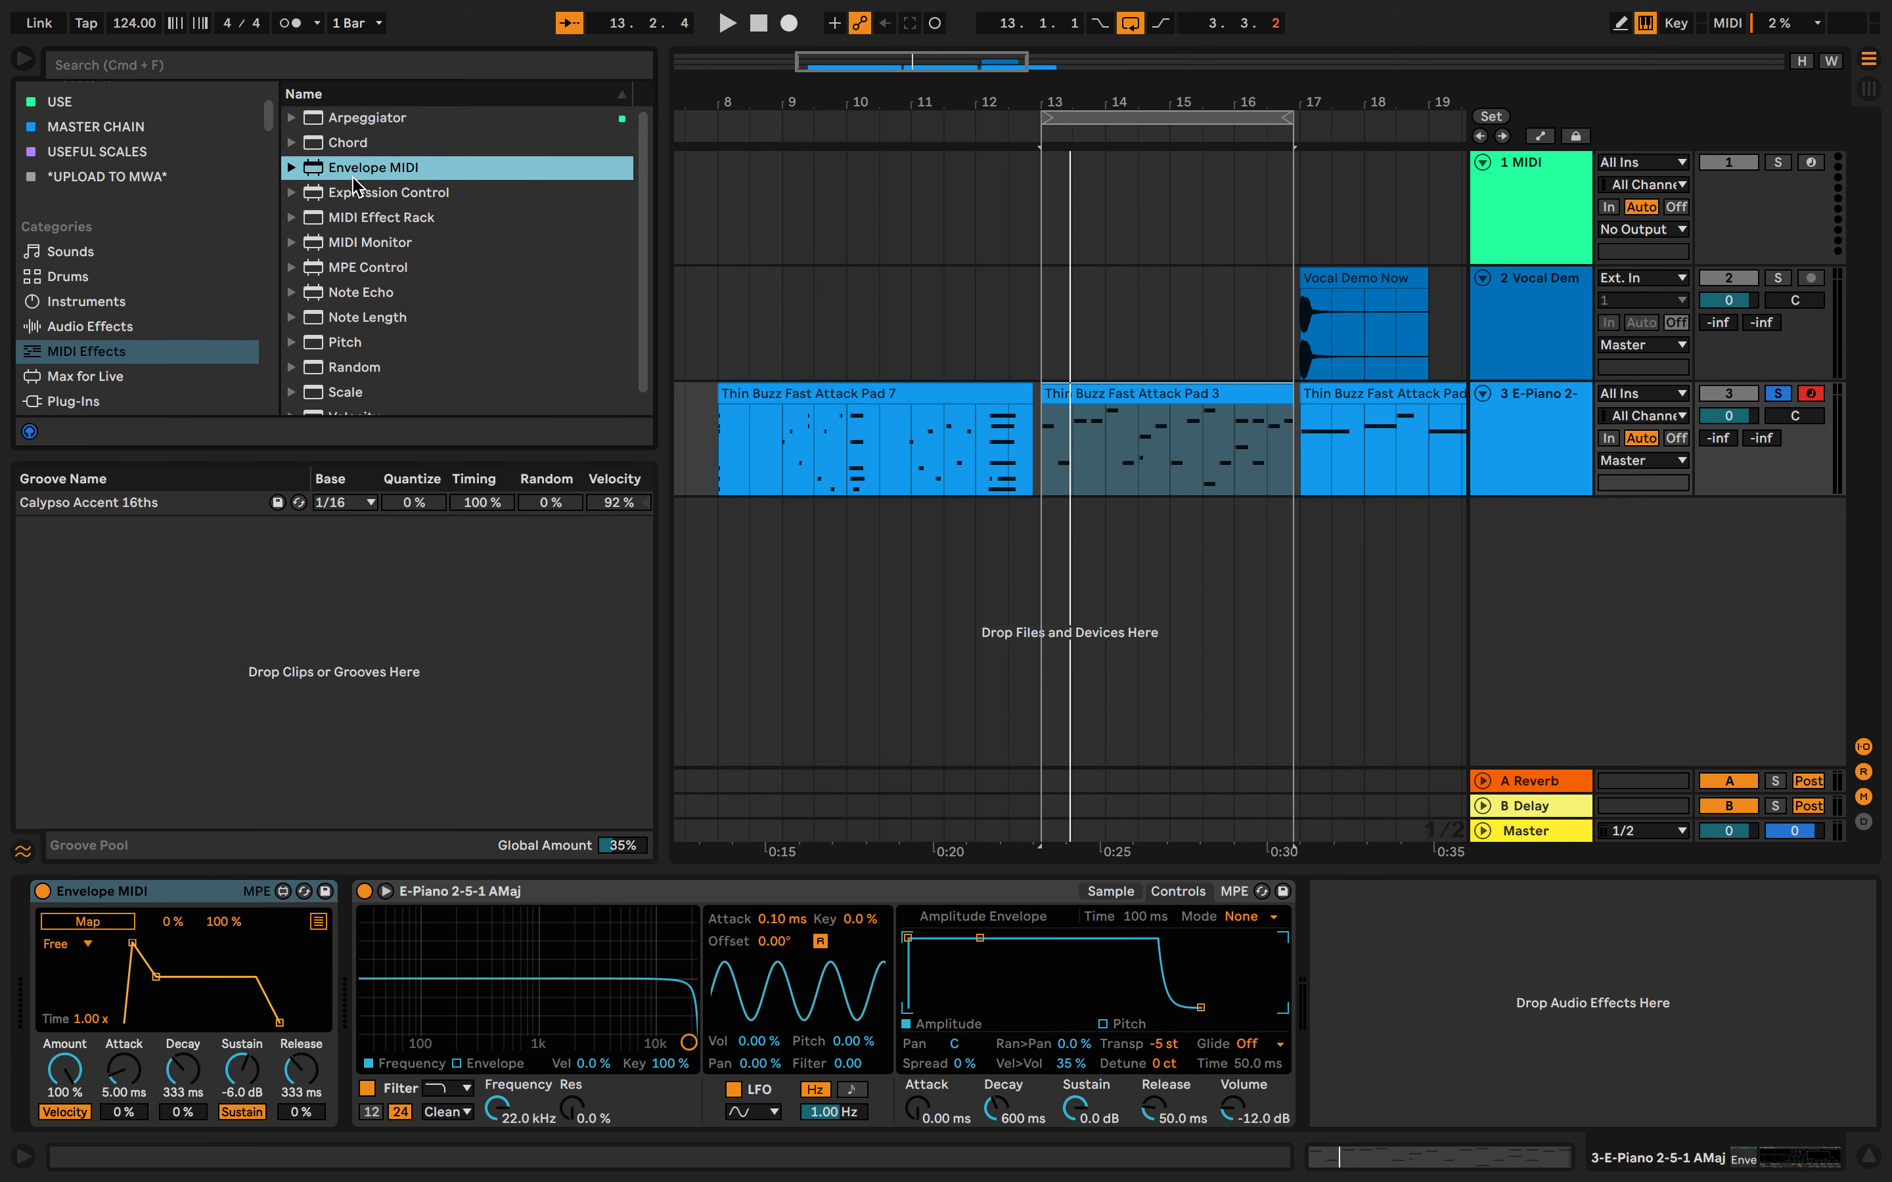
click(725, 22)
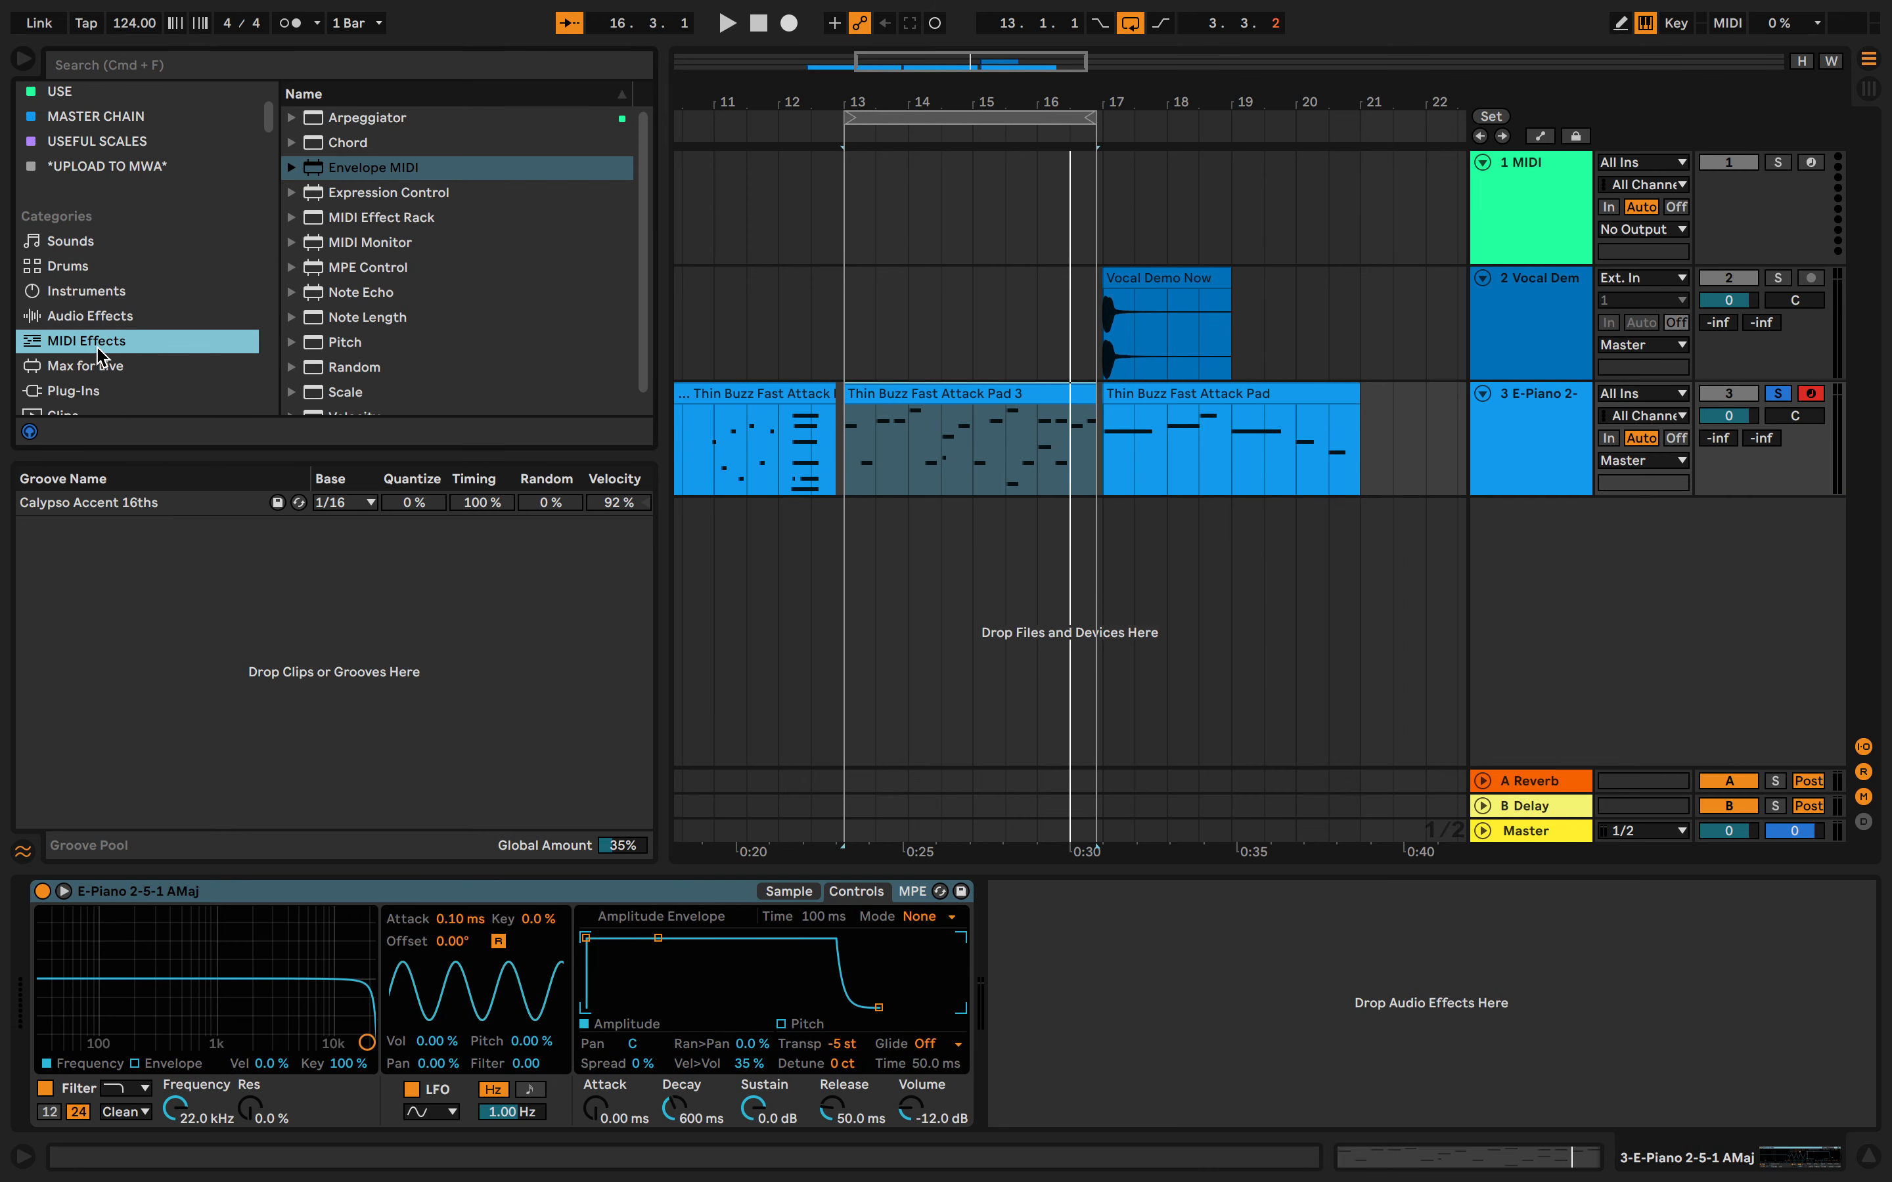
click(387, 192)
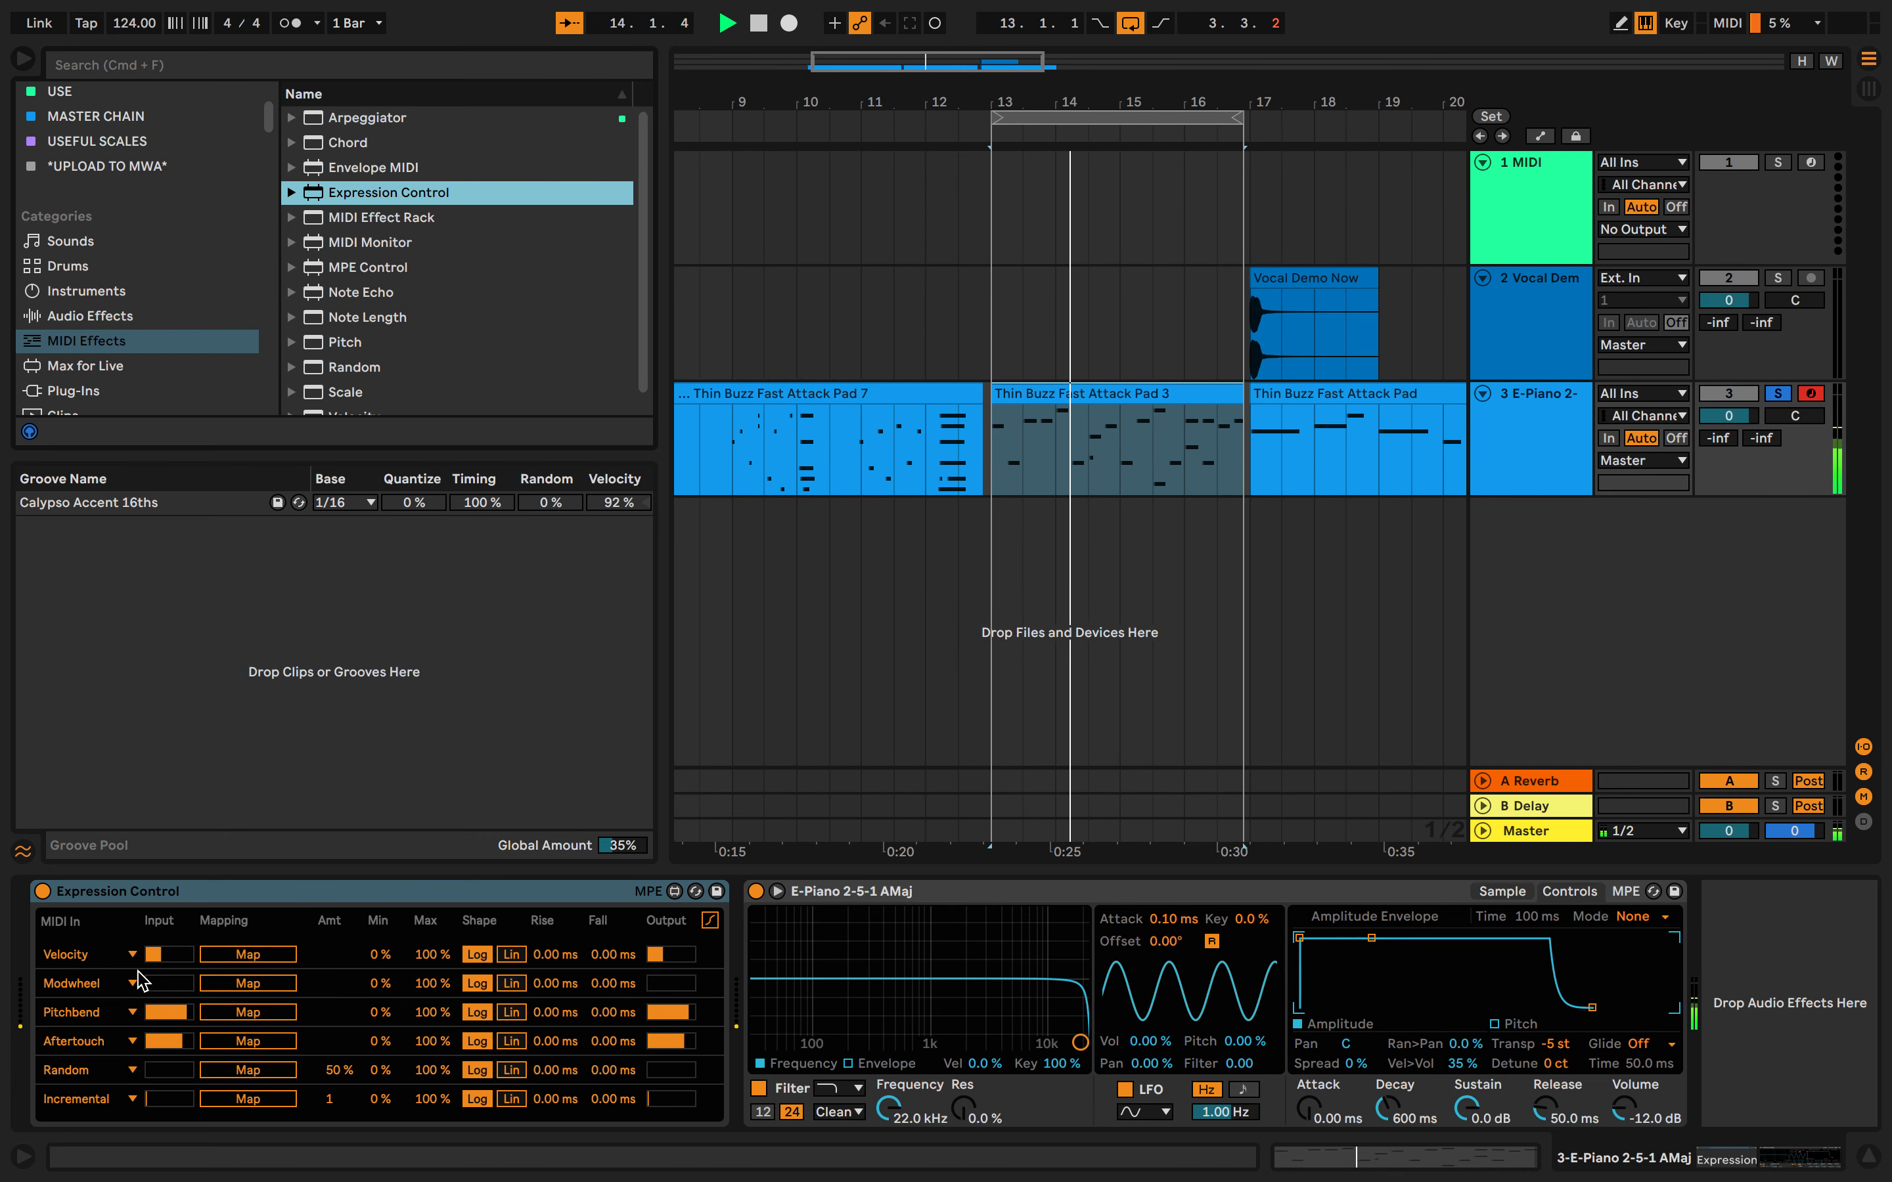
- Load Expression Control ahead of the E-Piano instrument and try its Shape buttons
click(754, 22)
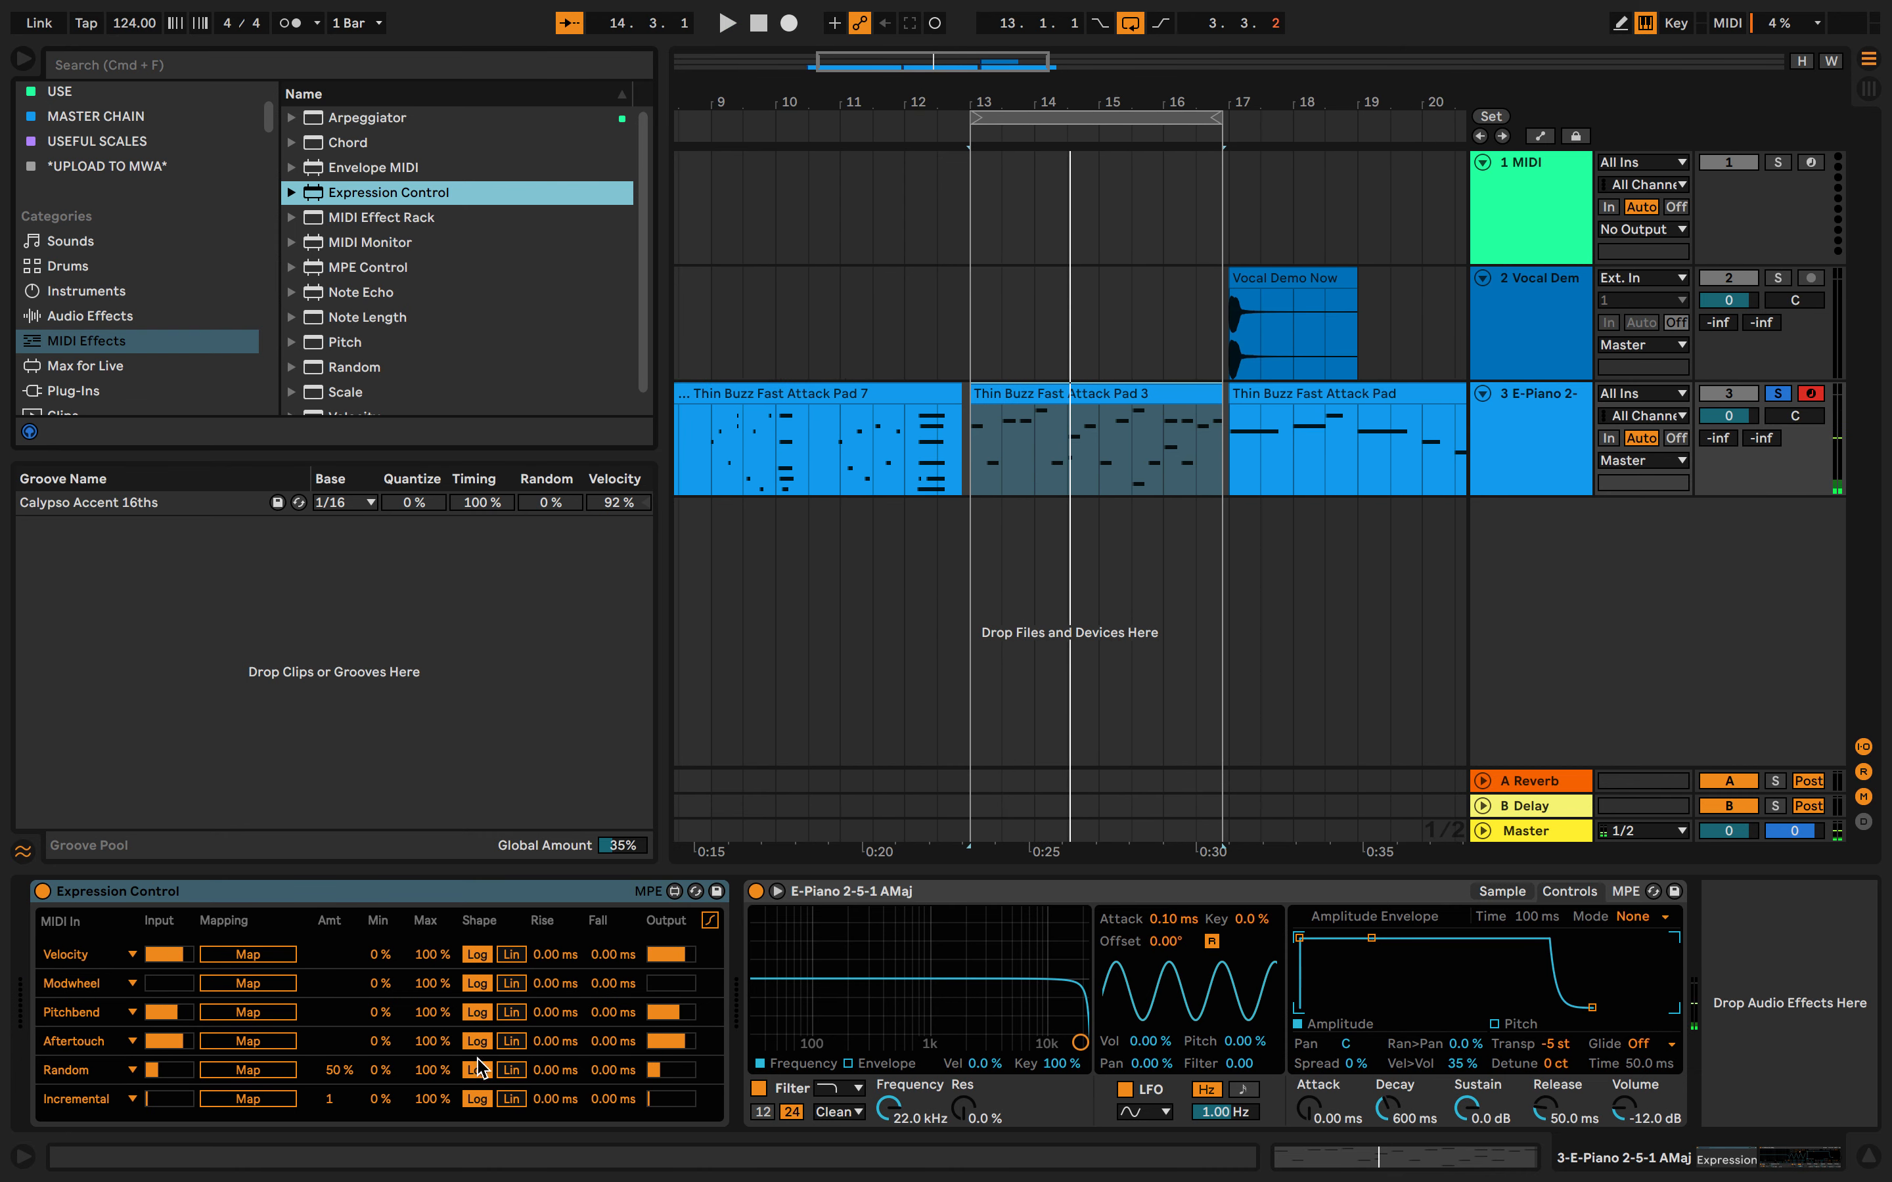
mouse_move(139, 1049)
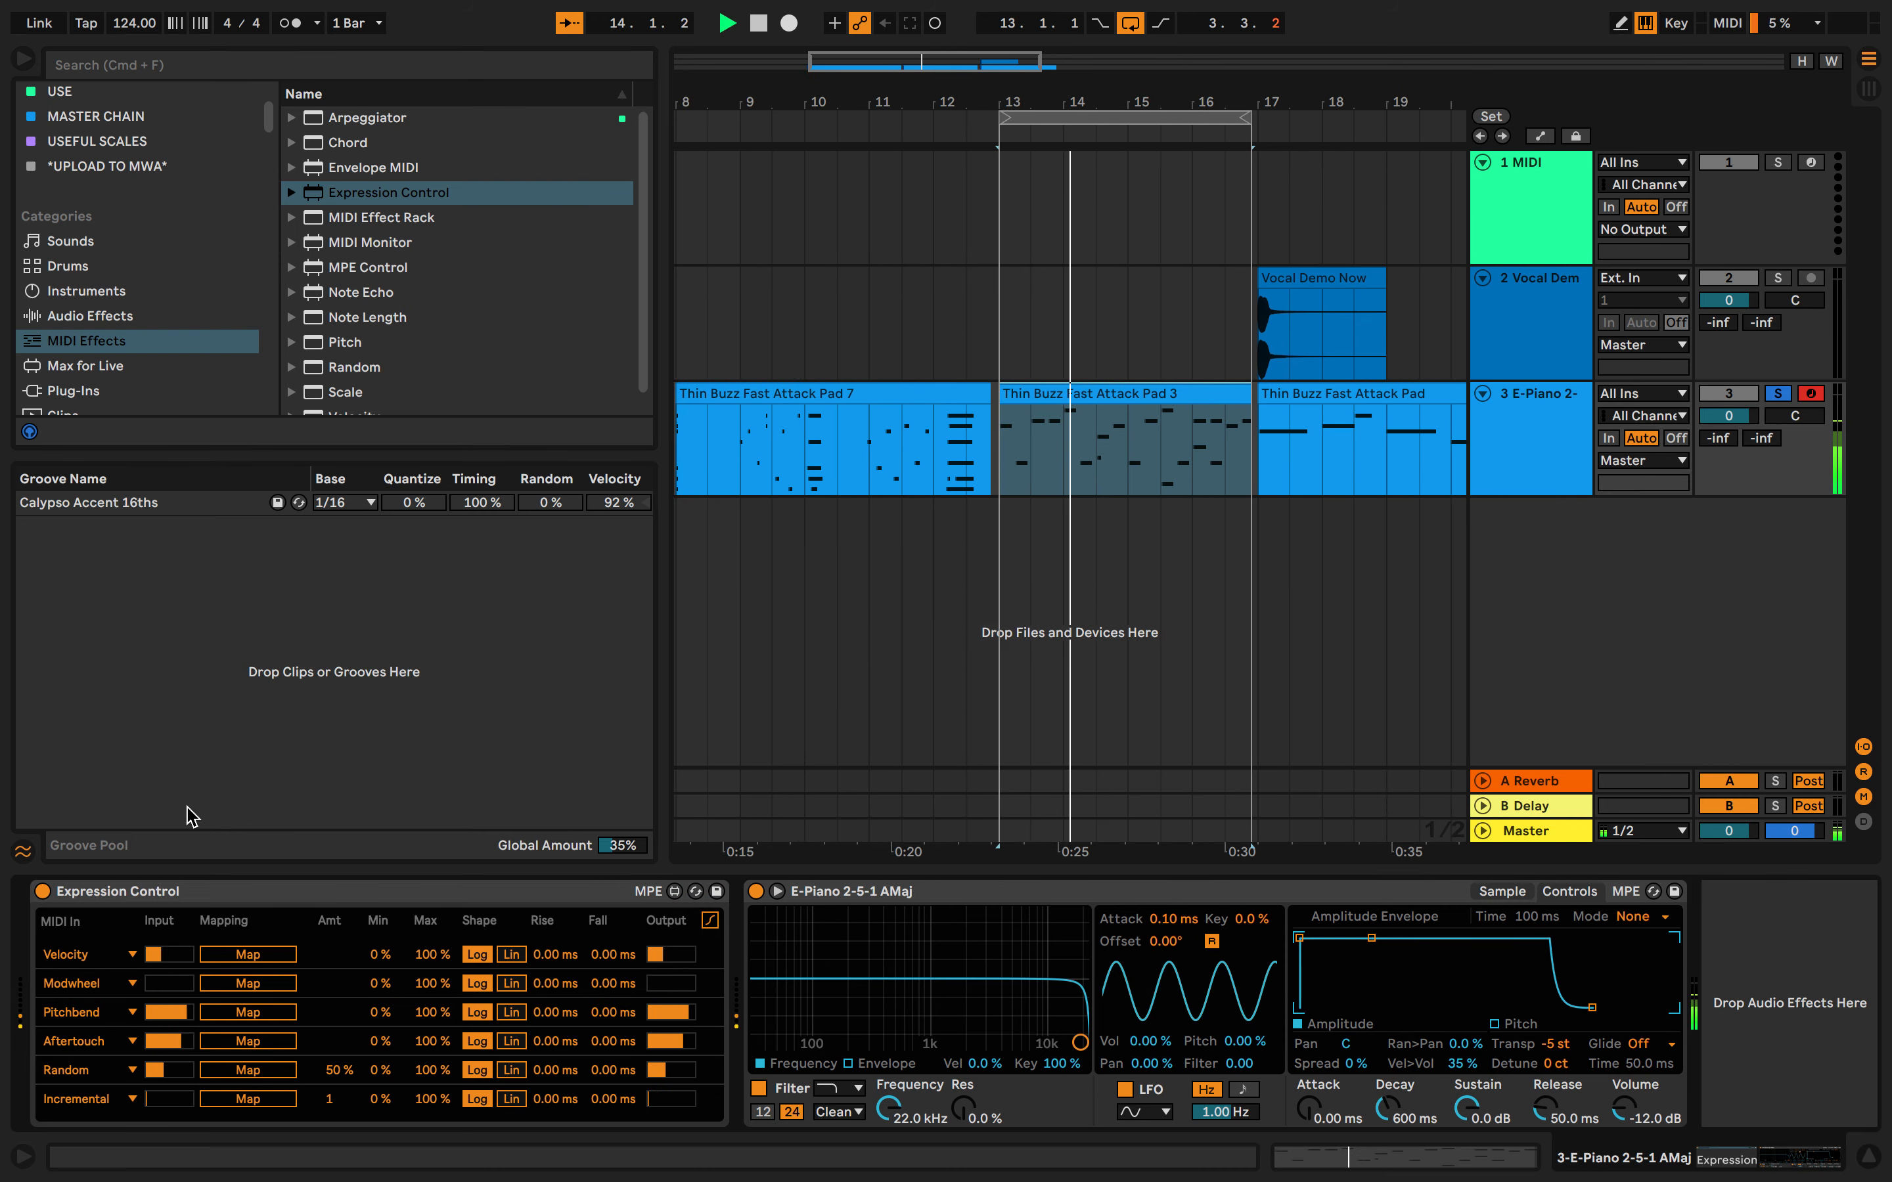
click(88, 982)
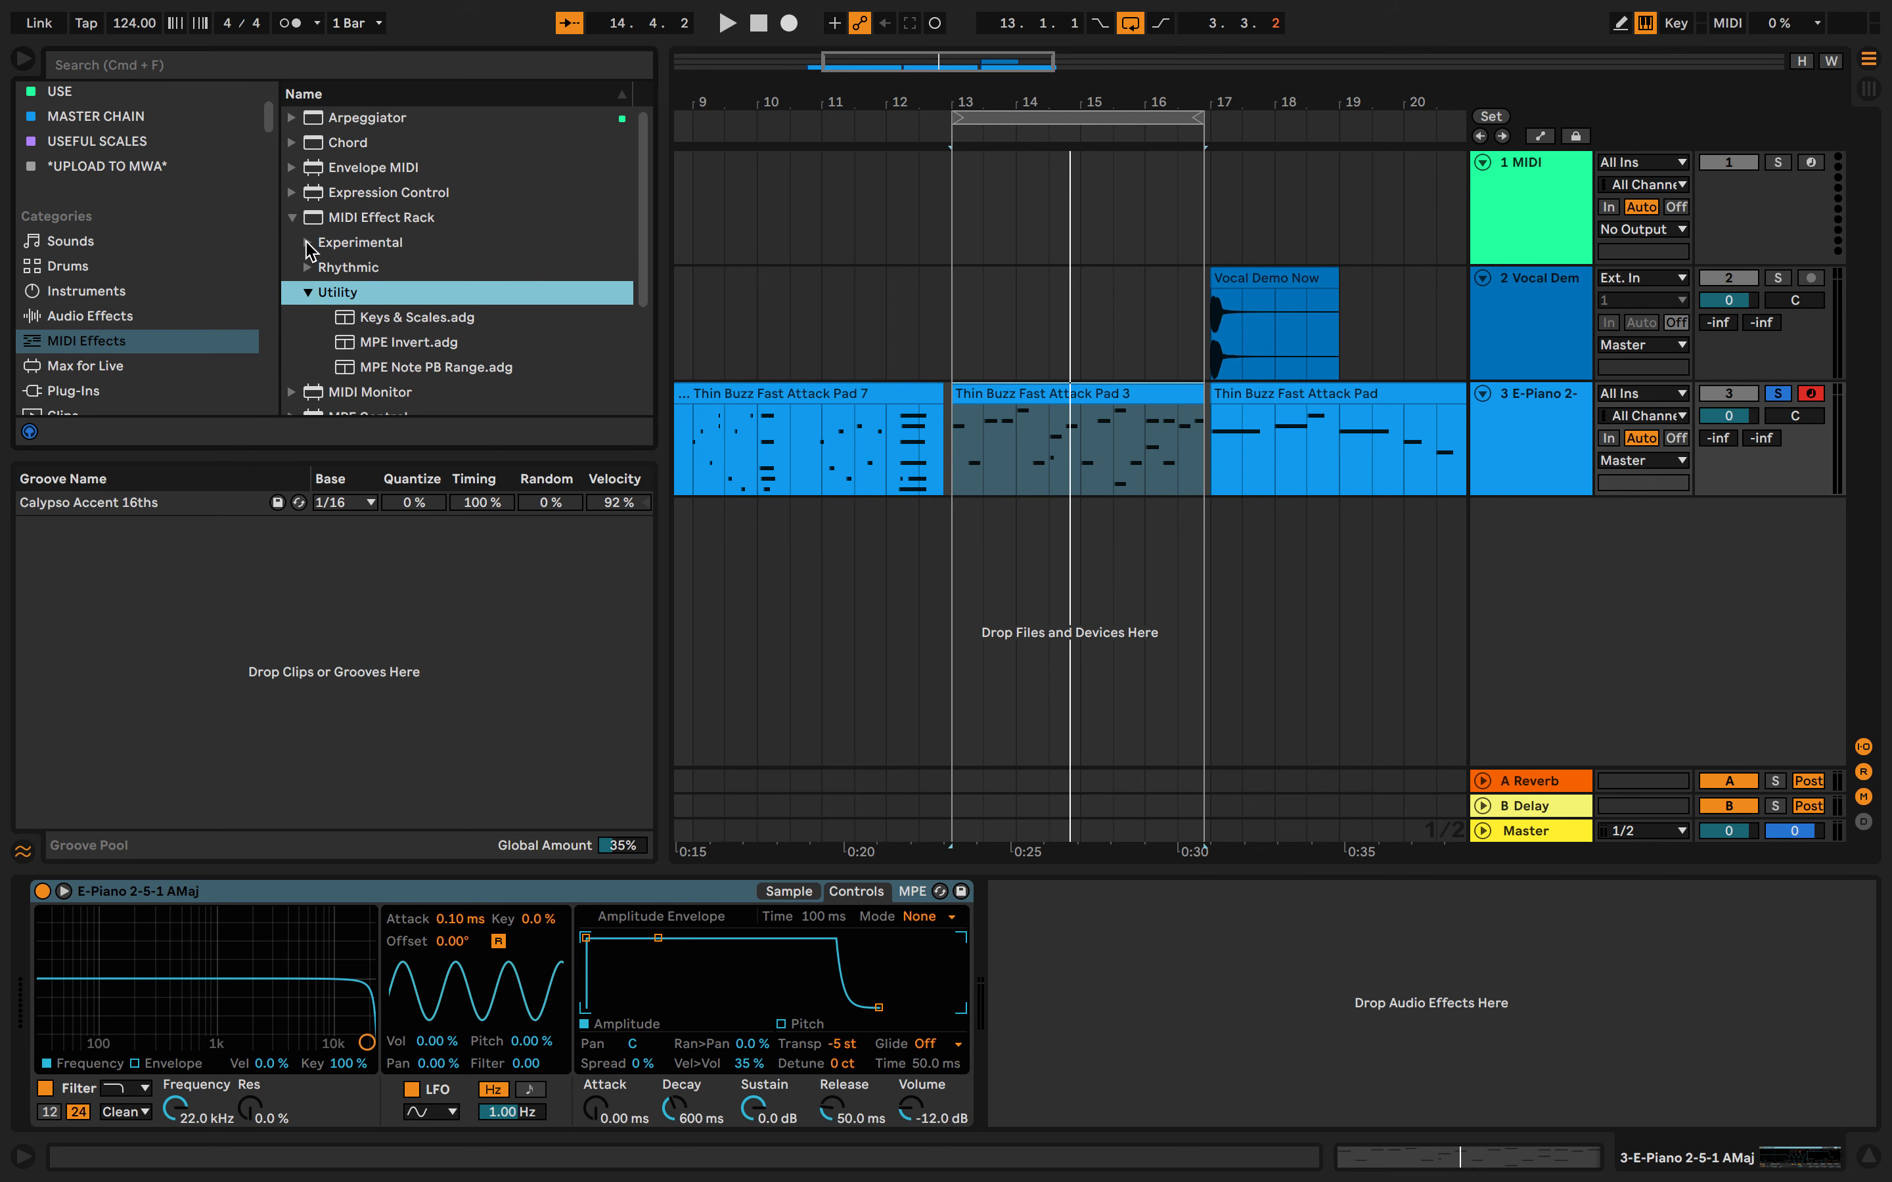
- Load Chord Echo Variations and Keys & Scales racks from the Experimental and Utility folders, then remove each
click(309, 243)
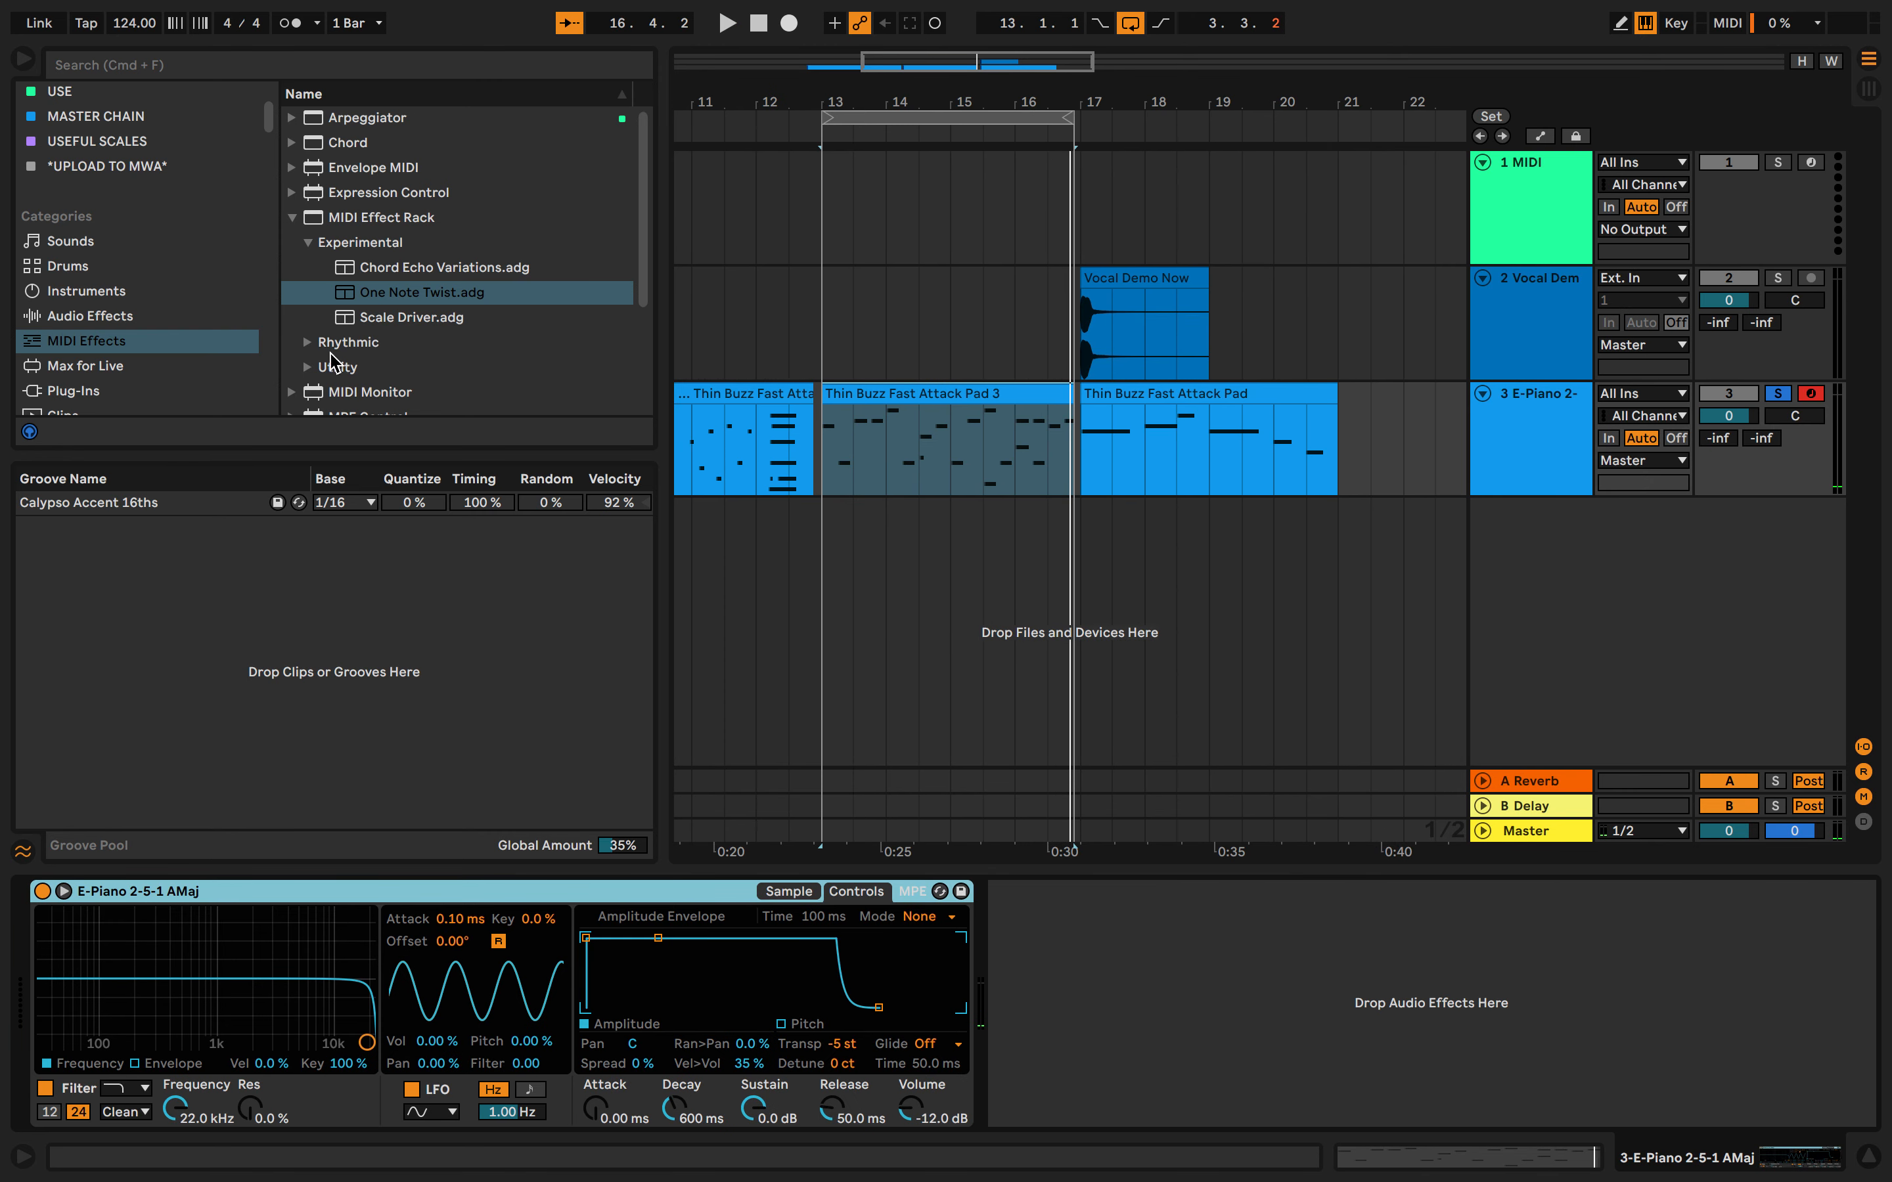
click(424, 267)
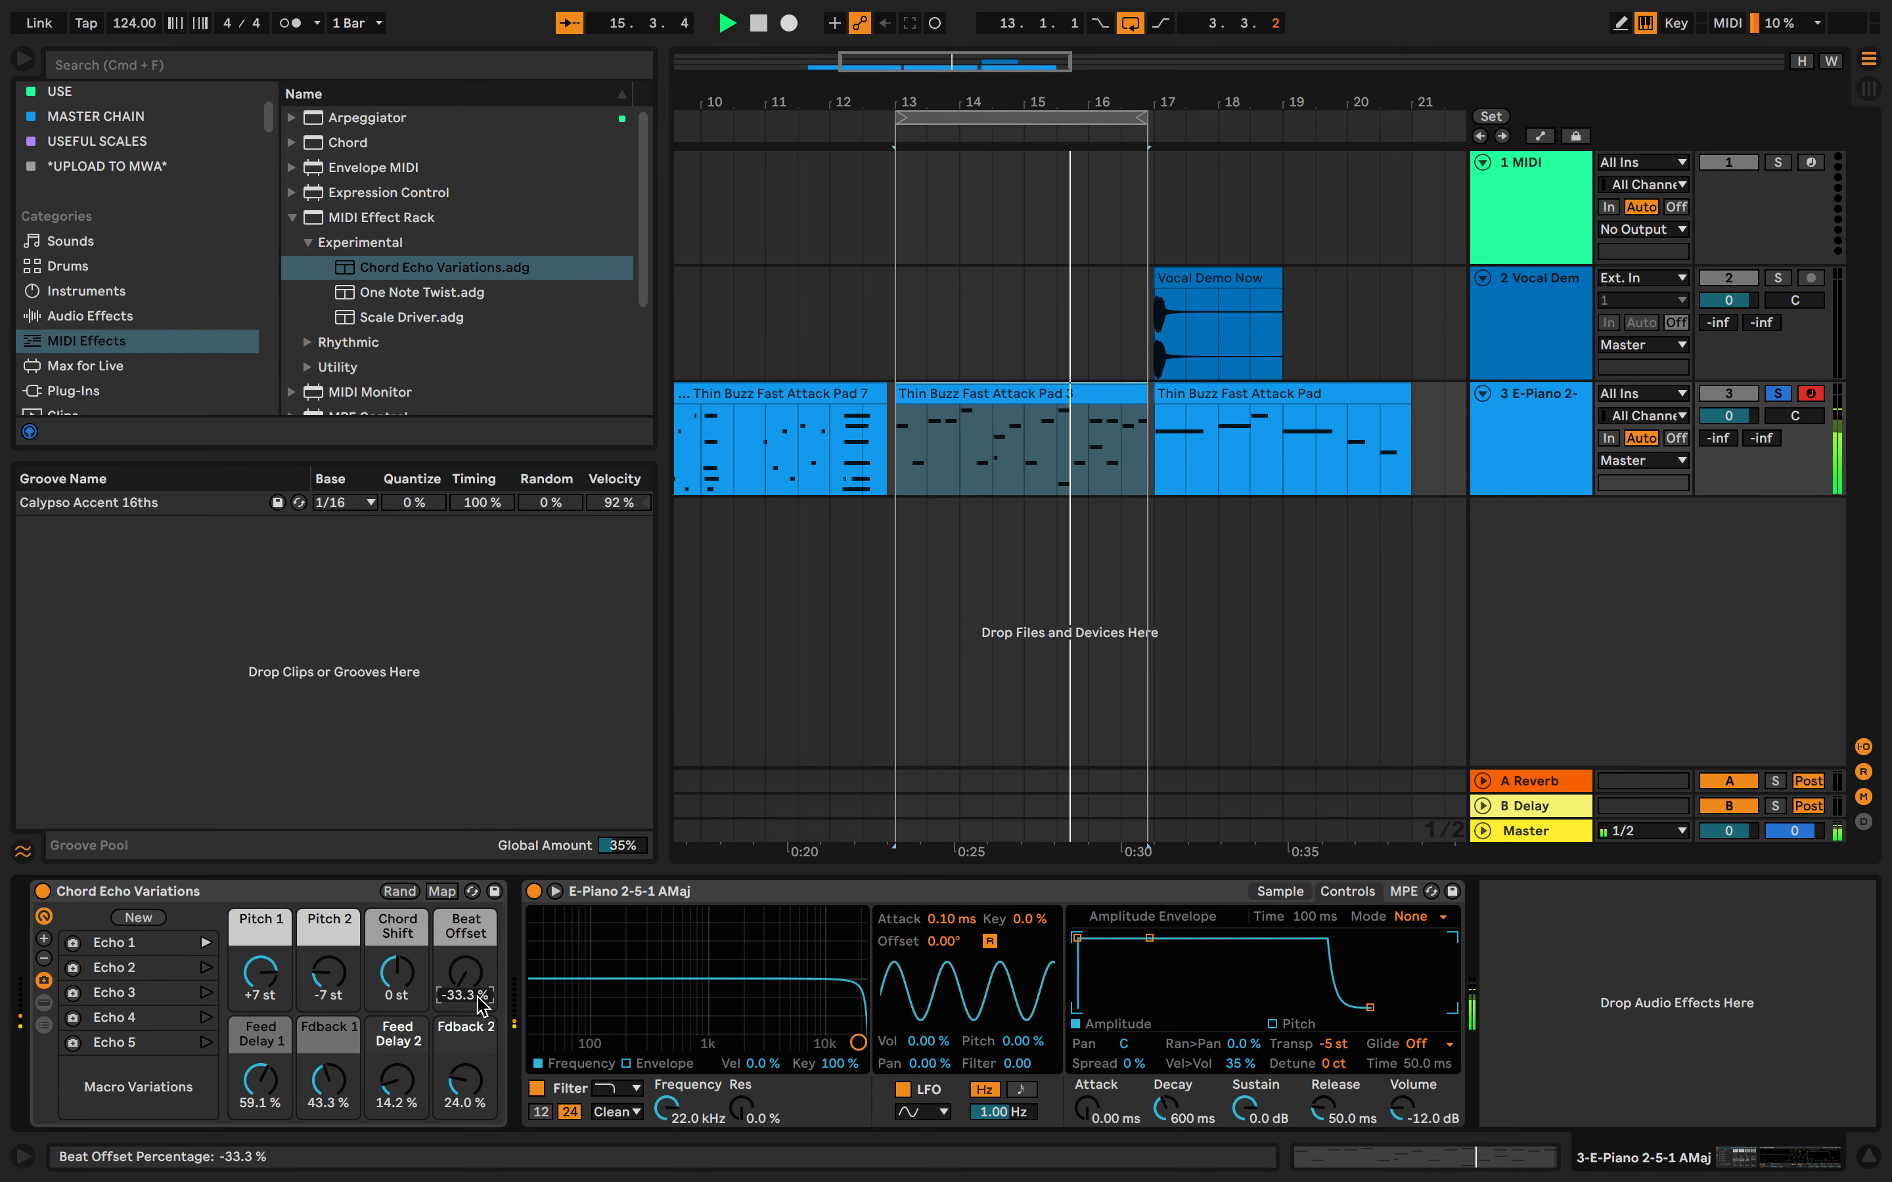
click(309, 243)
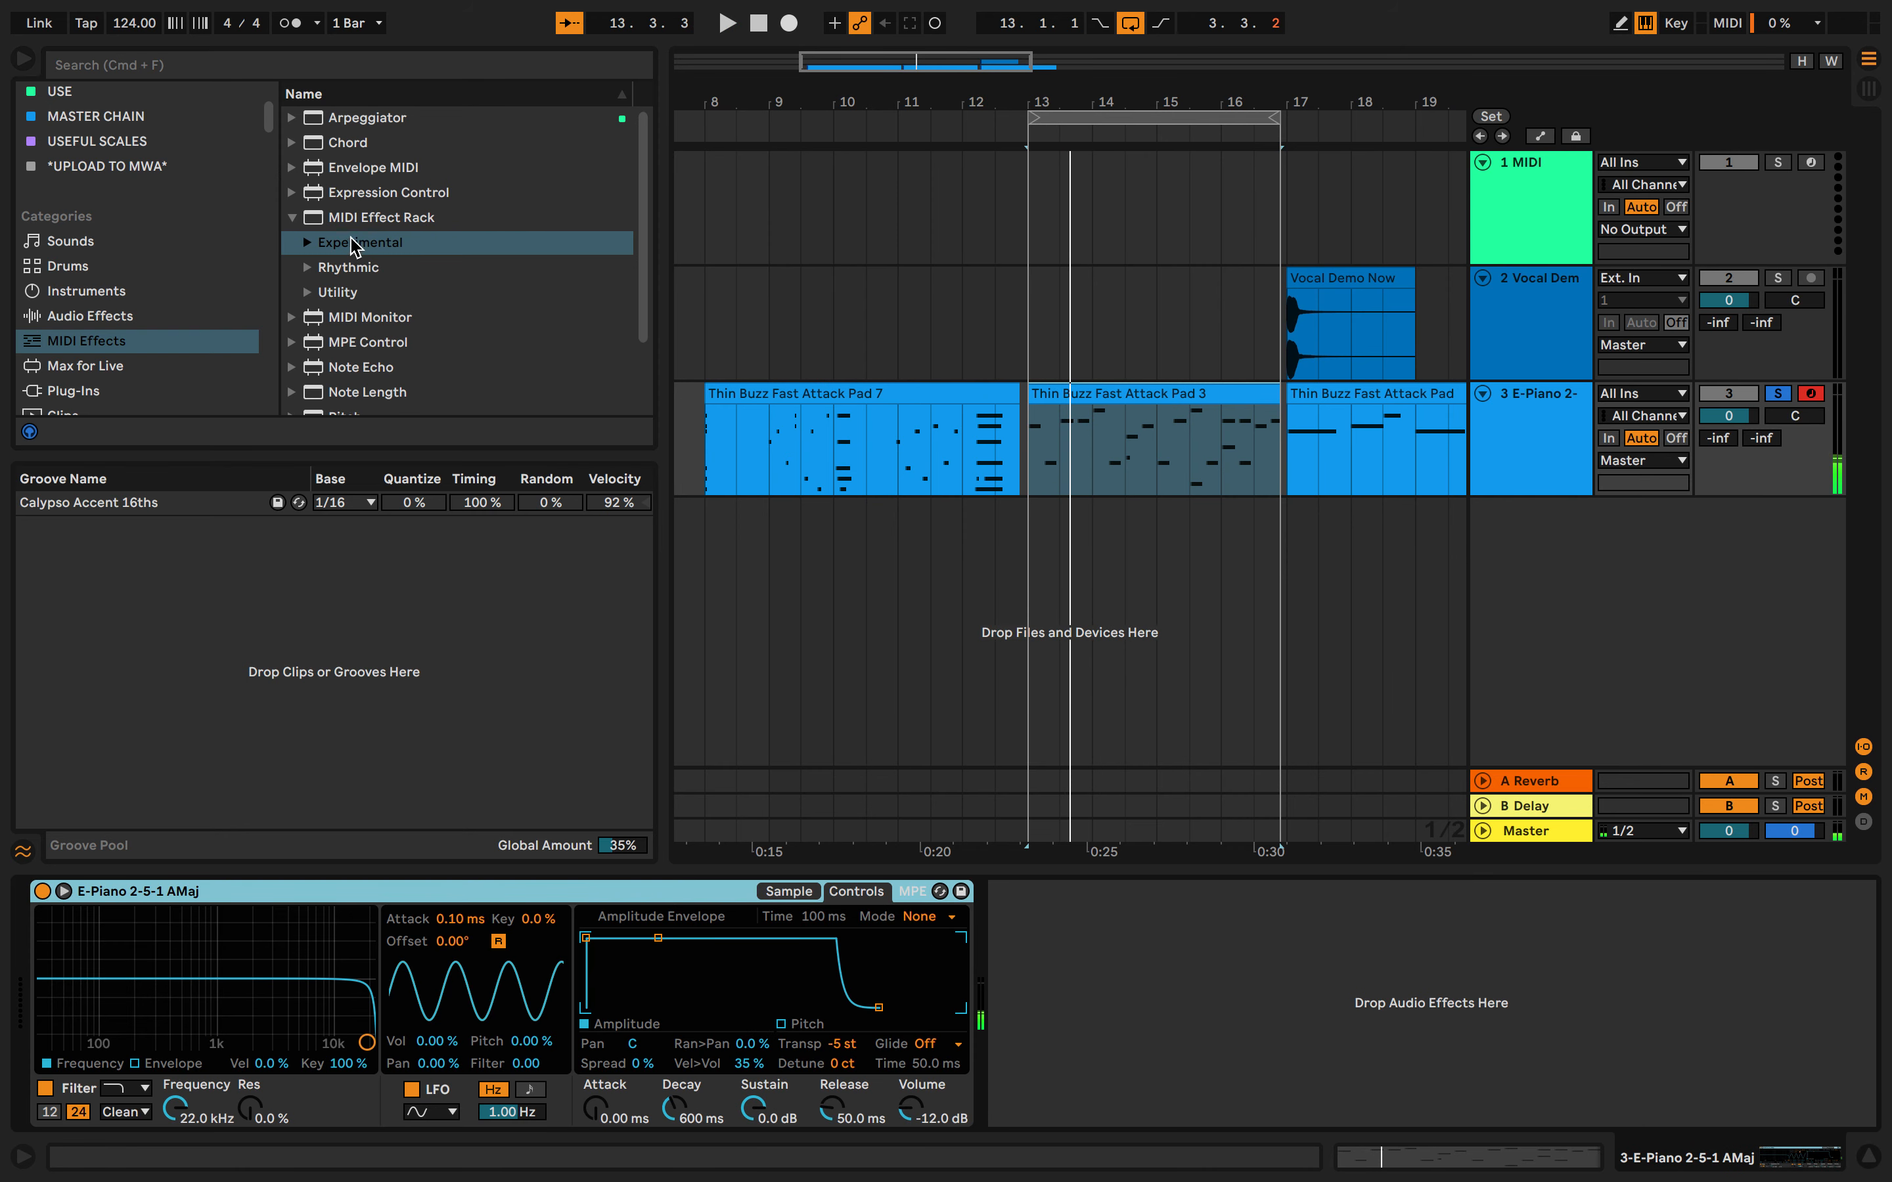
click(308, 292)
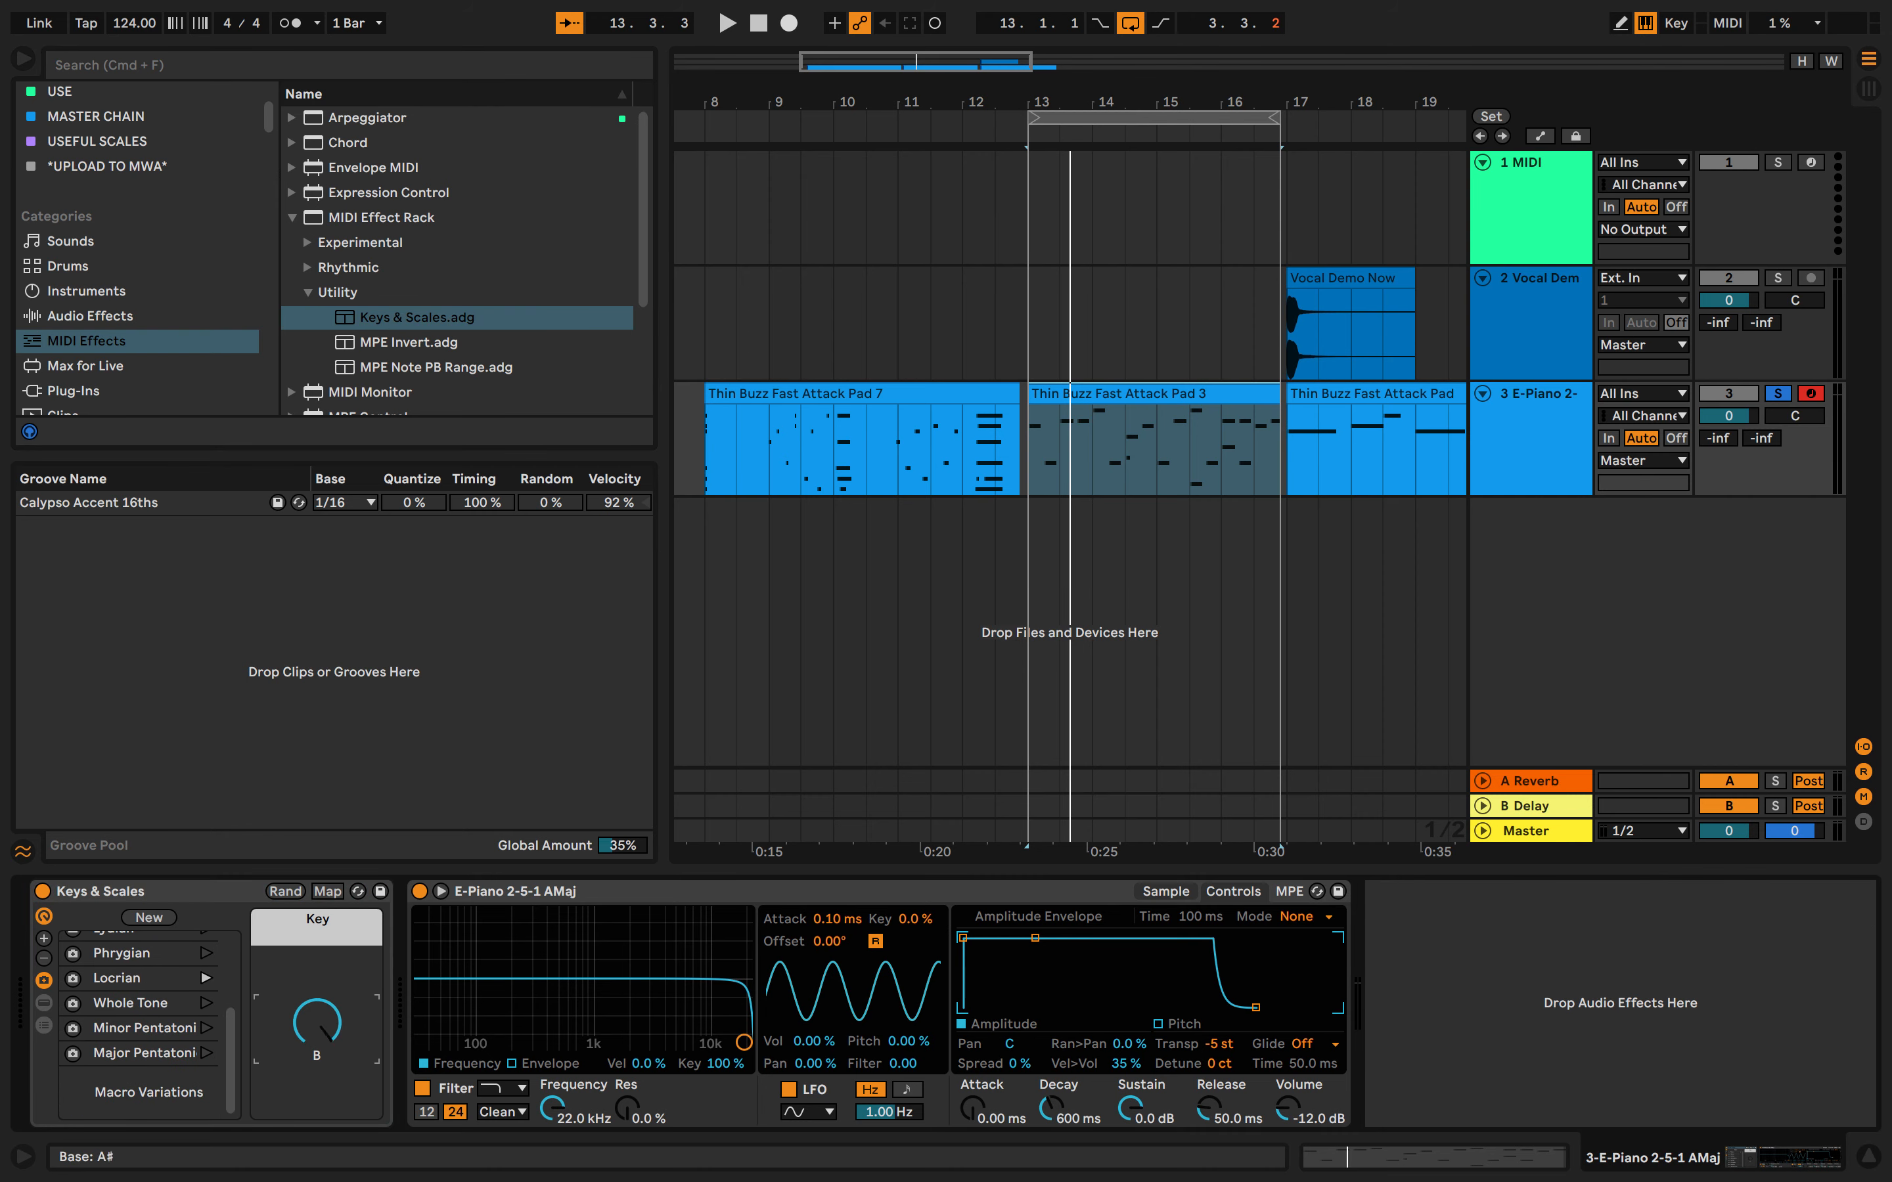
click(725, 22)
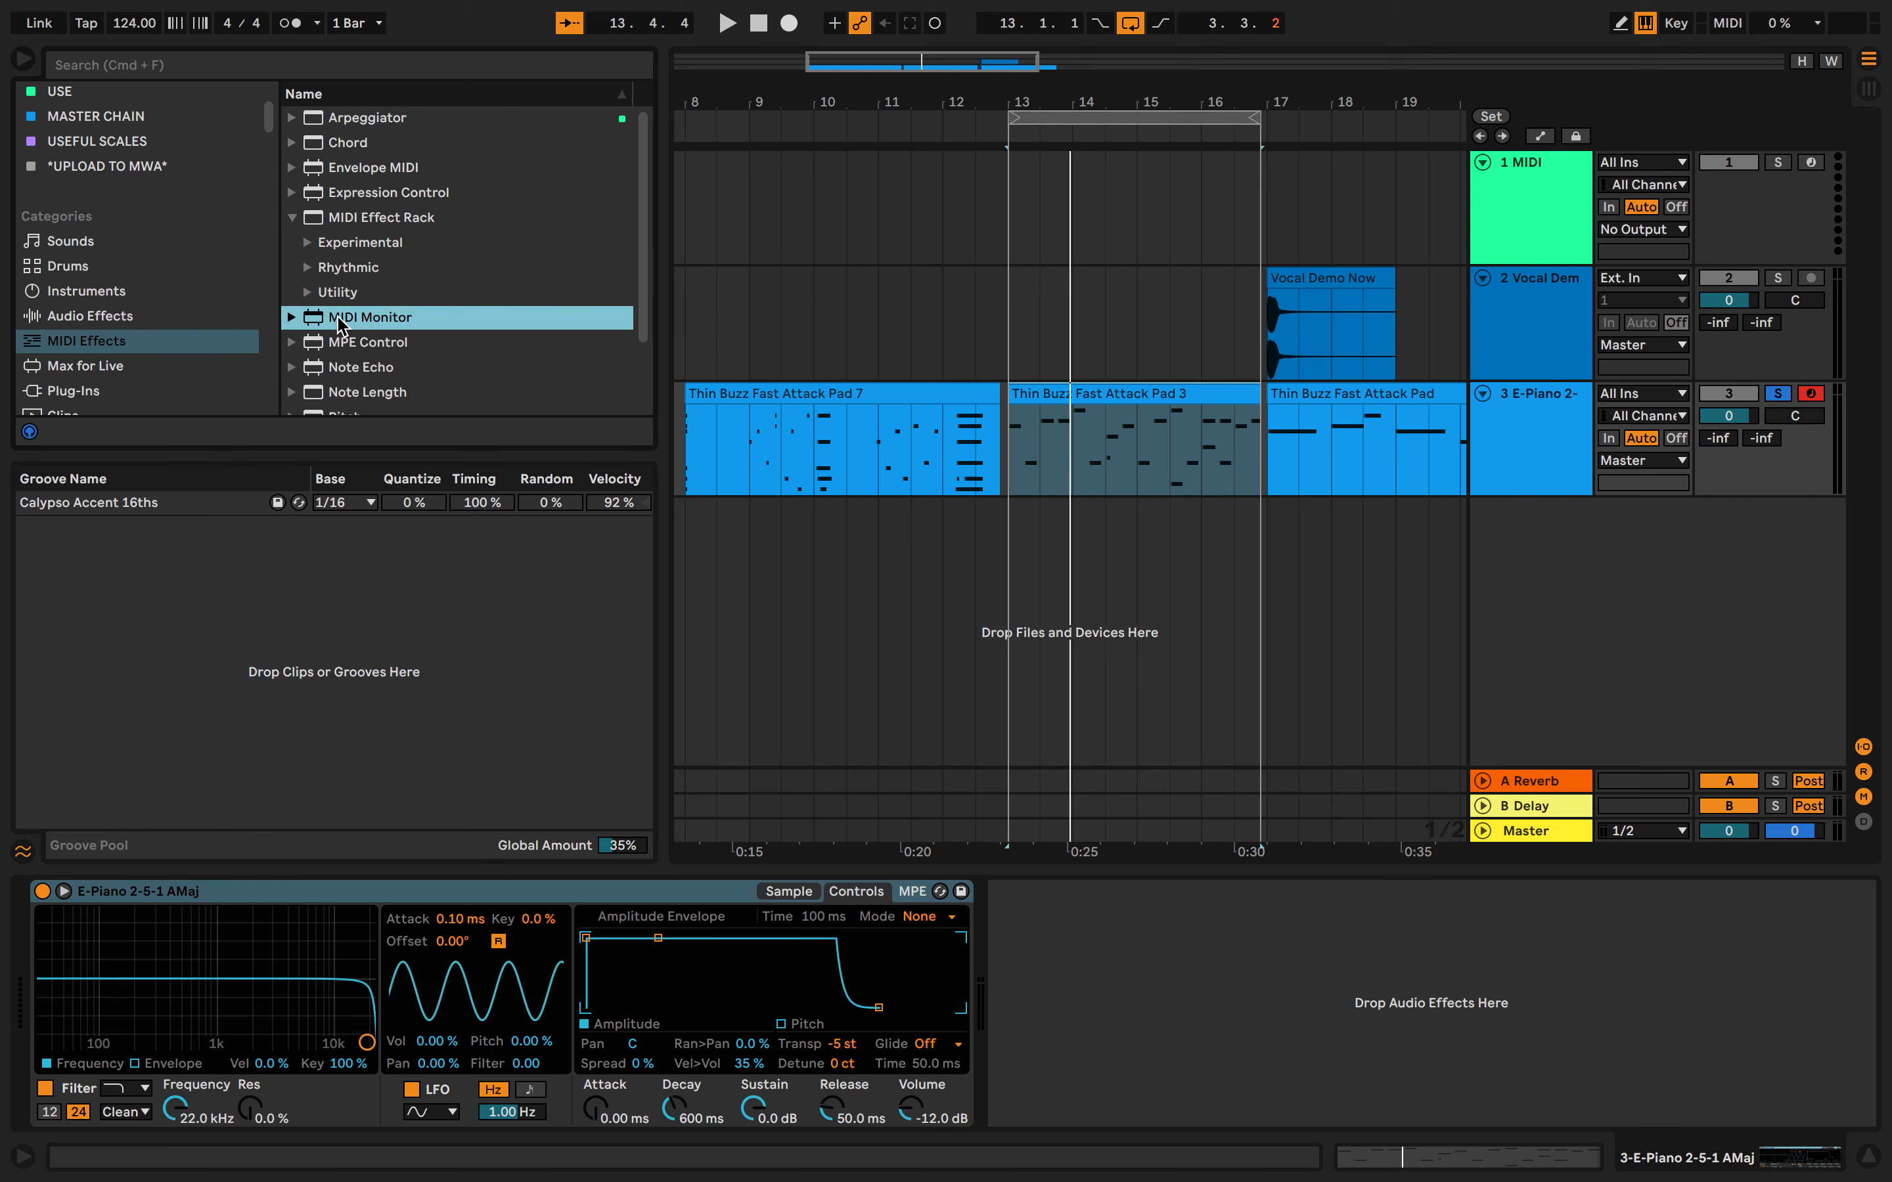
- Try MIDI Monitor on the E-Piano track, then replace it with MPE Control
double_click(367, 317)
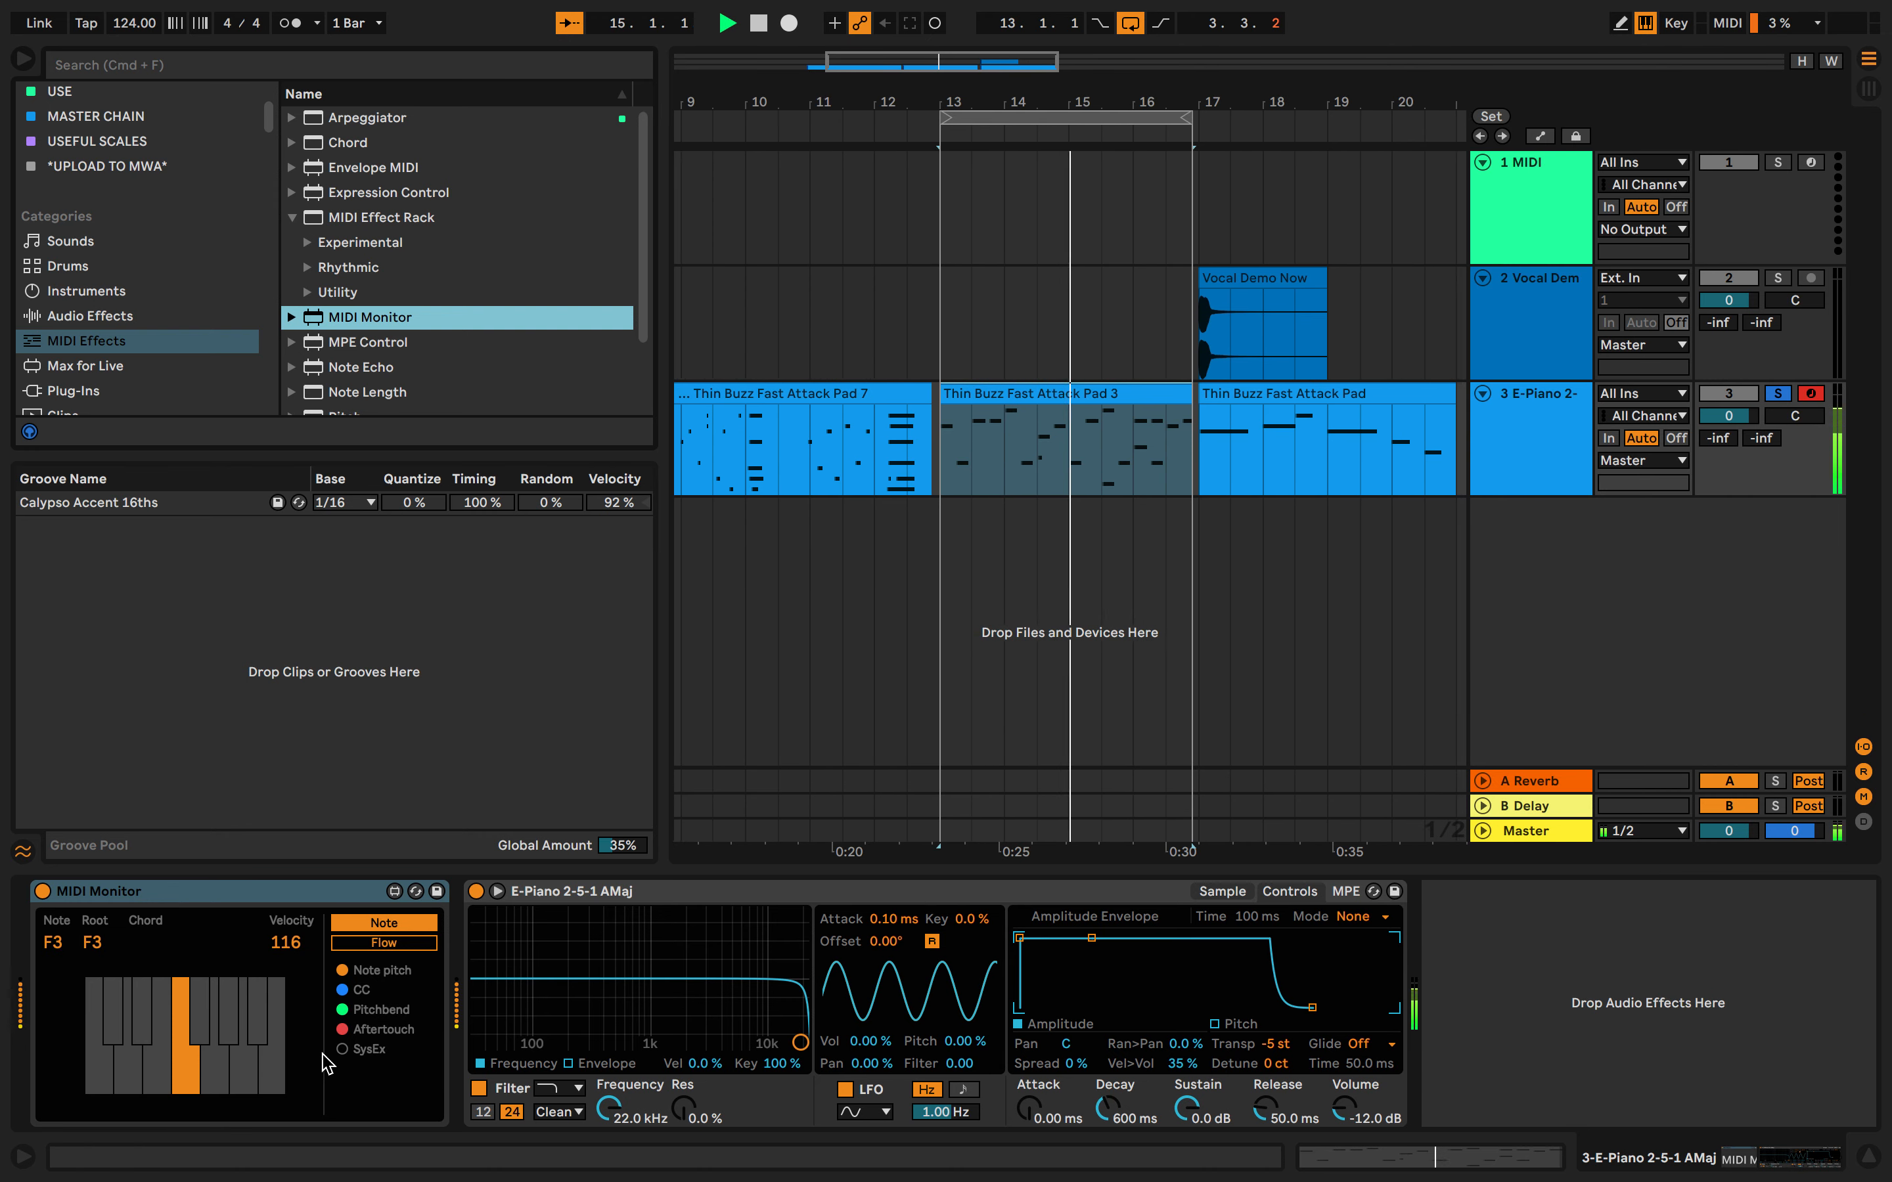
click(383, 942)
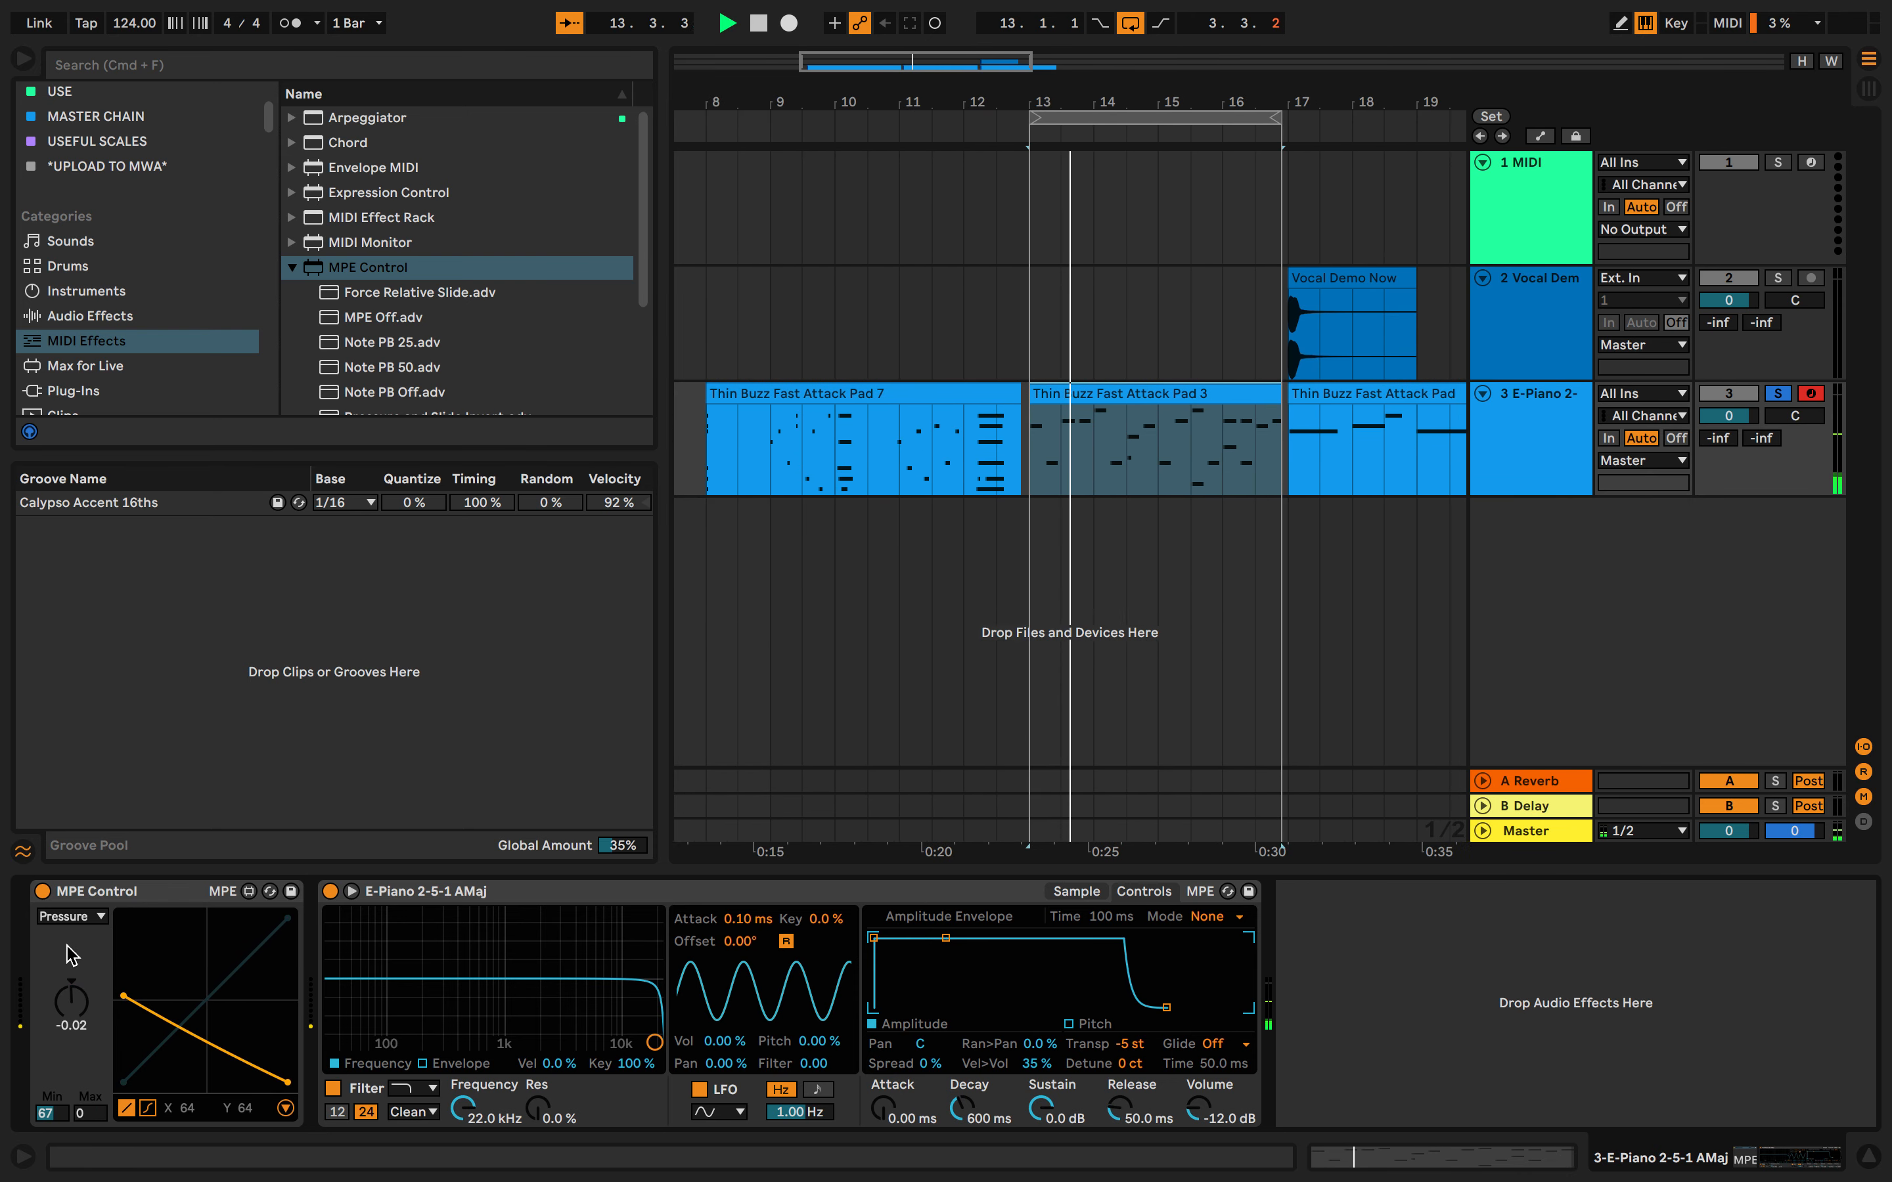
- Set MPE Control to Slide and remove it, try Note Echo, then load Note Length
click(71, 917)
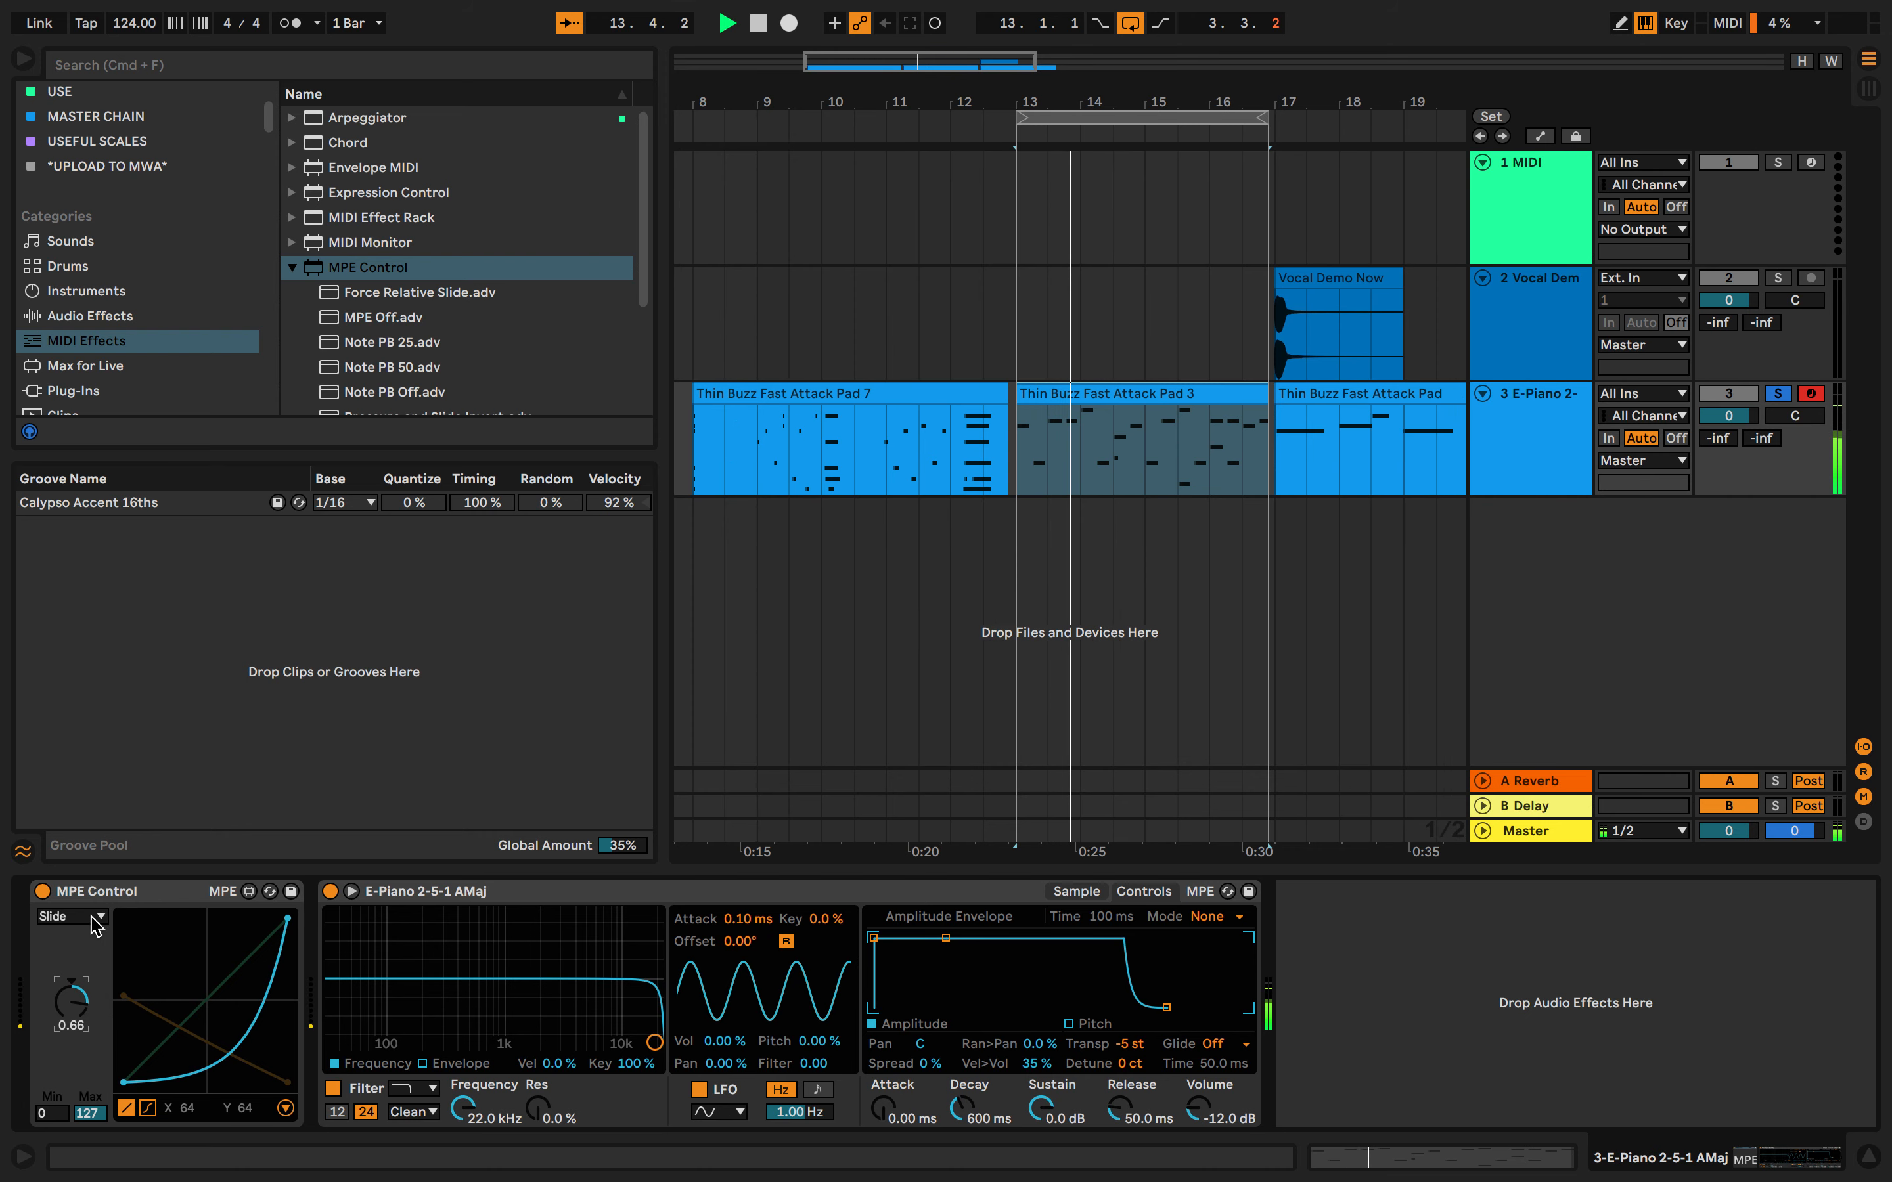
click(70, 917)
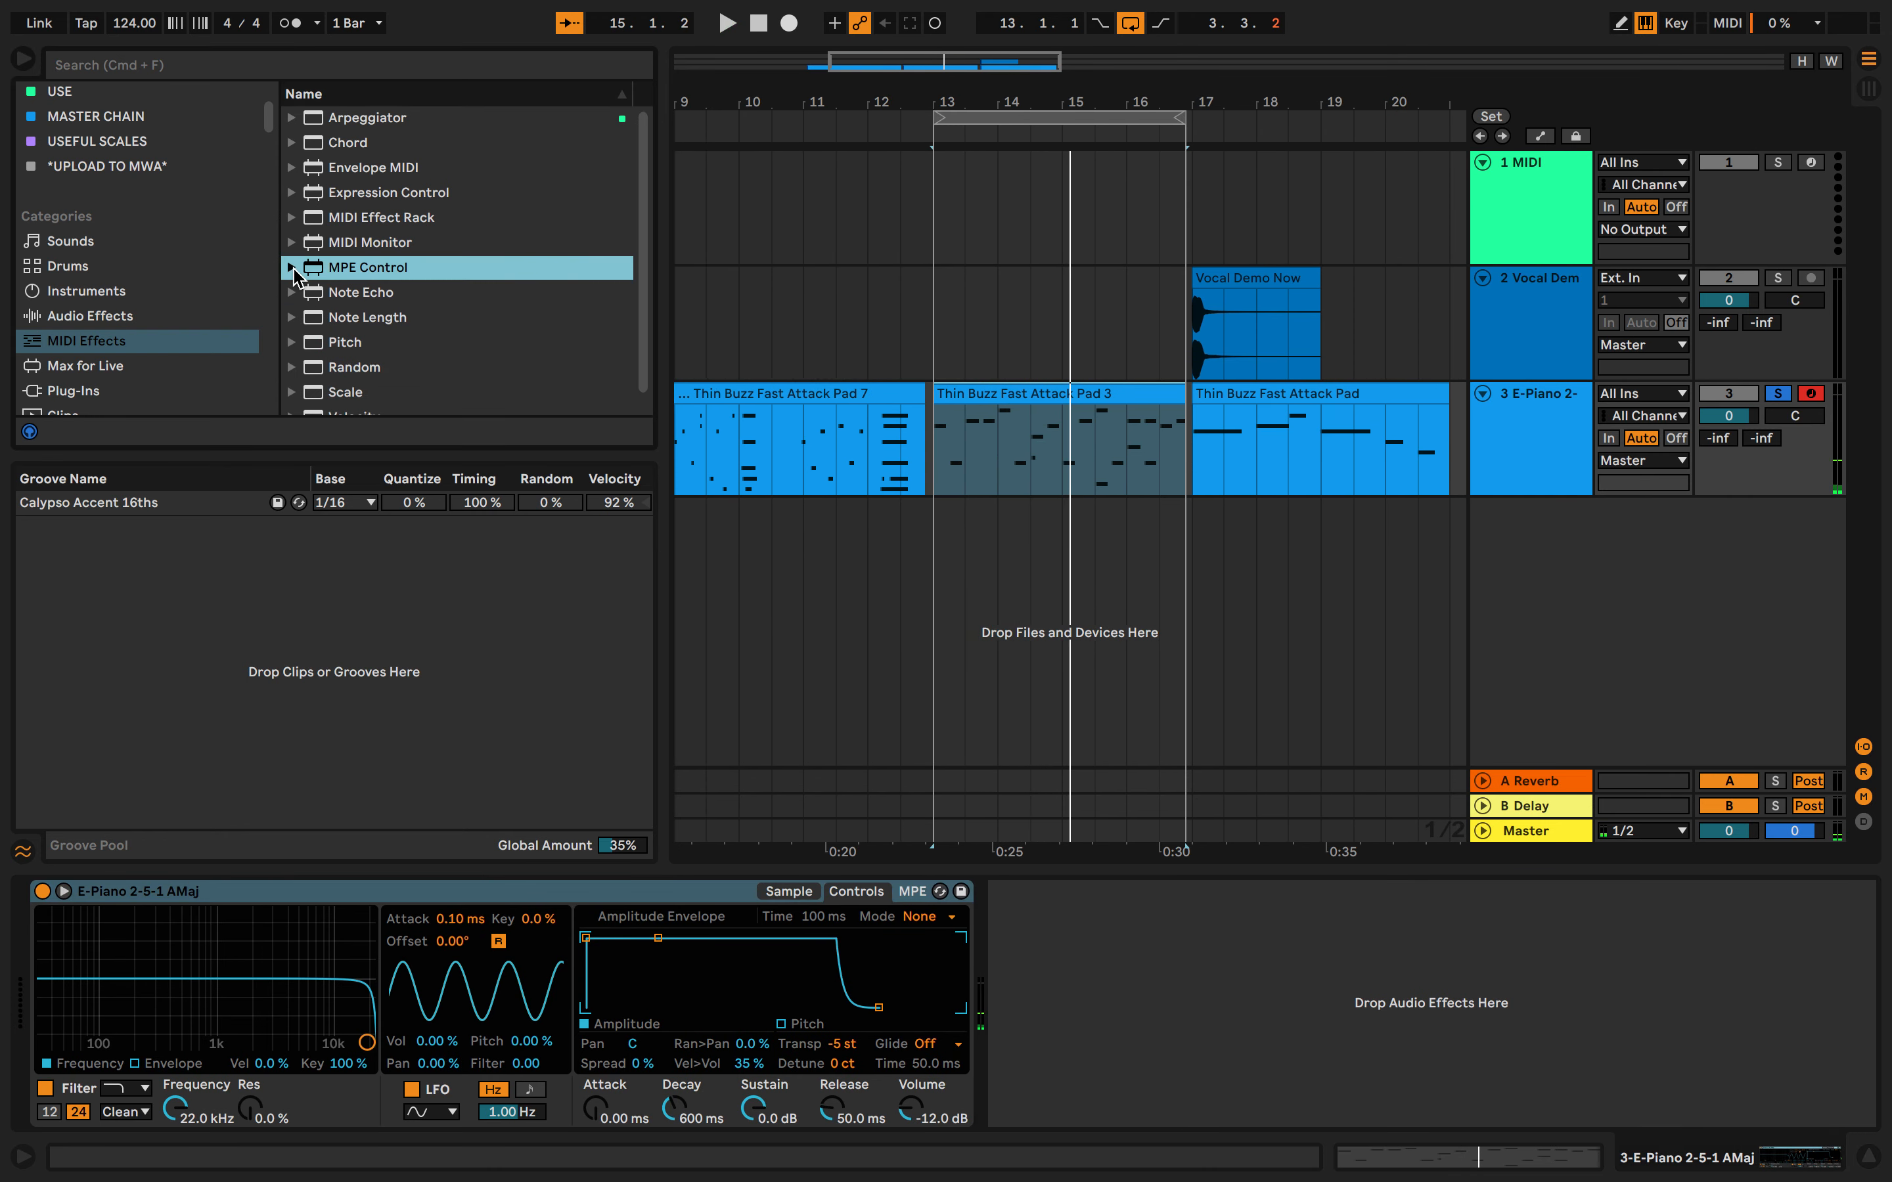
click(291, 292)
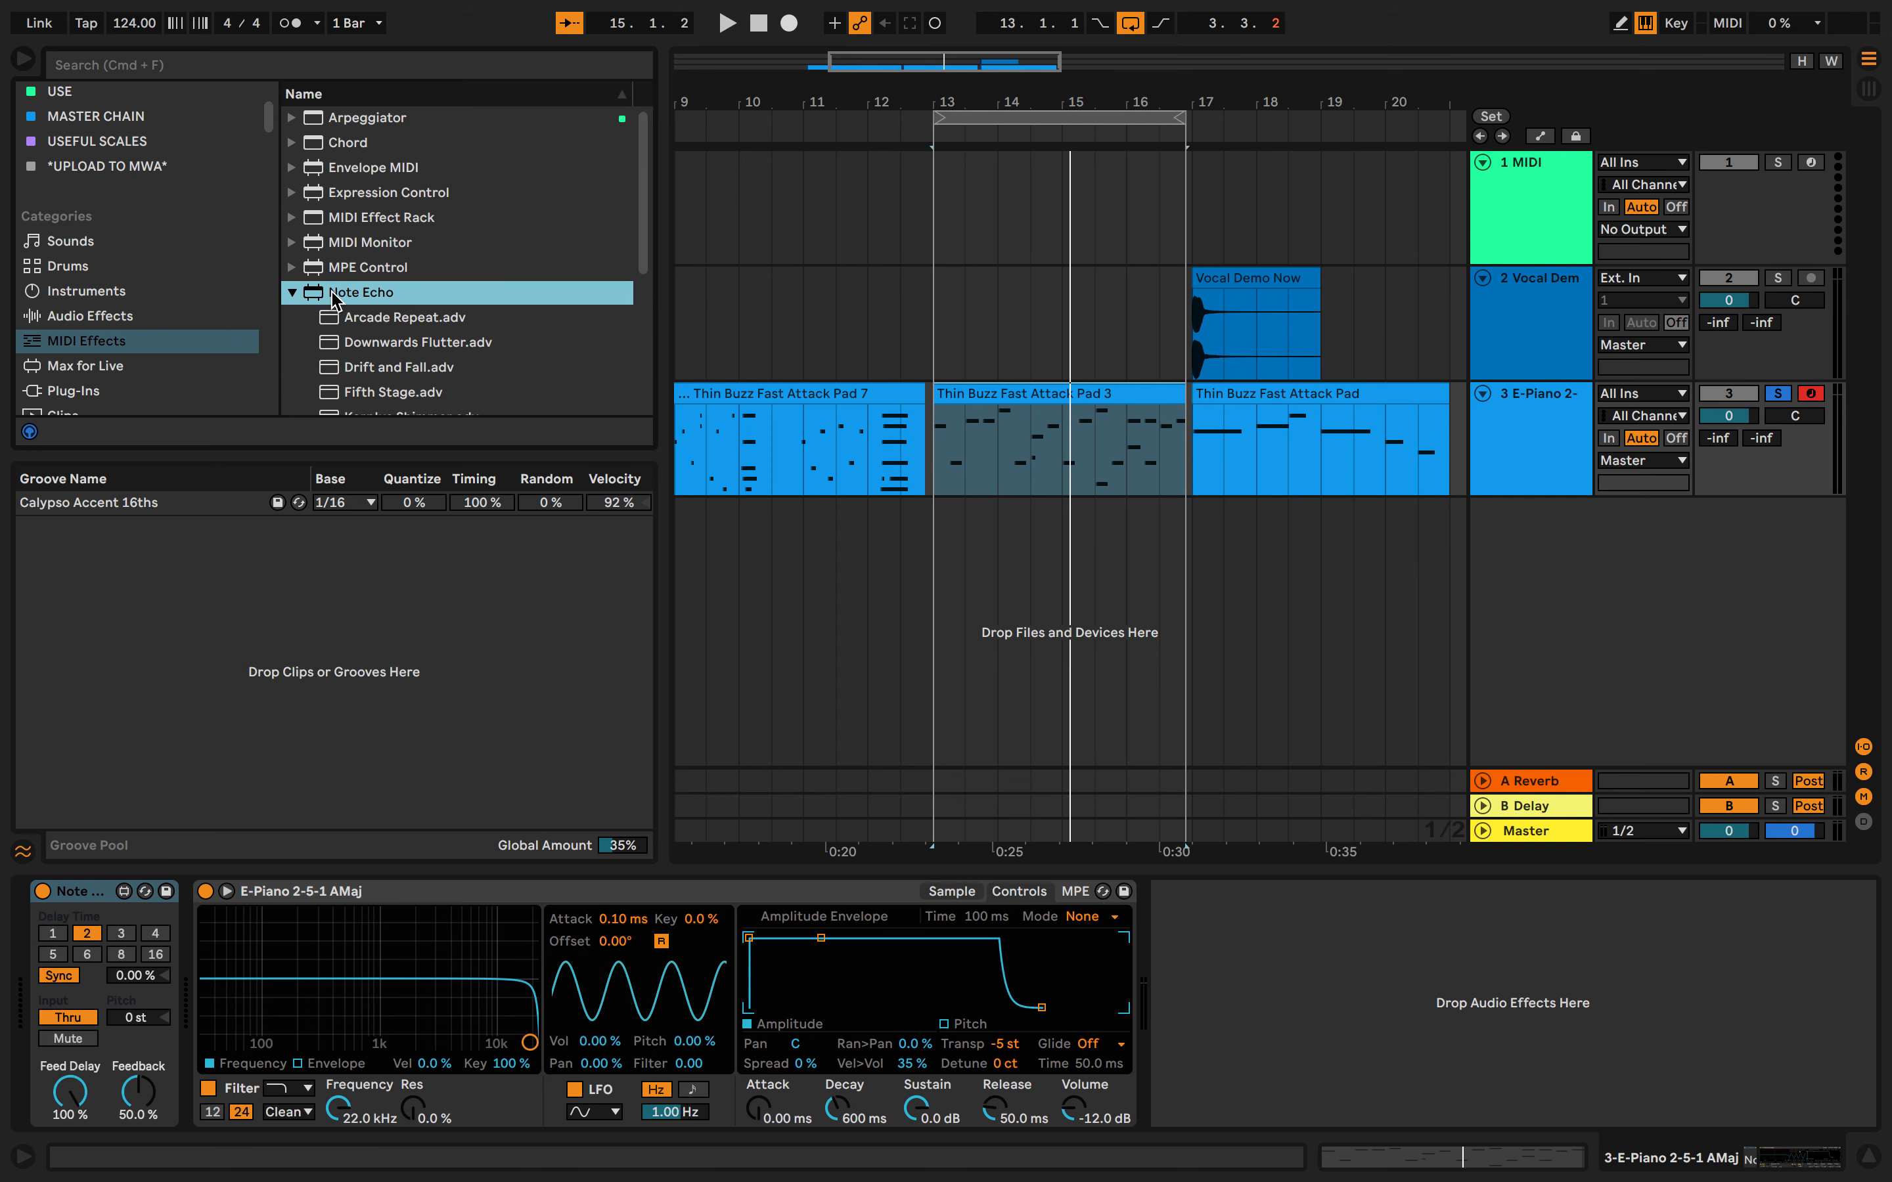
click(363, 266)
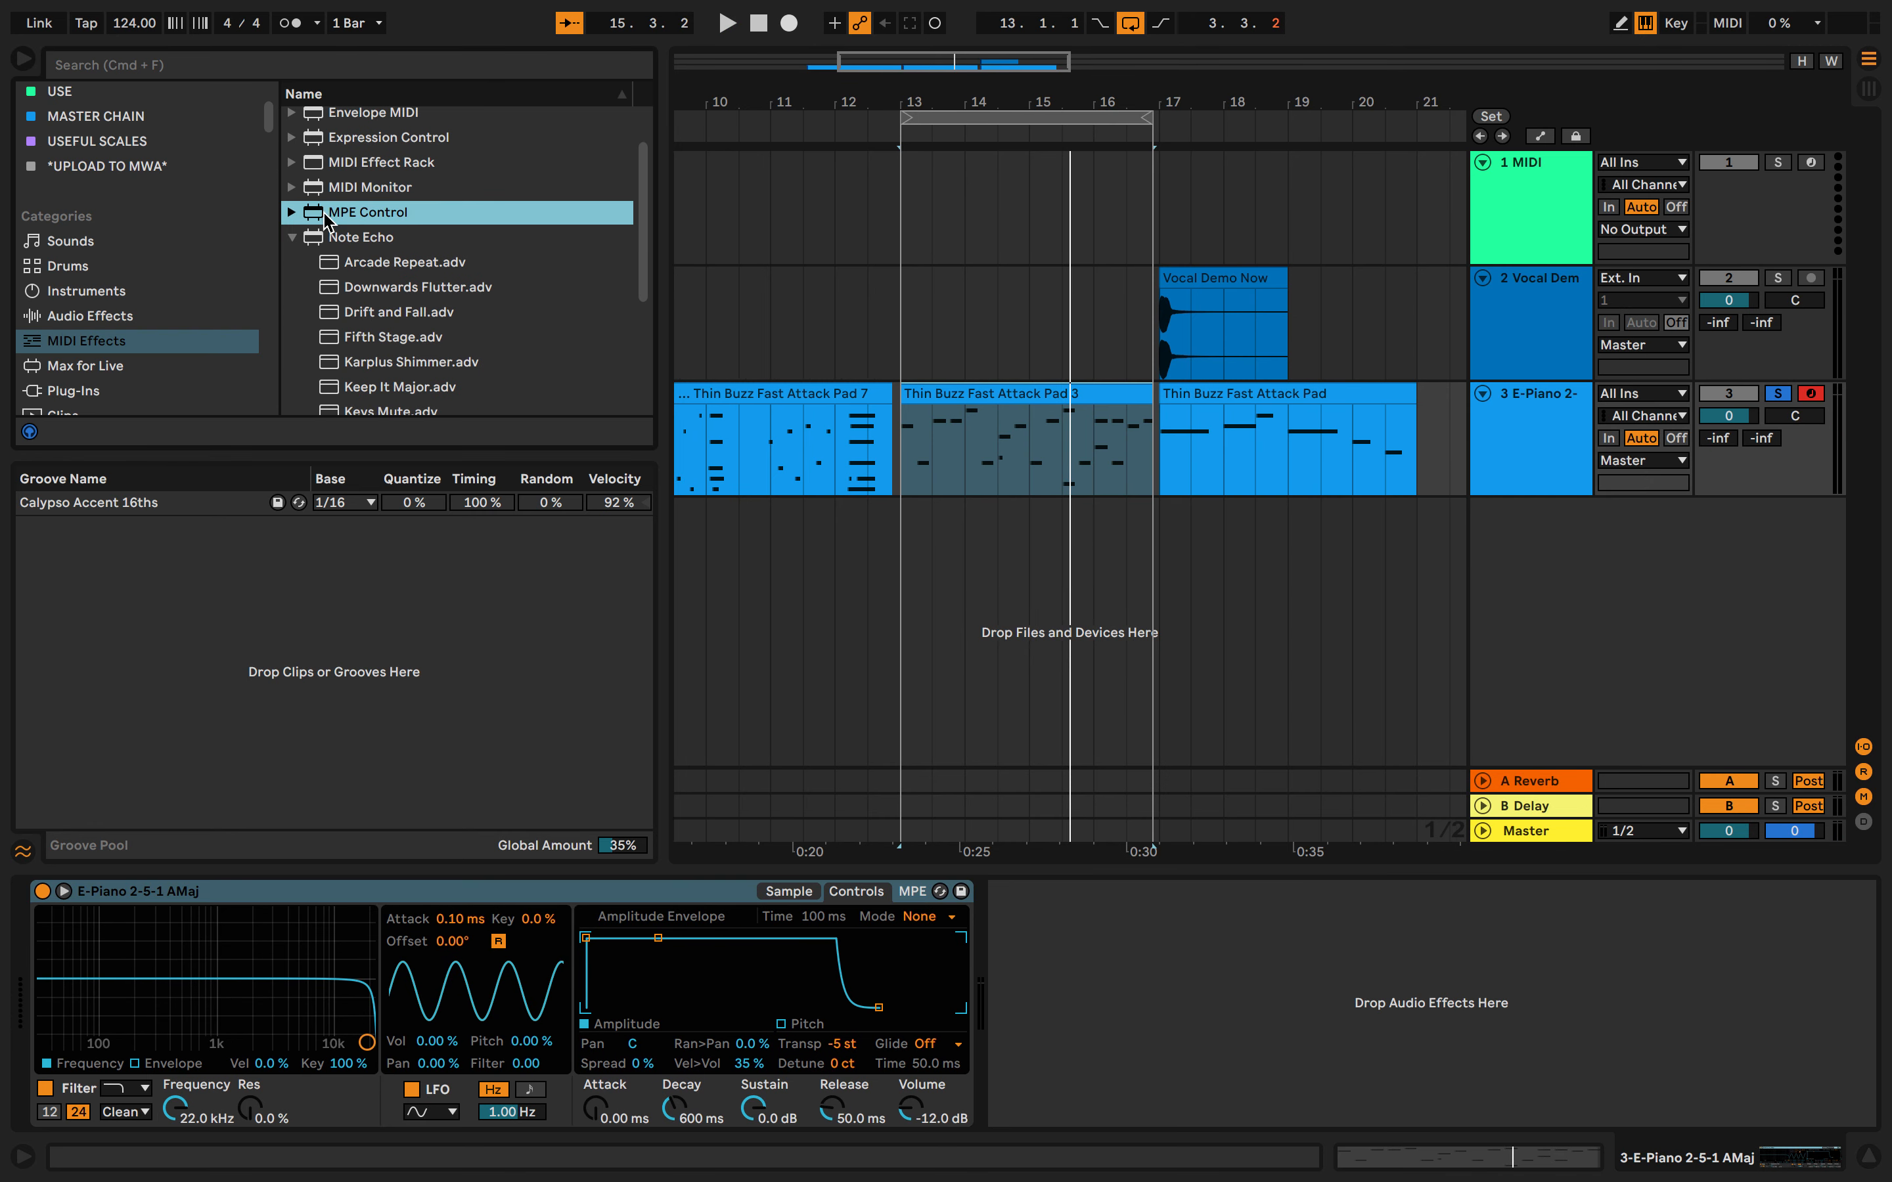
click(292, 213)
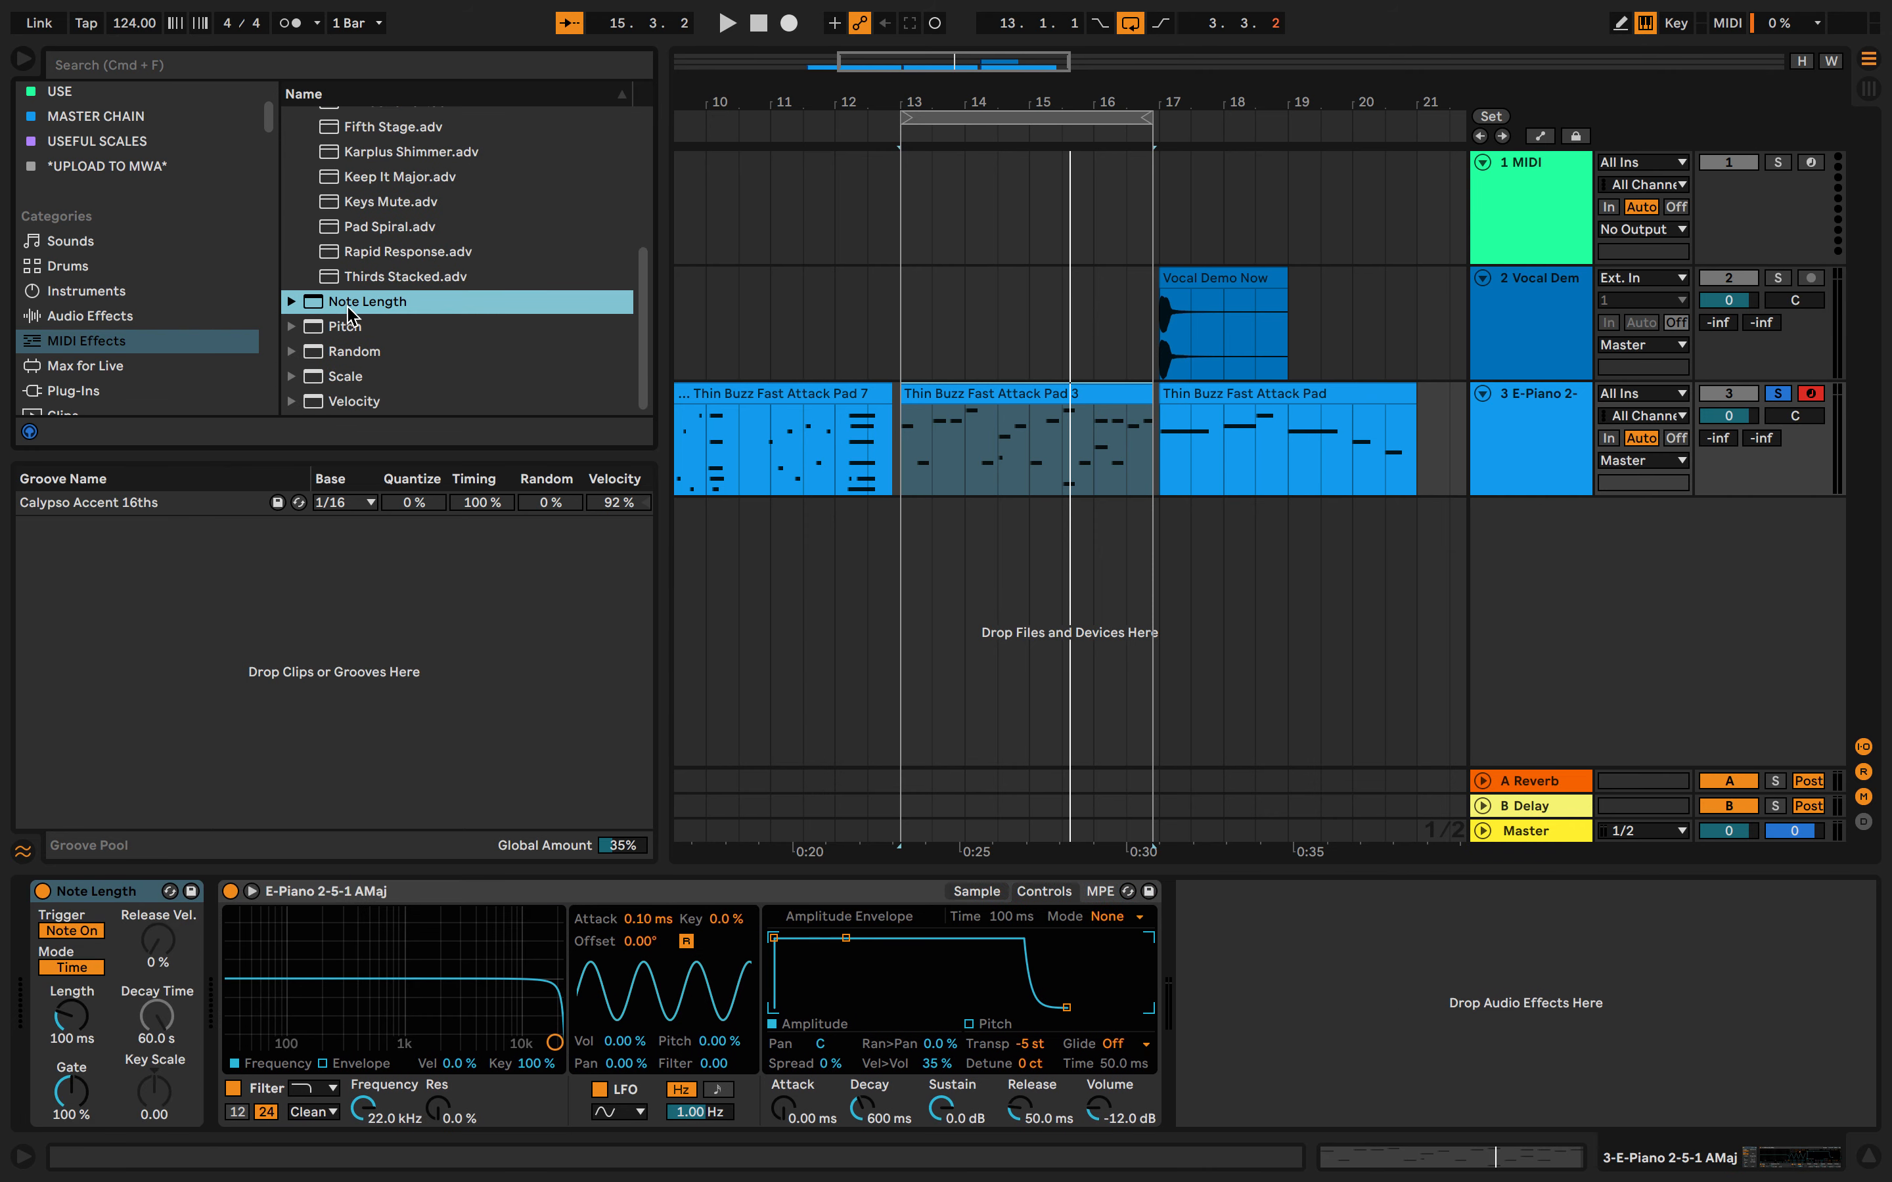
- Add Pitch after Note Length, delete both devices, then load the Random effect
click(728, 22)
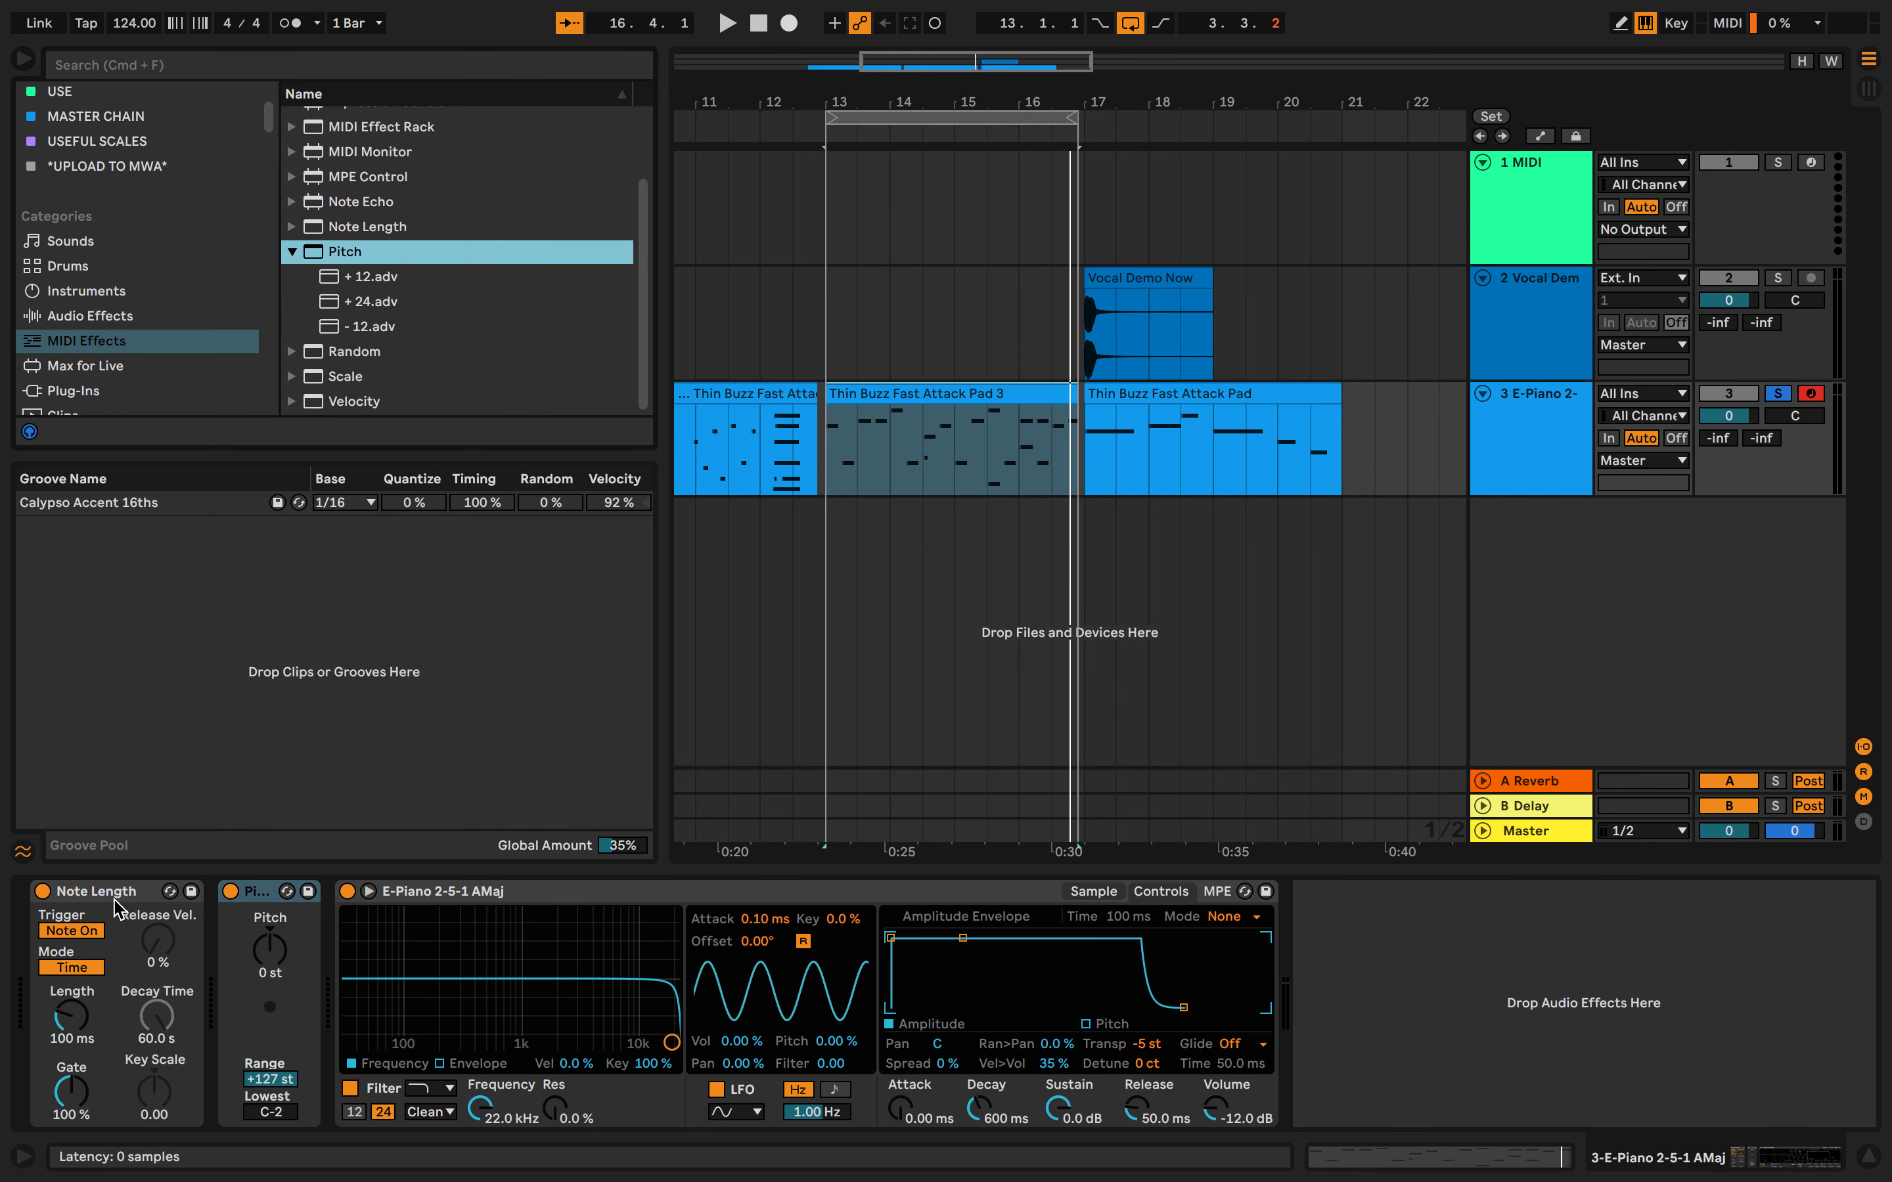
click(727, 23)
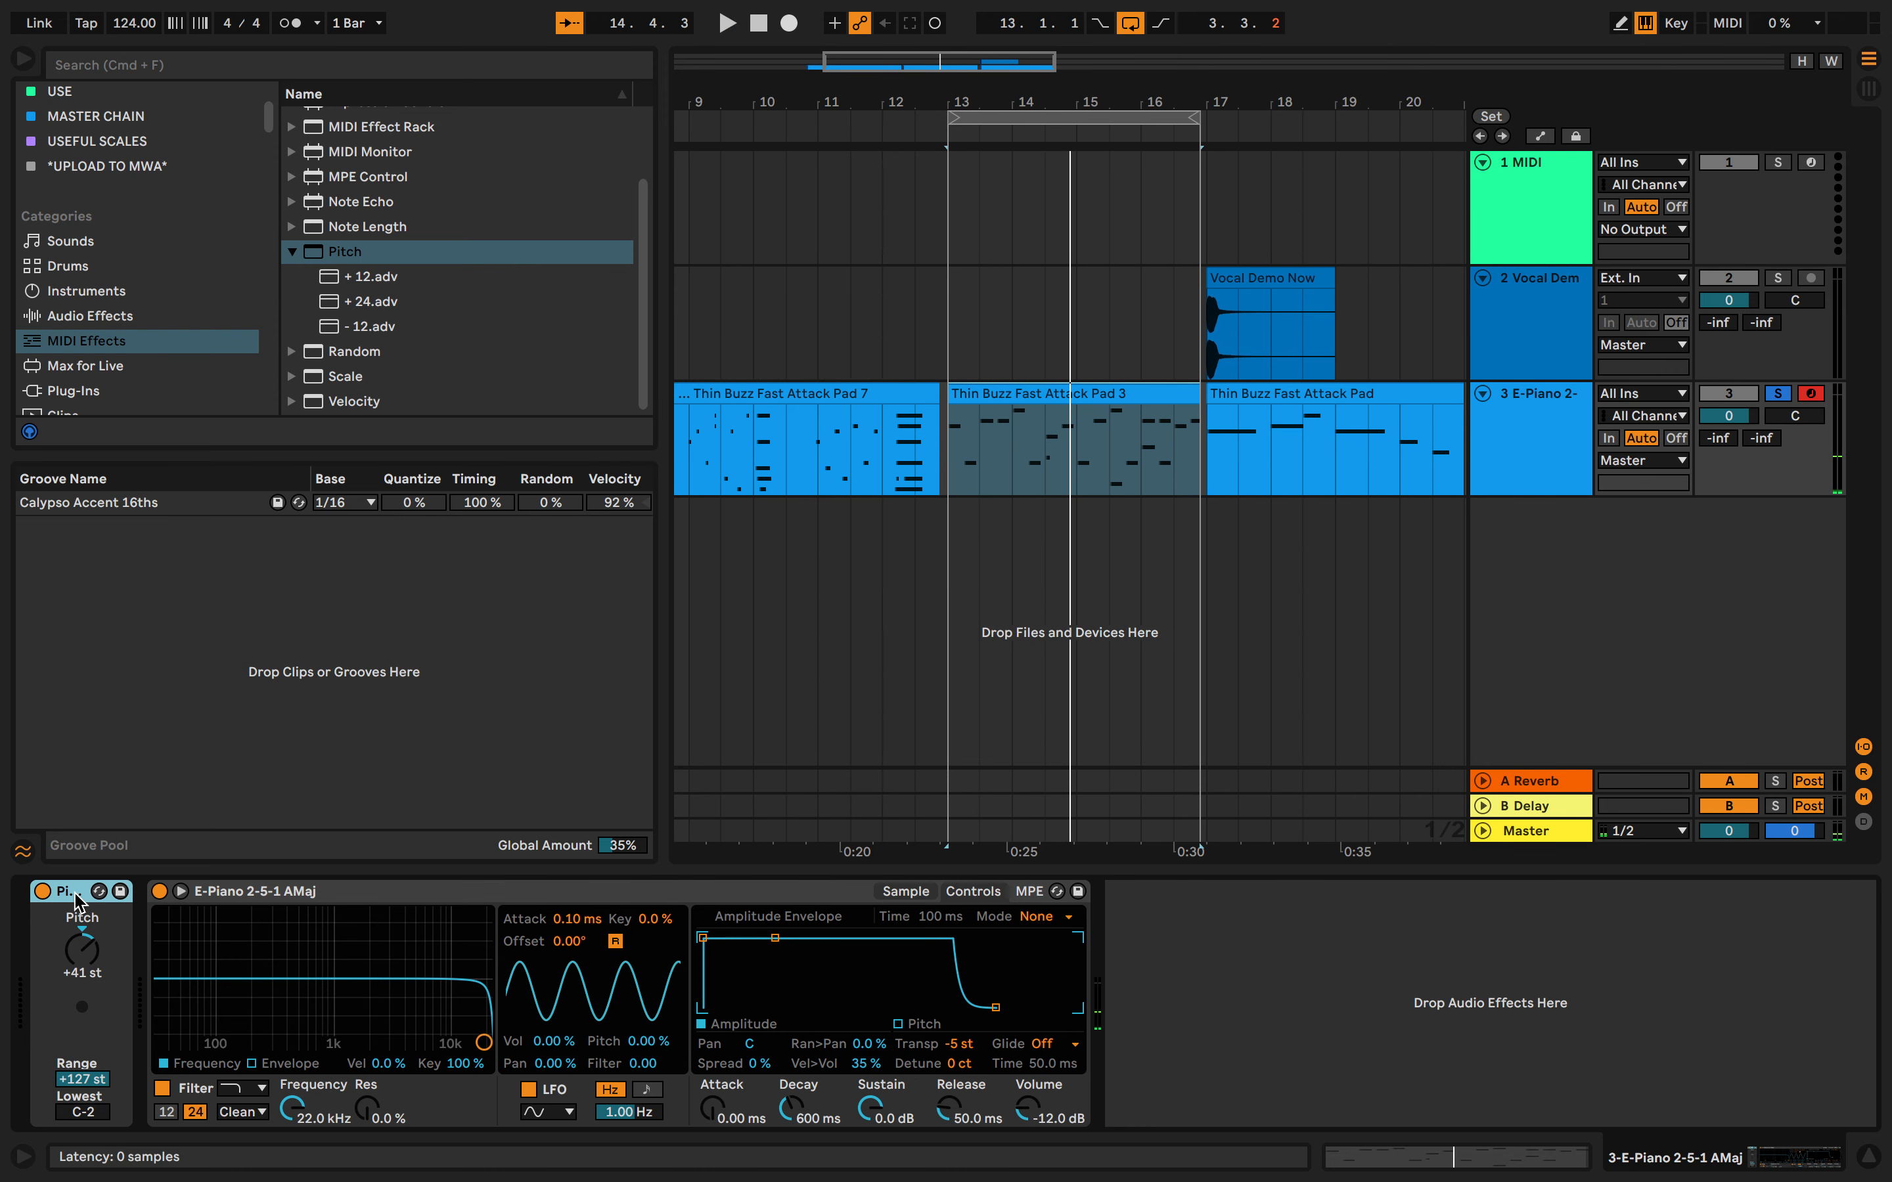
click(289, 251)
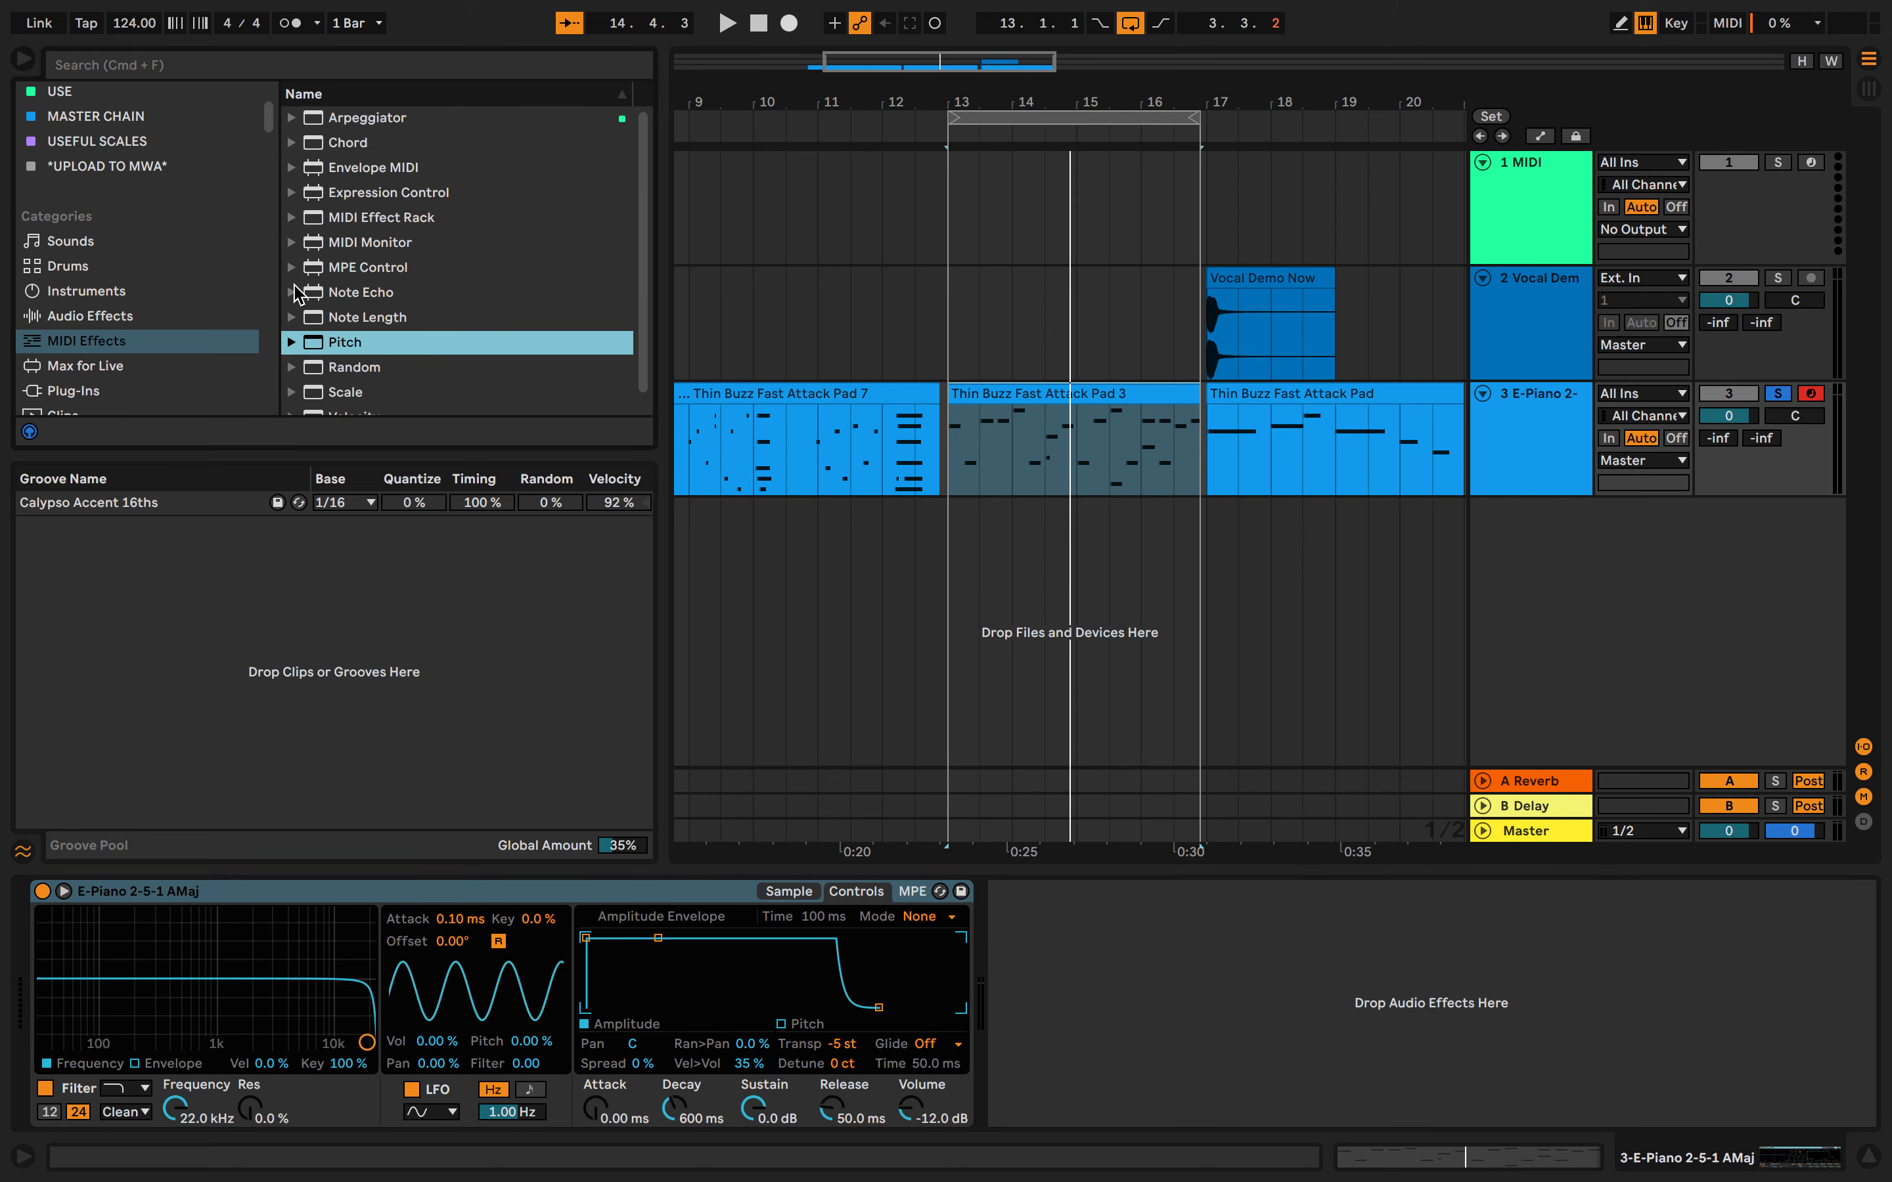
click(350, 366)
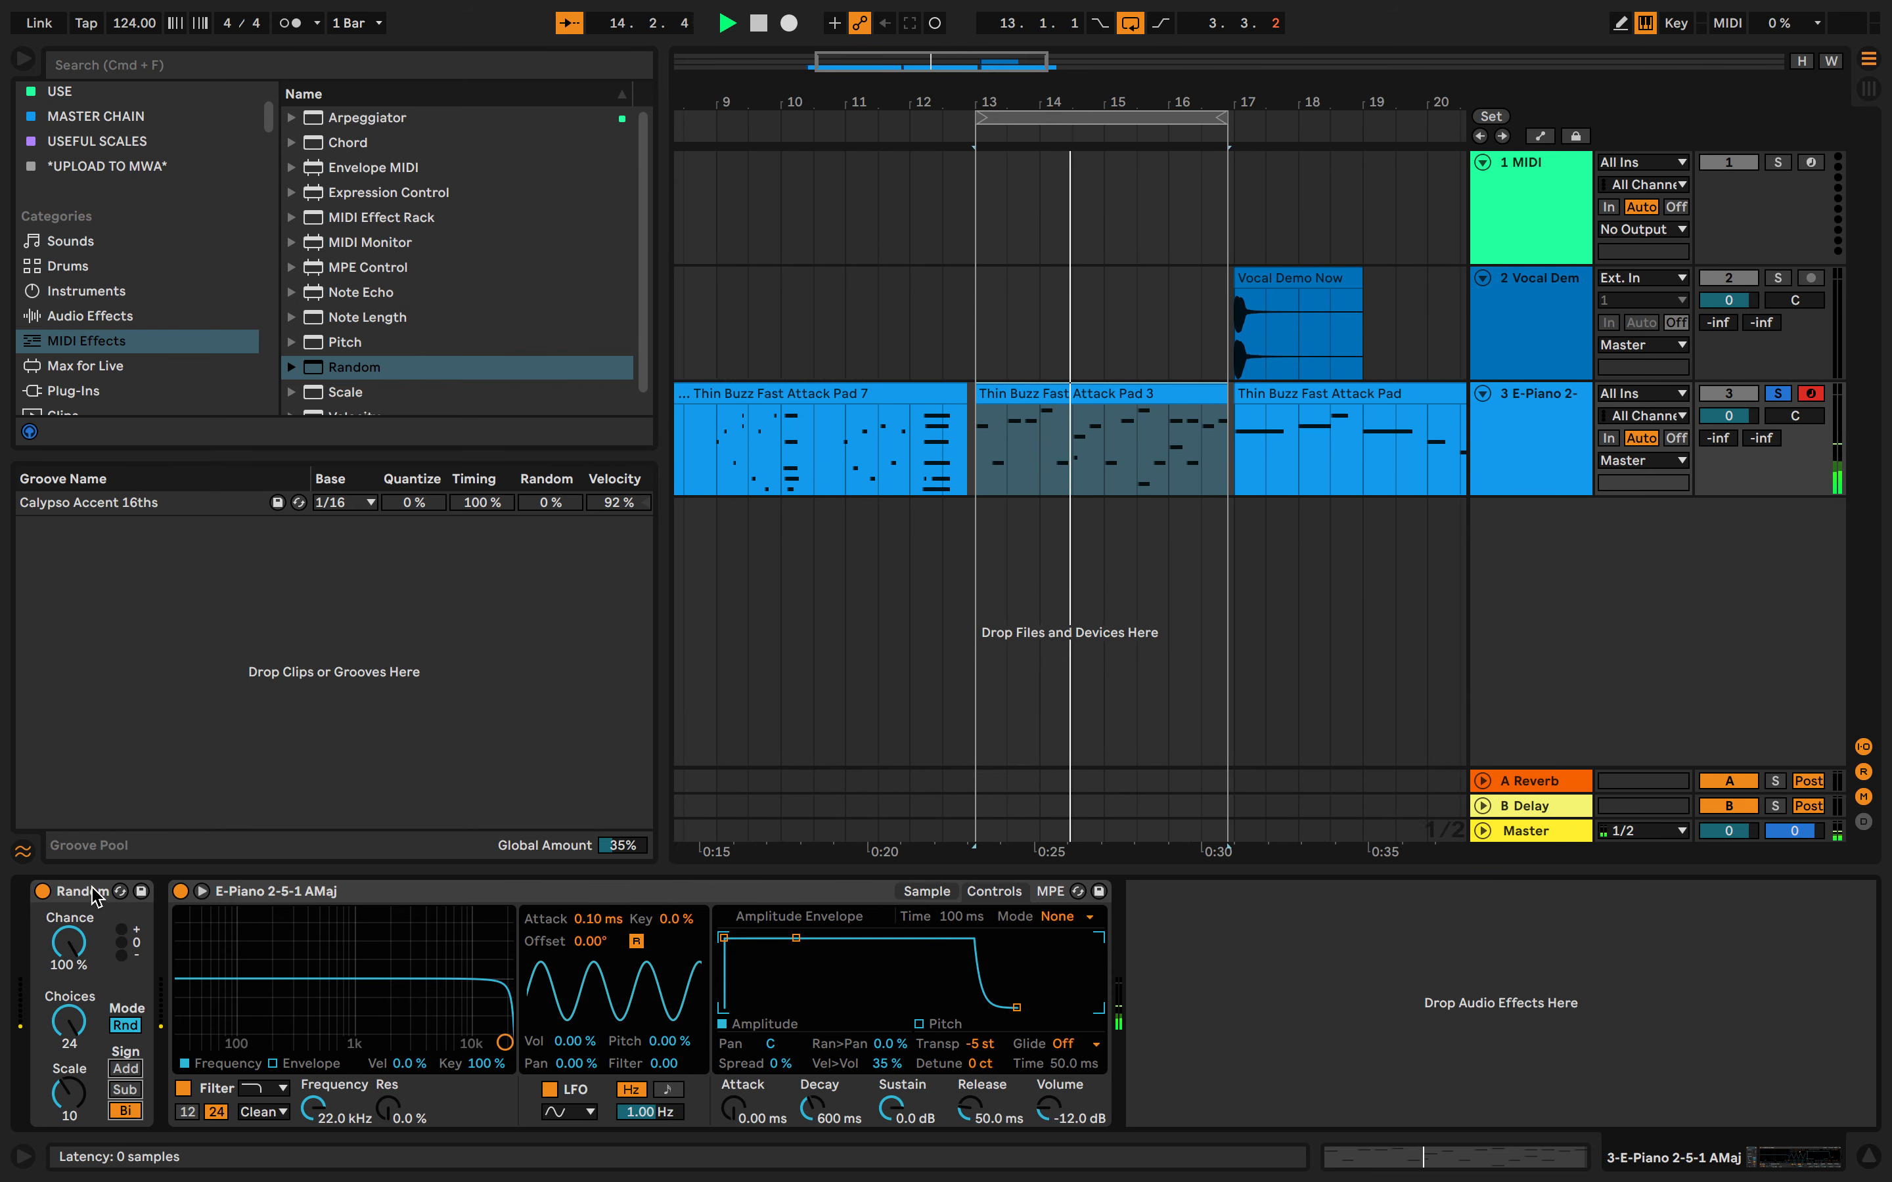
- Remove the Random device from the E-Piano track, leaving E-Piano 2-5-1 AMaj alone
click(349, 391)
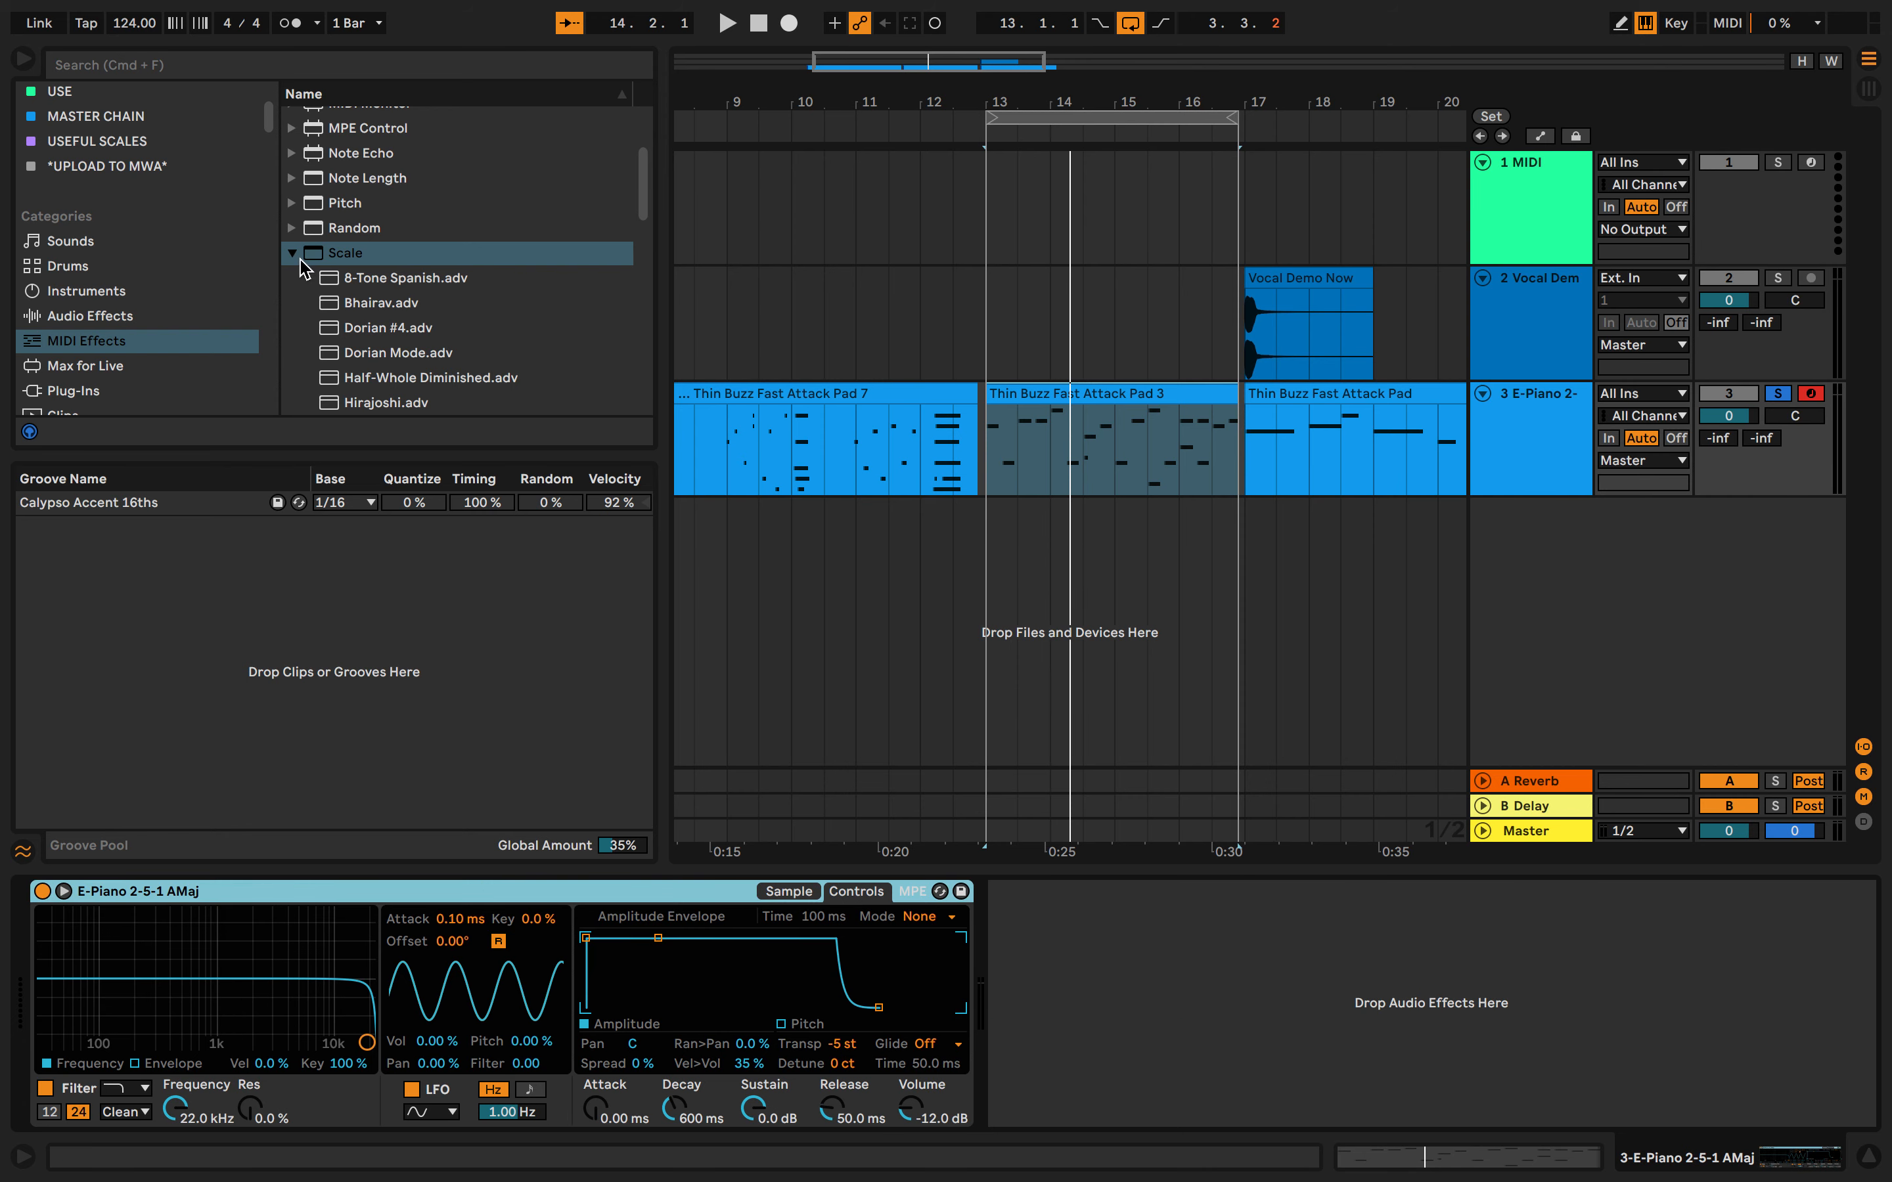
- Browse the Scale preset list, collapse the Scale folder, and load Velocity ahead of E-Piano 2-5-1 AMaj
scroll(down, 3)
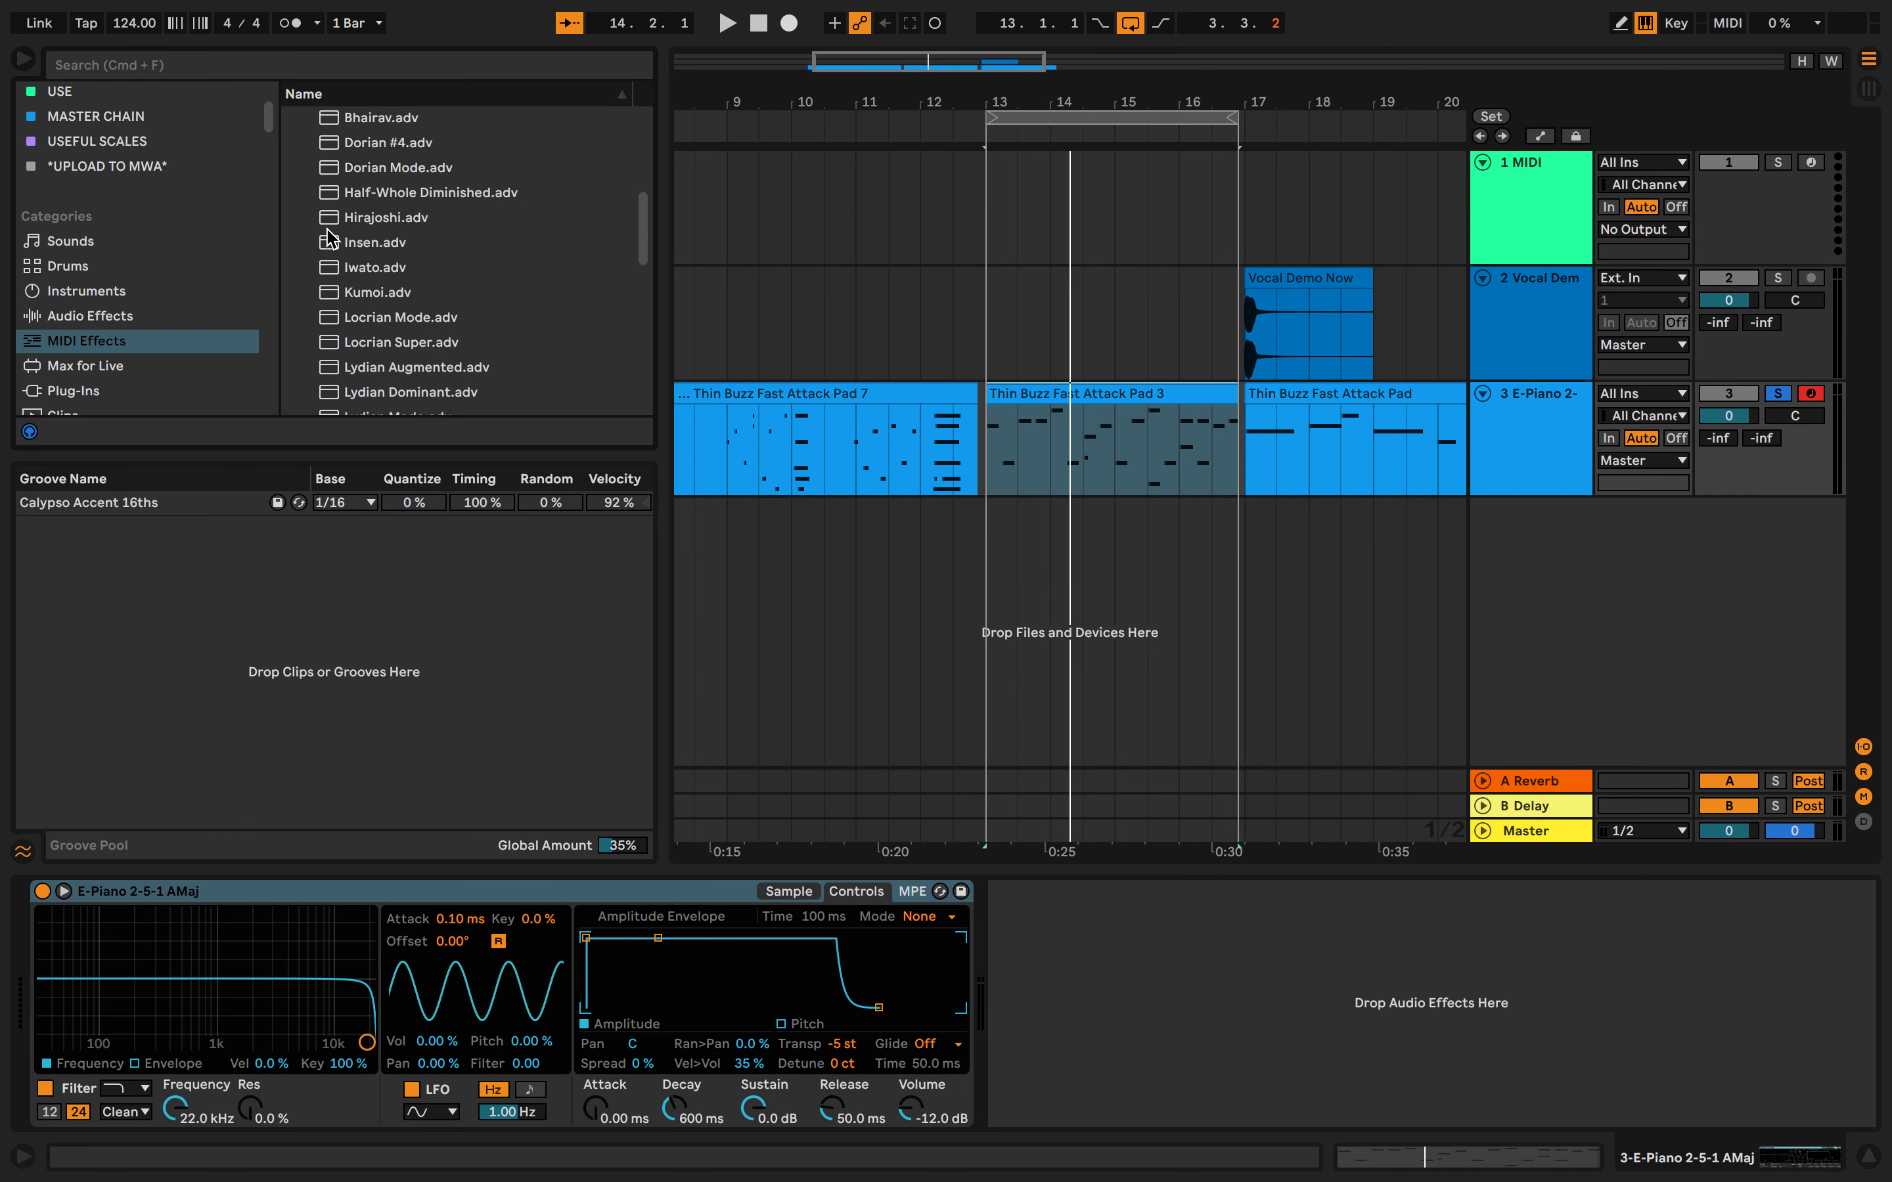
scroll(up, 3)
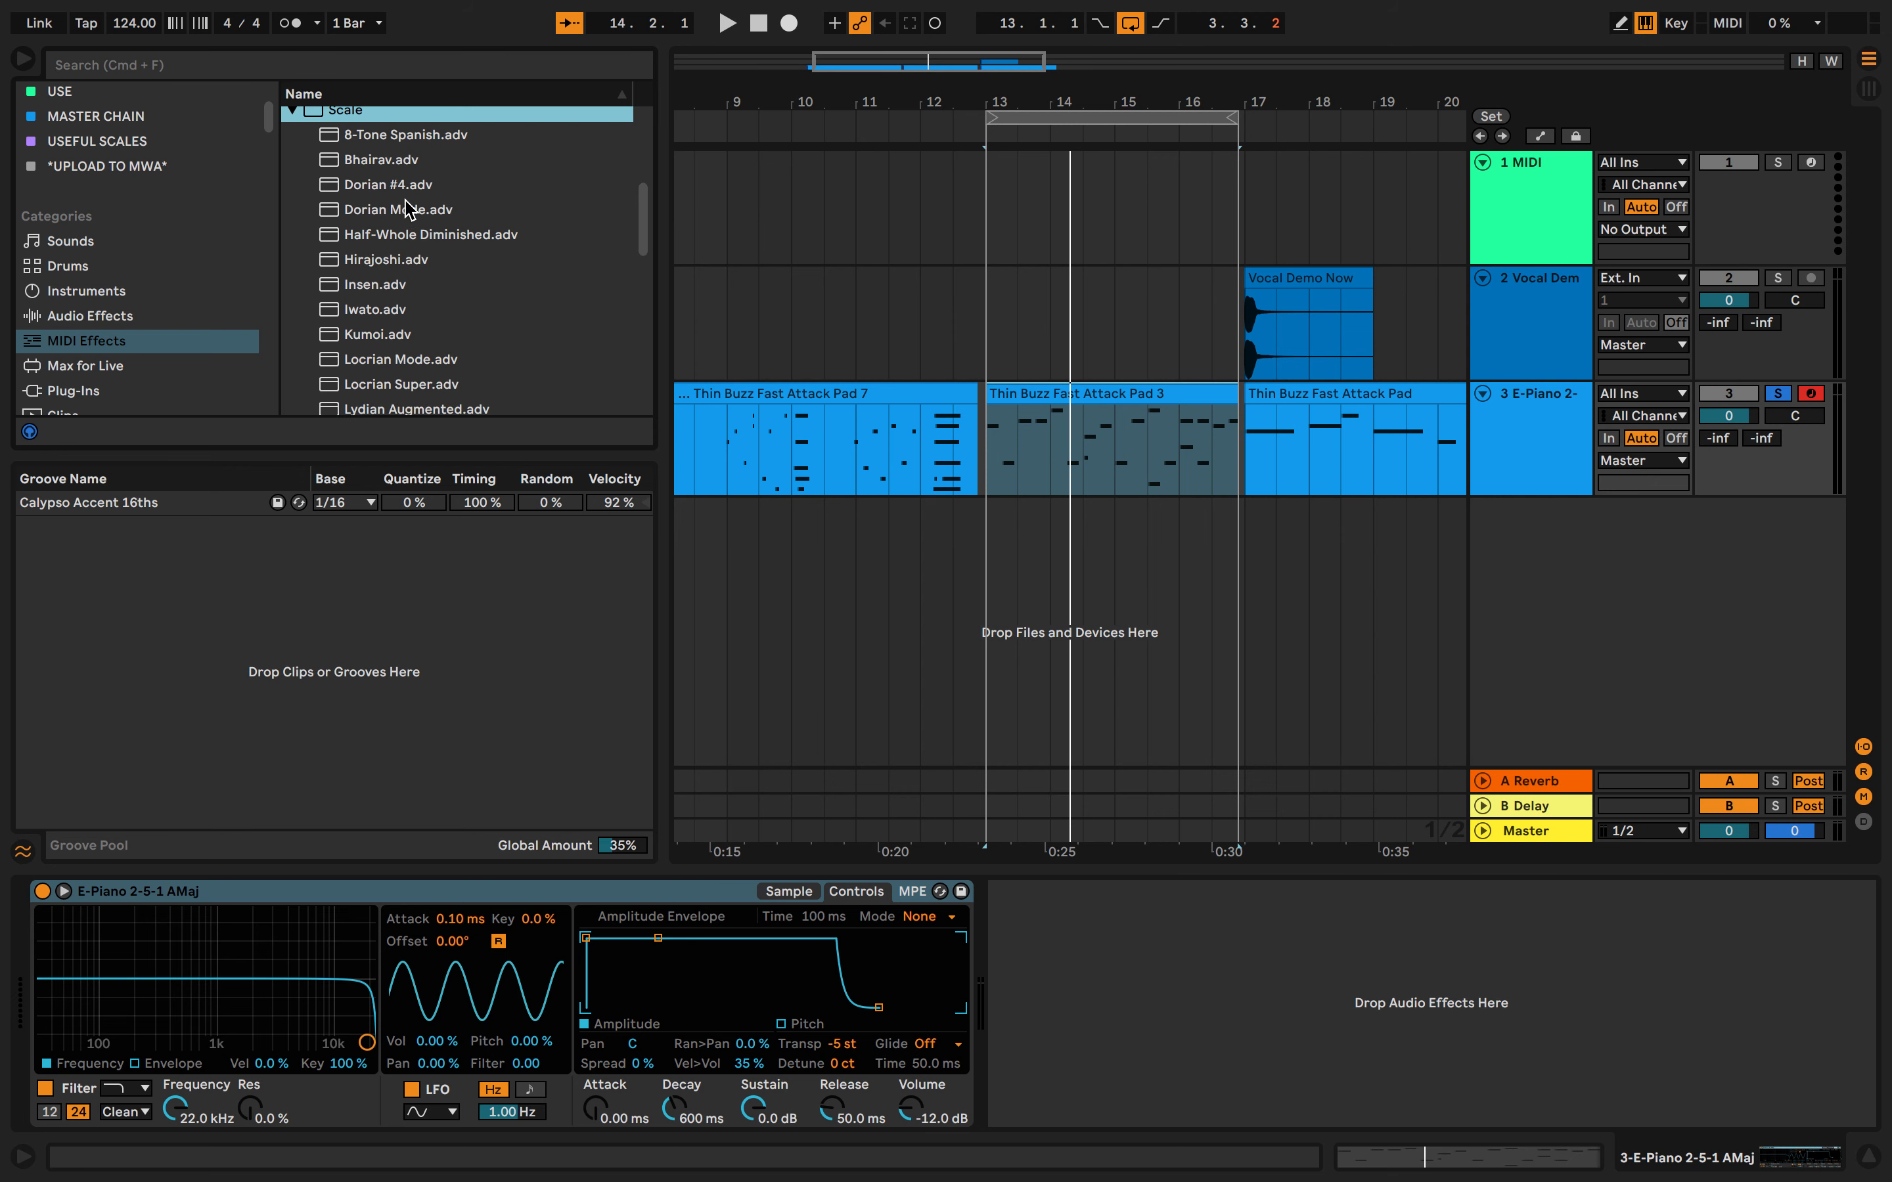
scroll(down, 3)
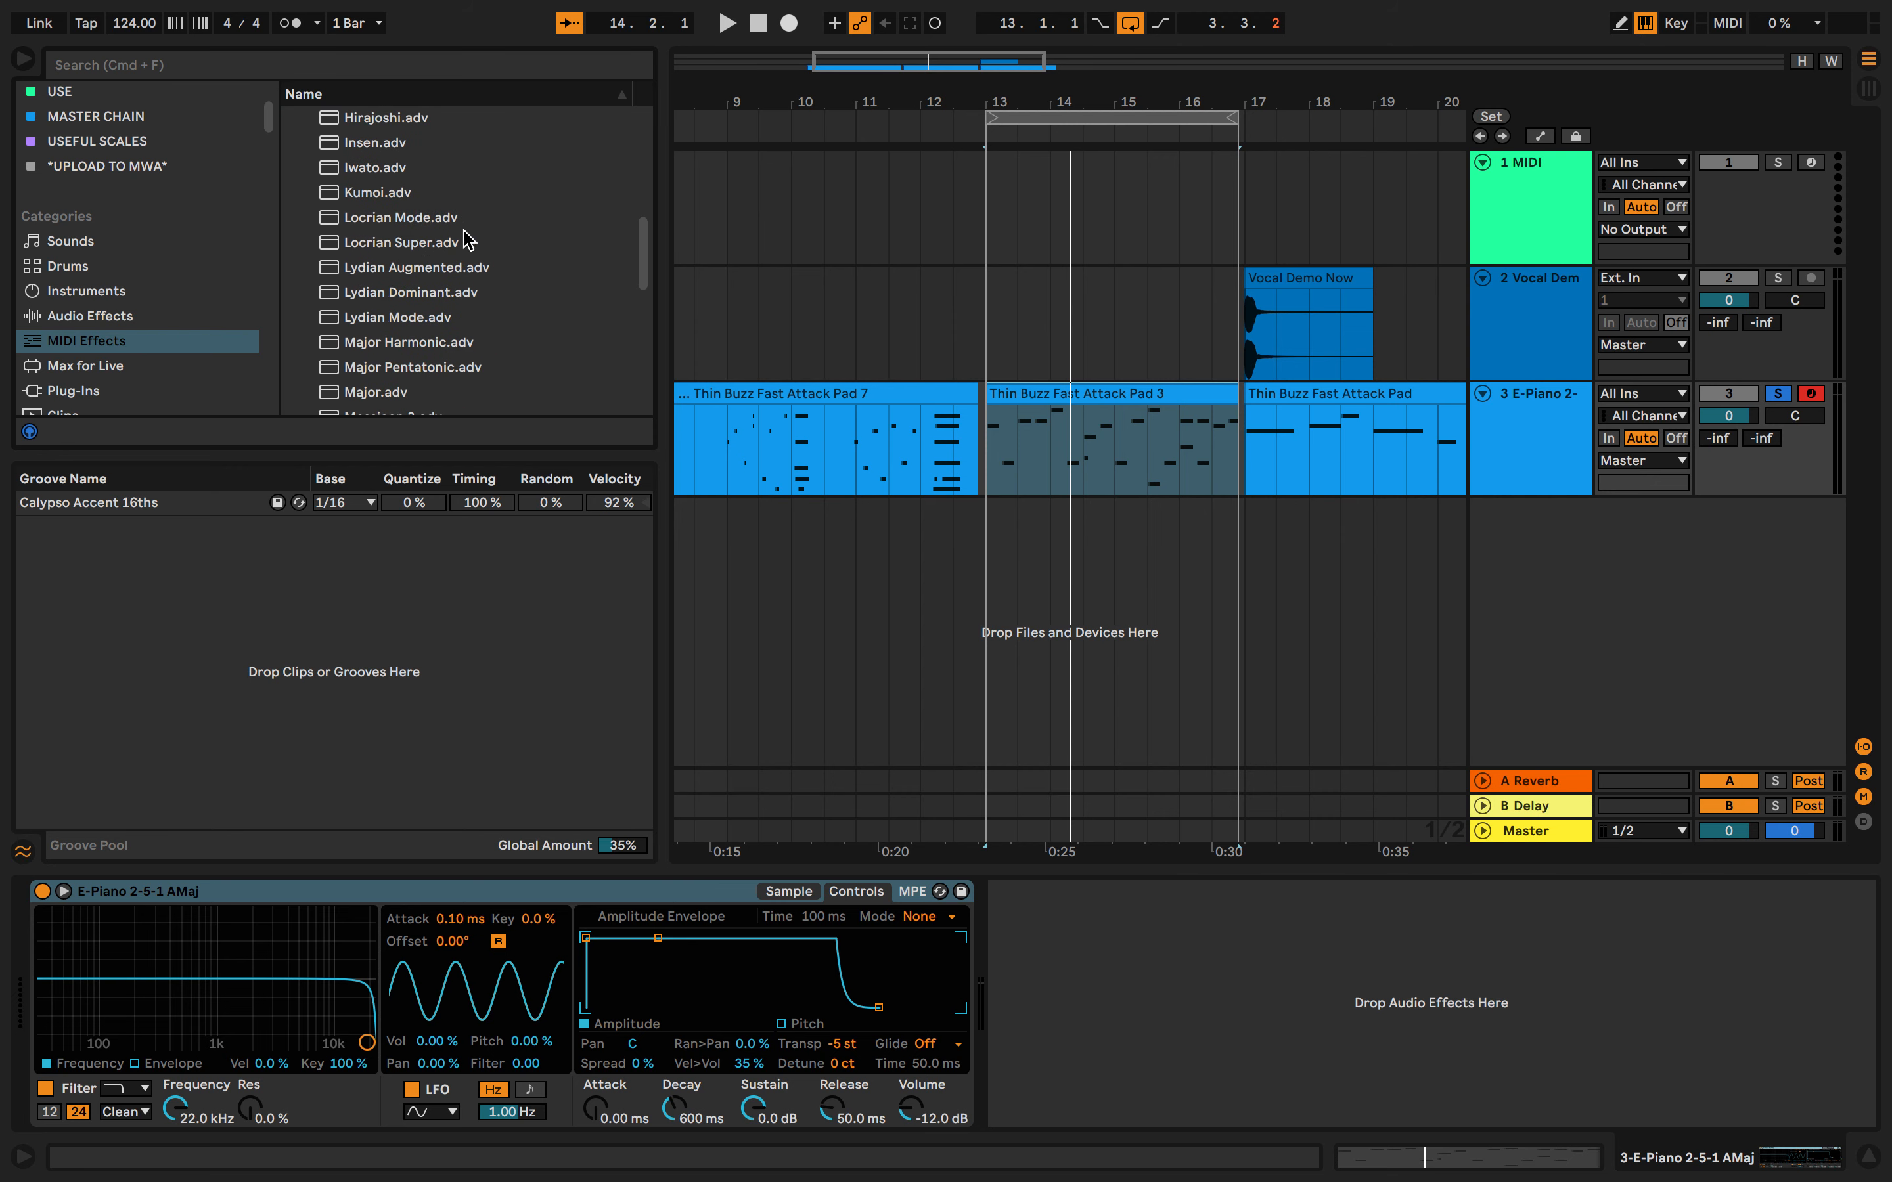
scroll(down, 3)
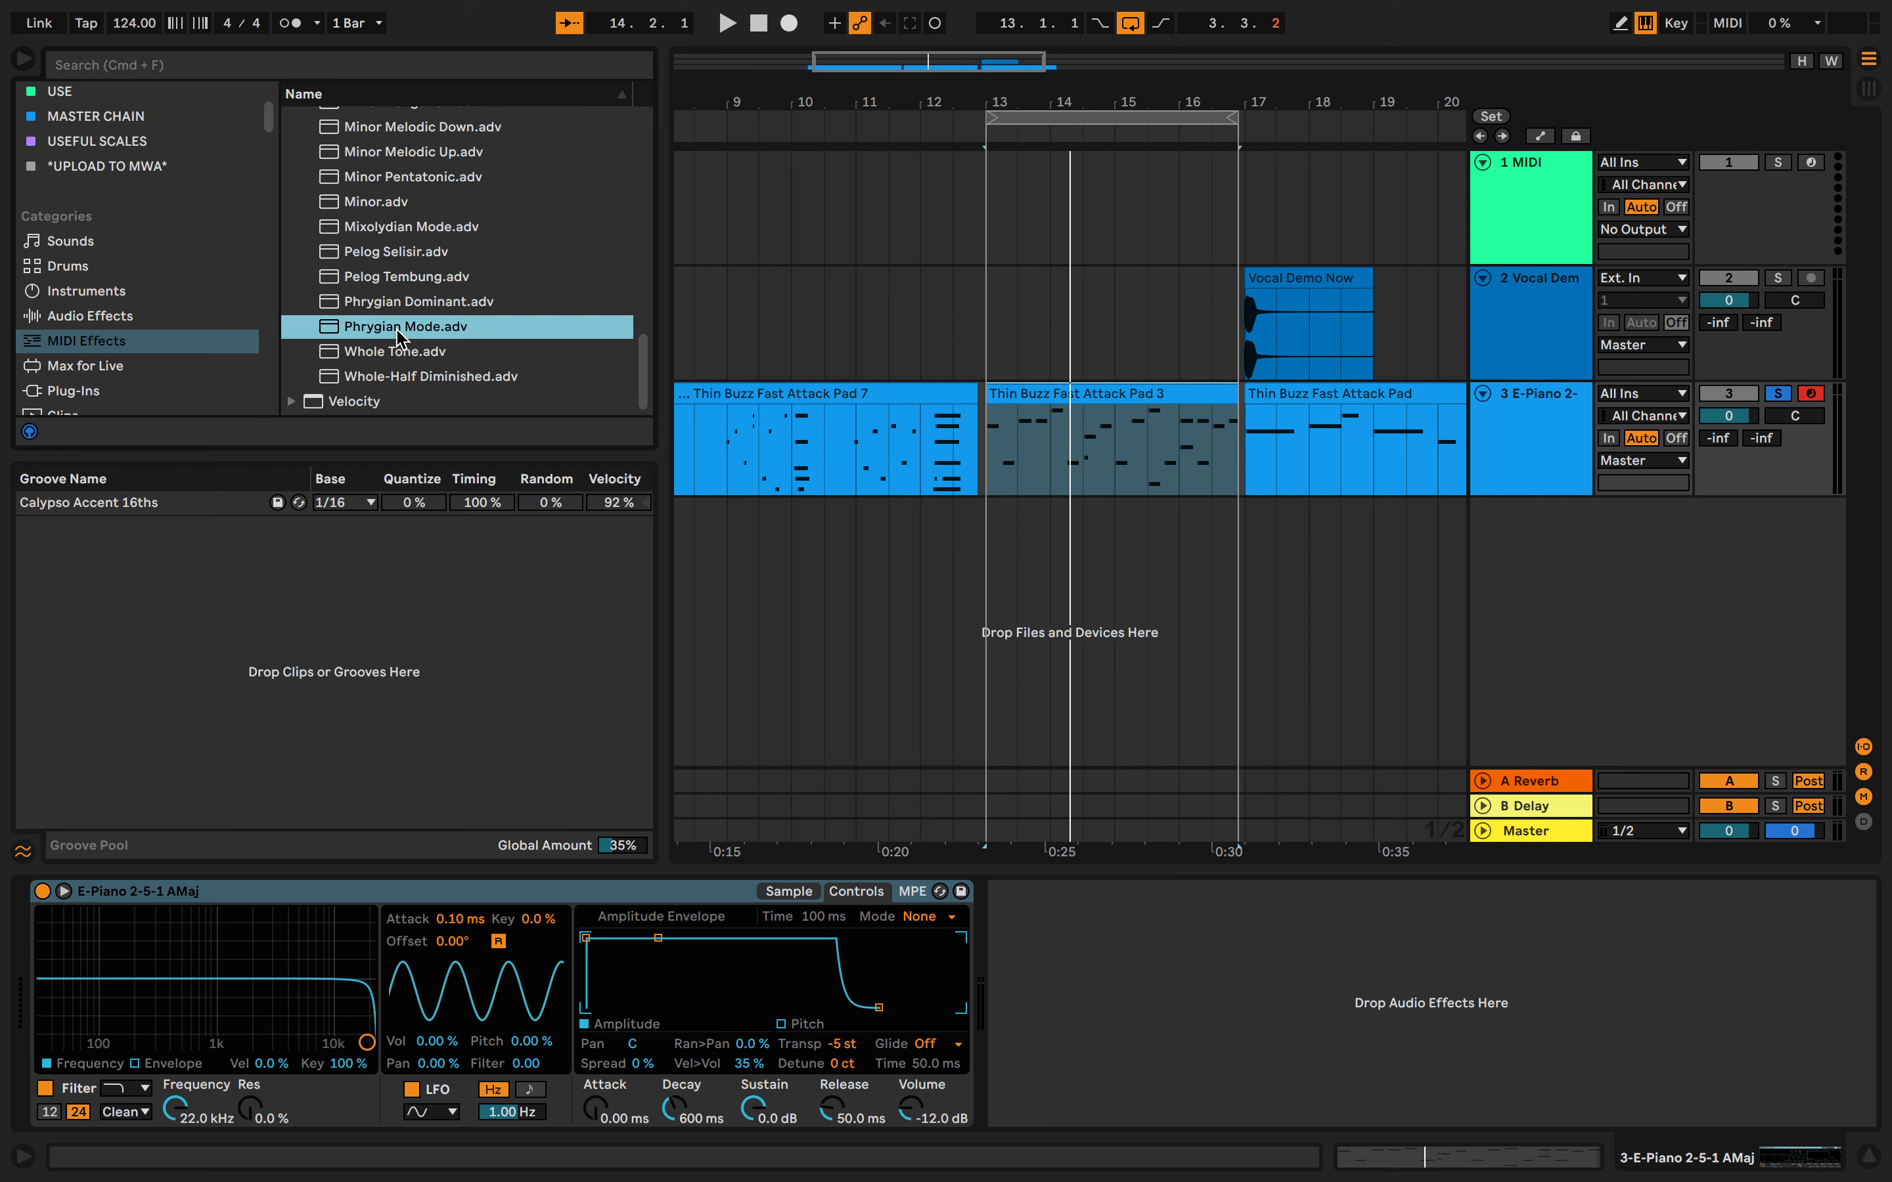
mouse_move(451, 311)
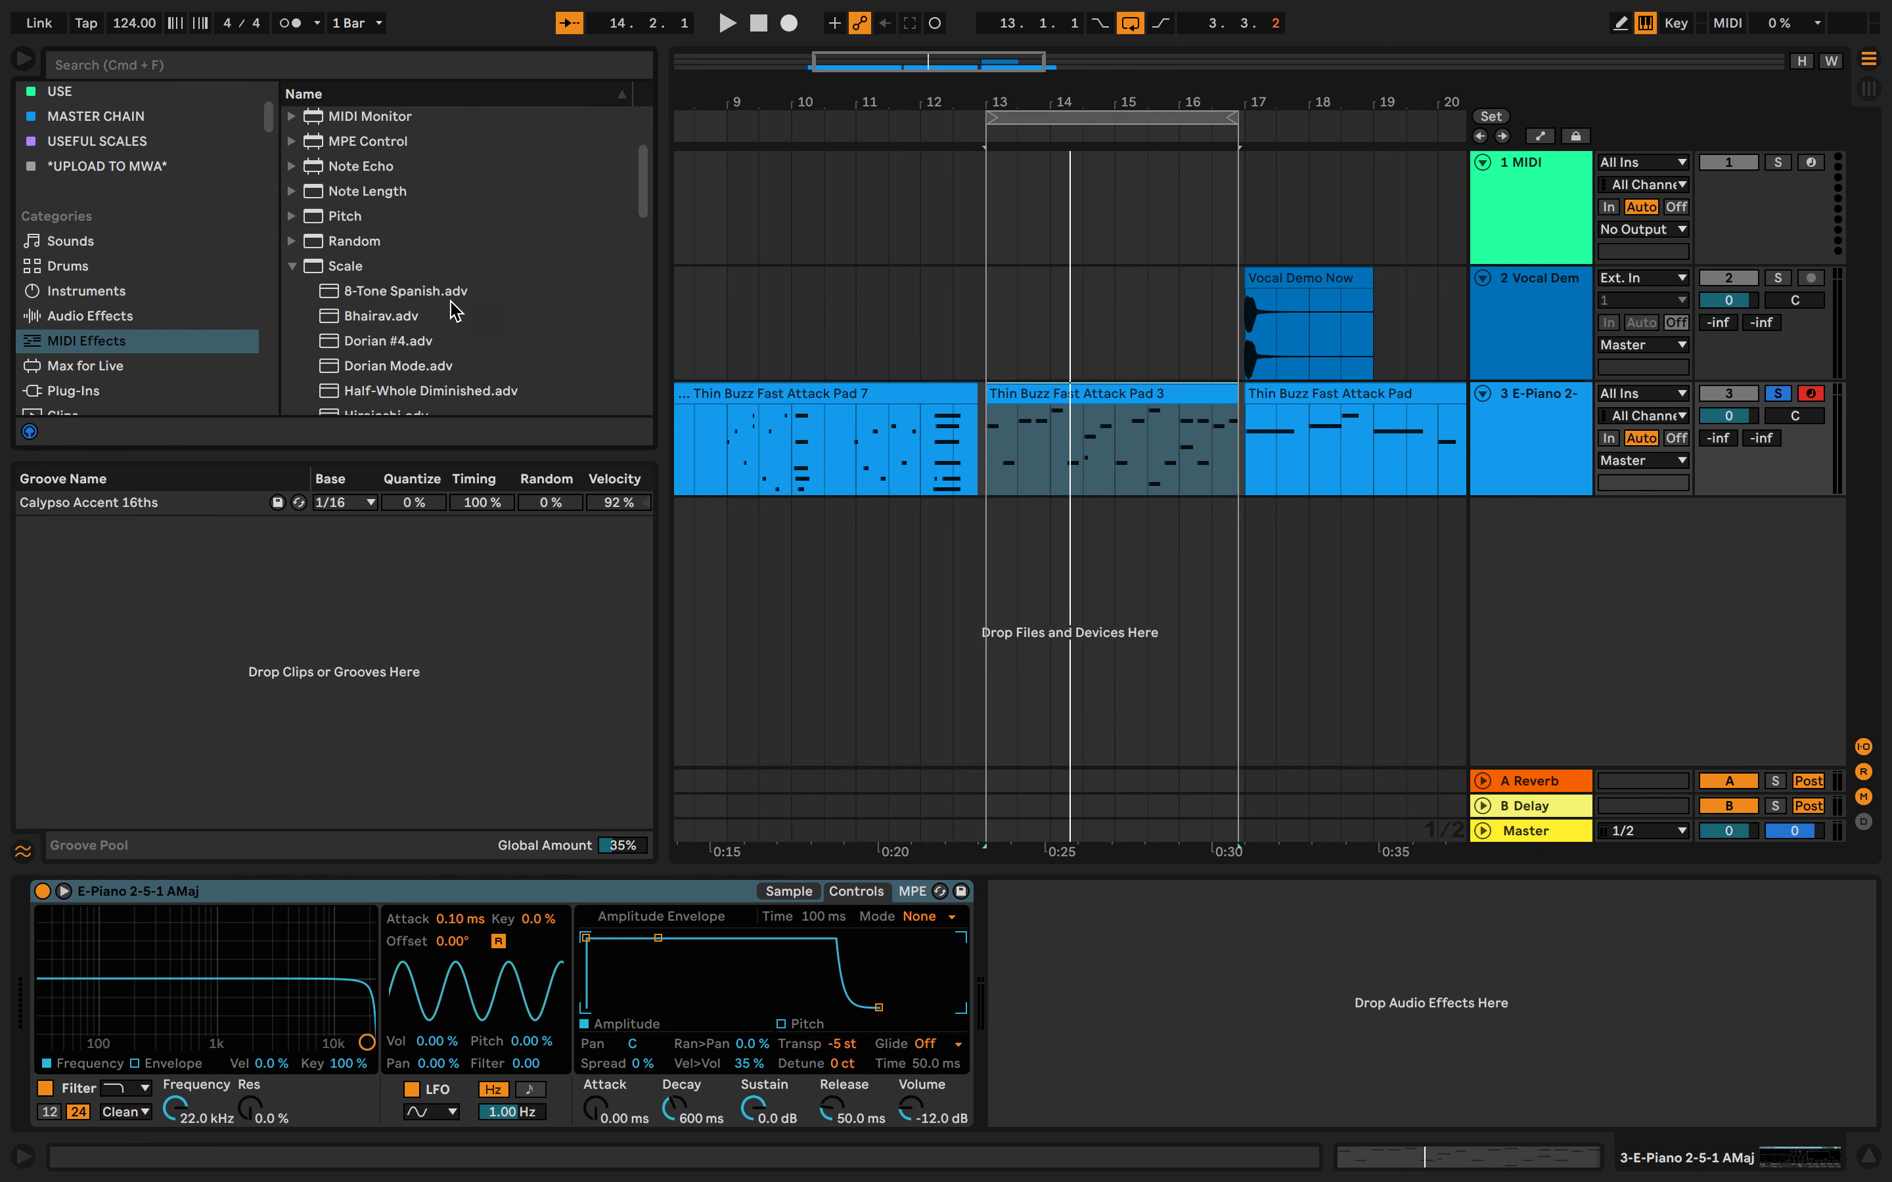
scroll(up, 3)
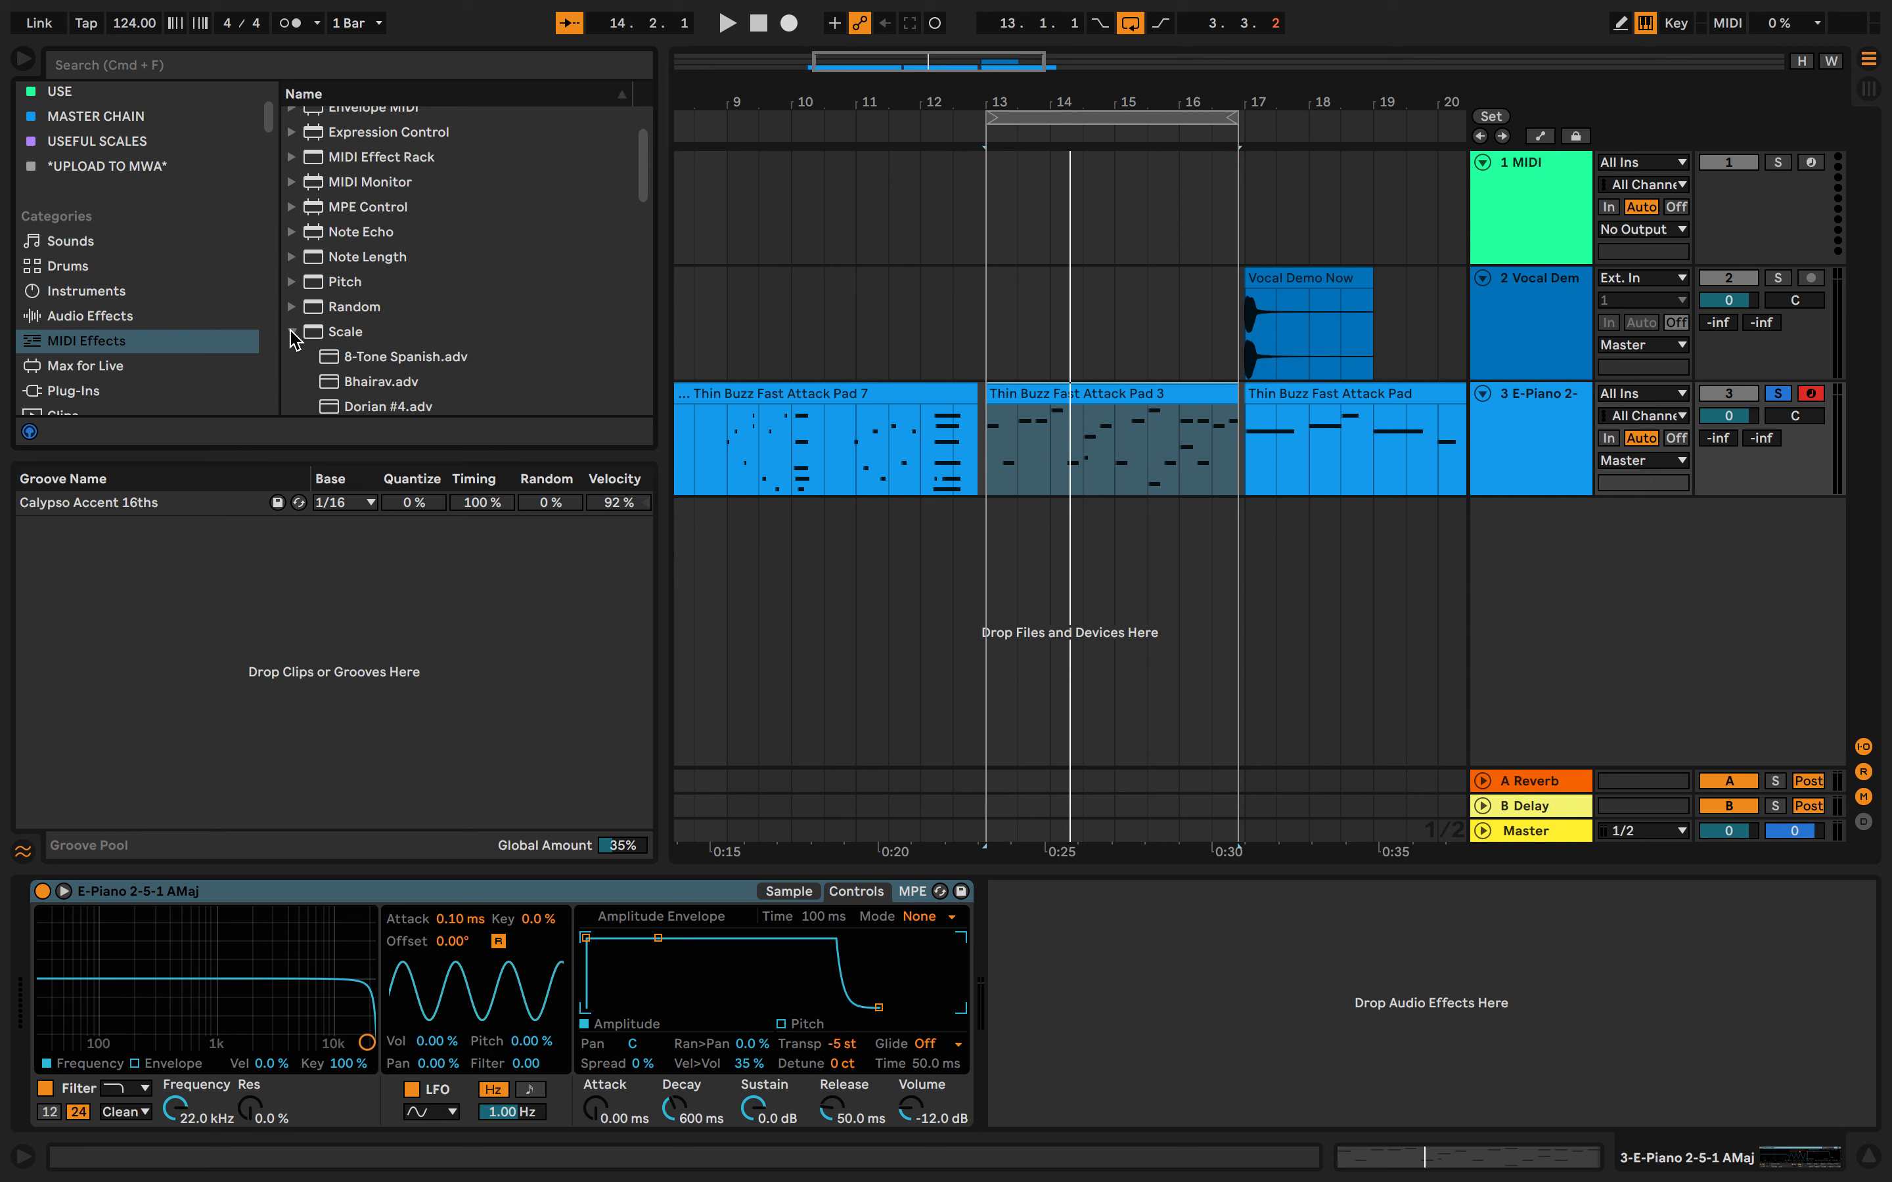
click(347, 332)
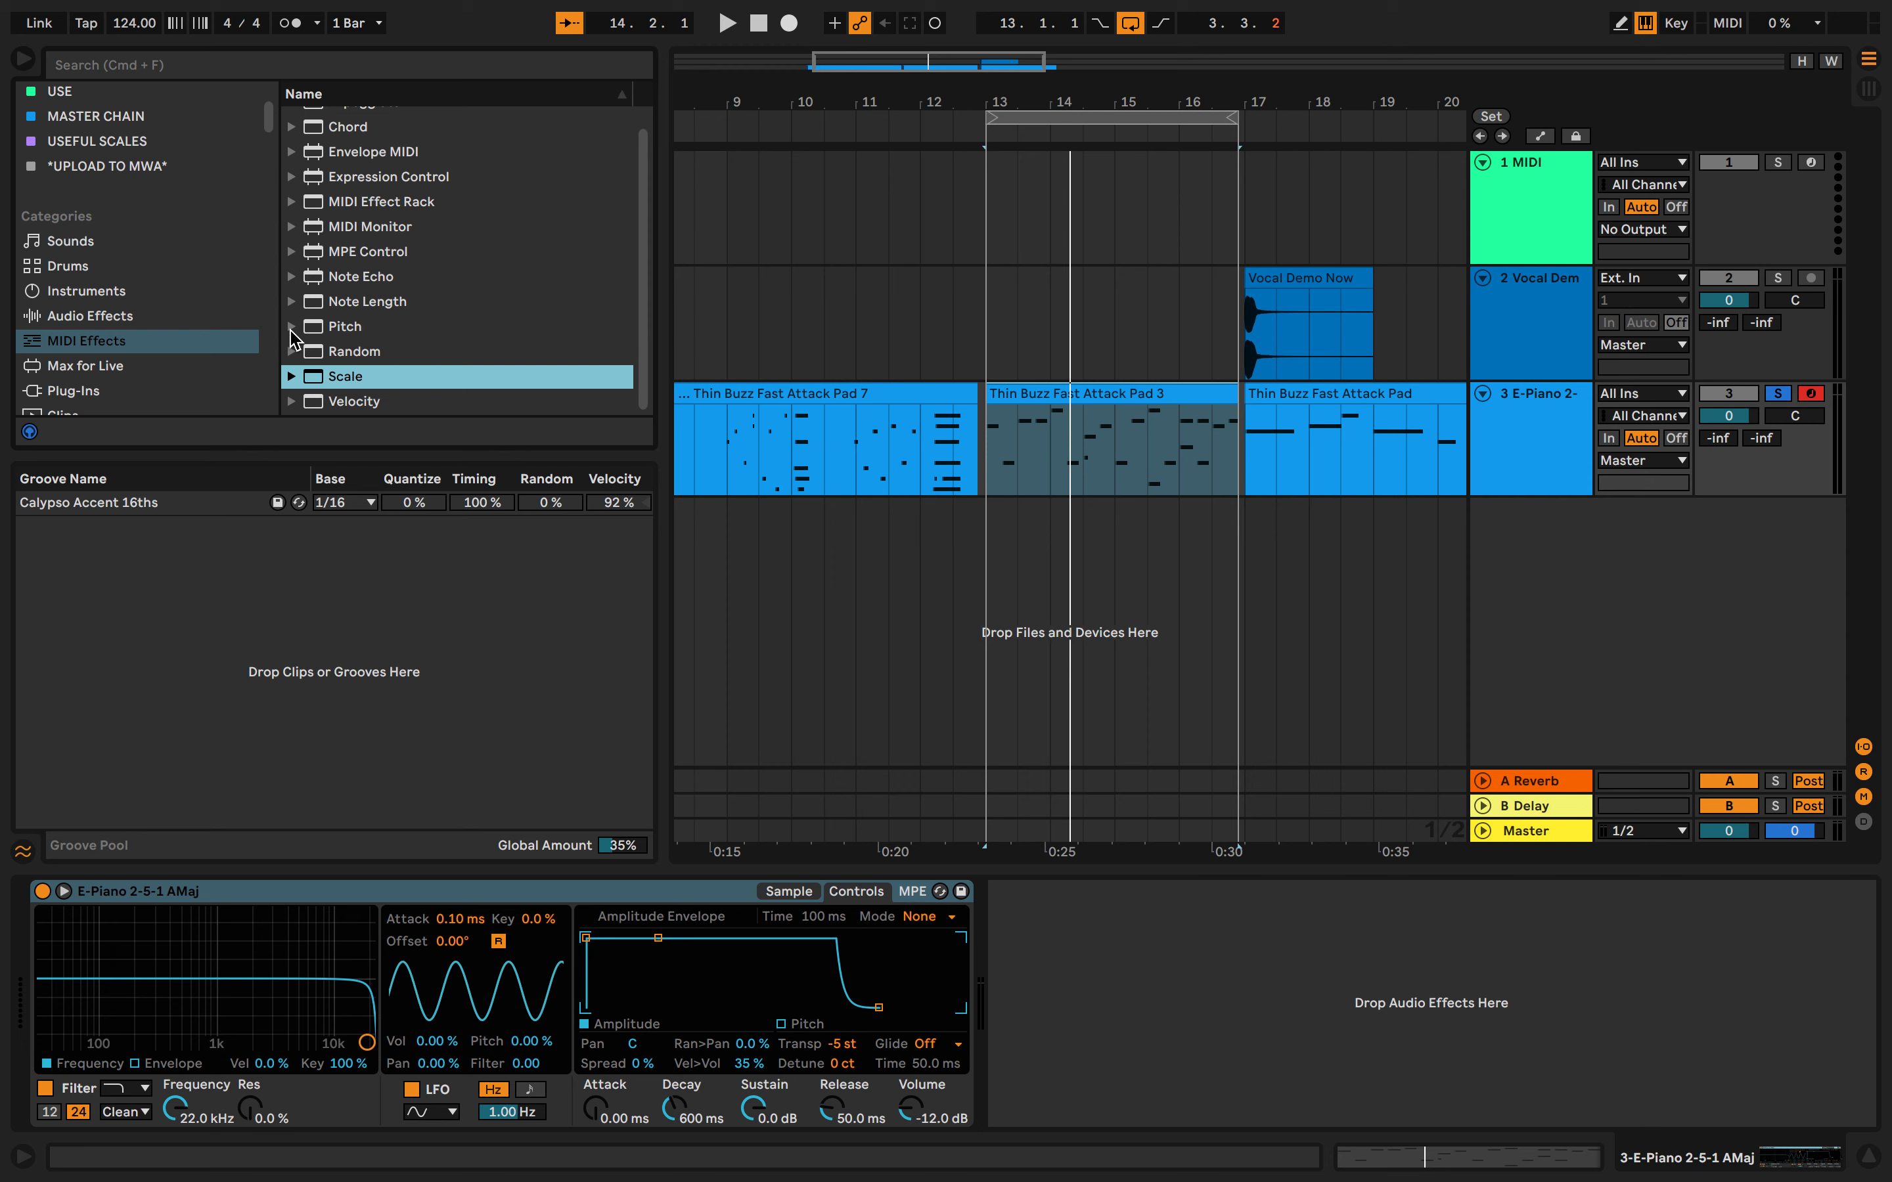
scroll(up, 3)
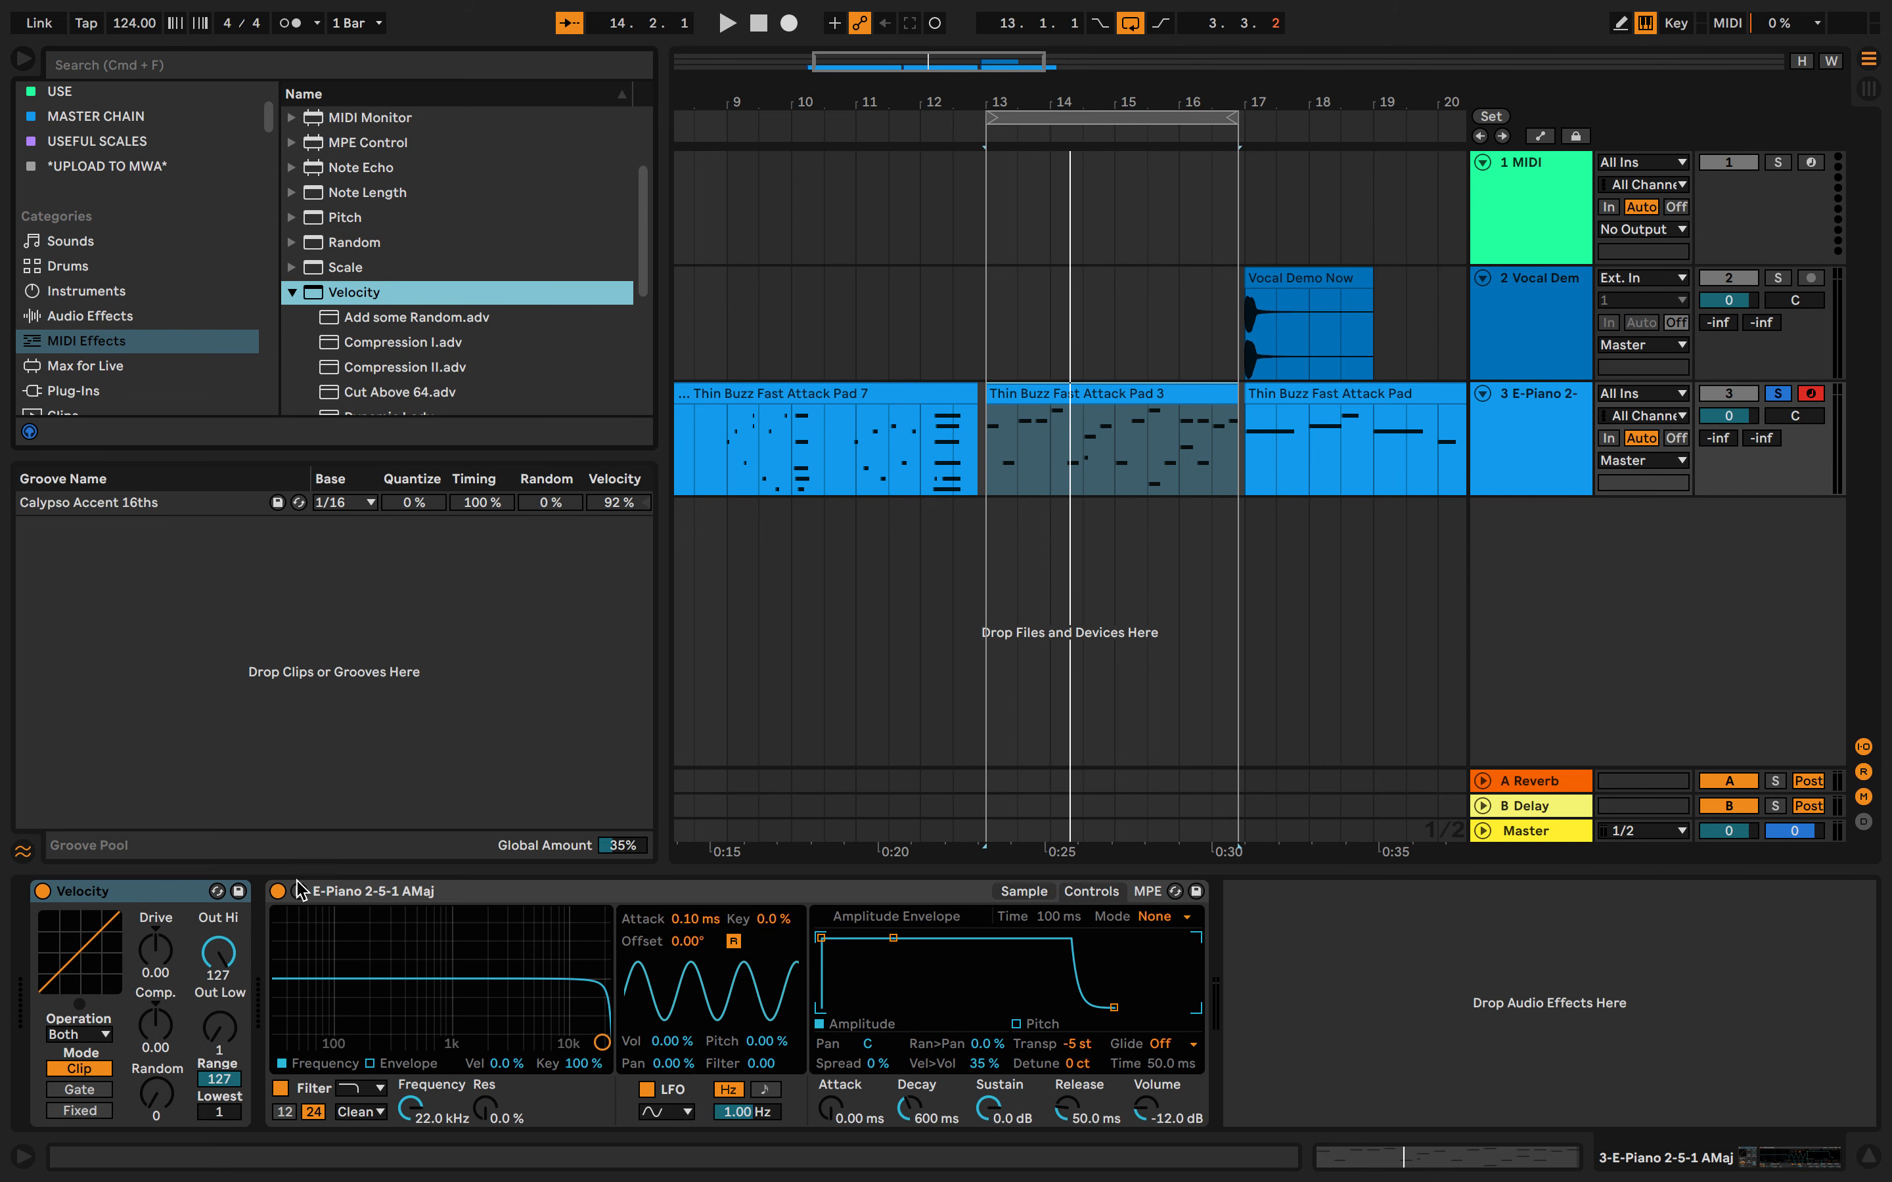
- Switch Velocity to Fixed mode at 127 with slight Drive and collapse its preset list
click(725, 23)
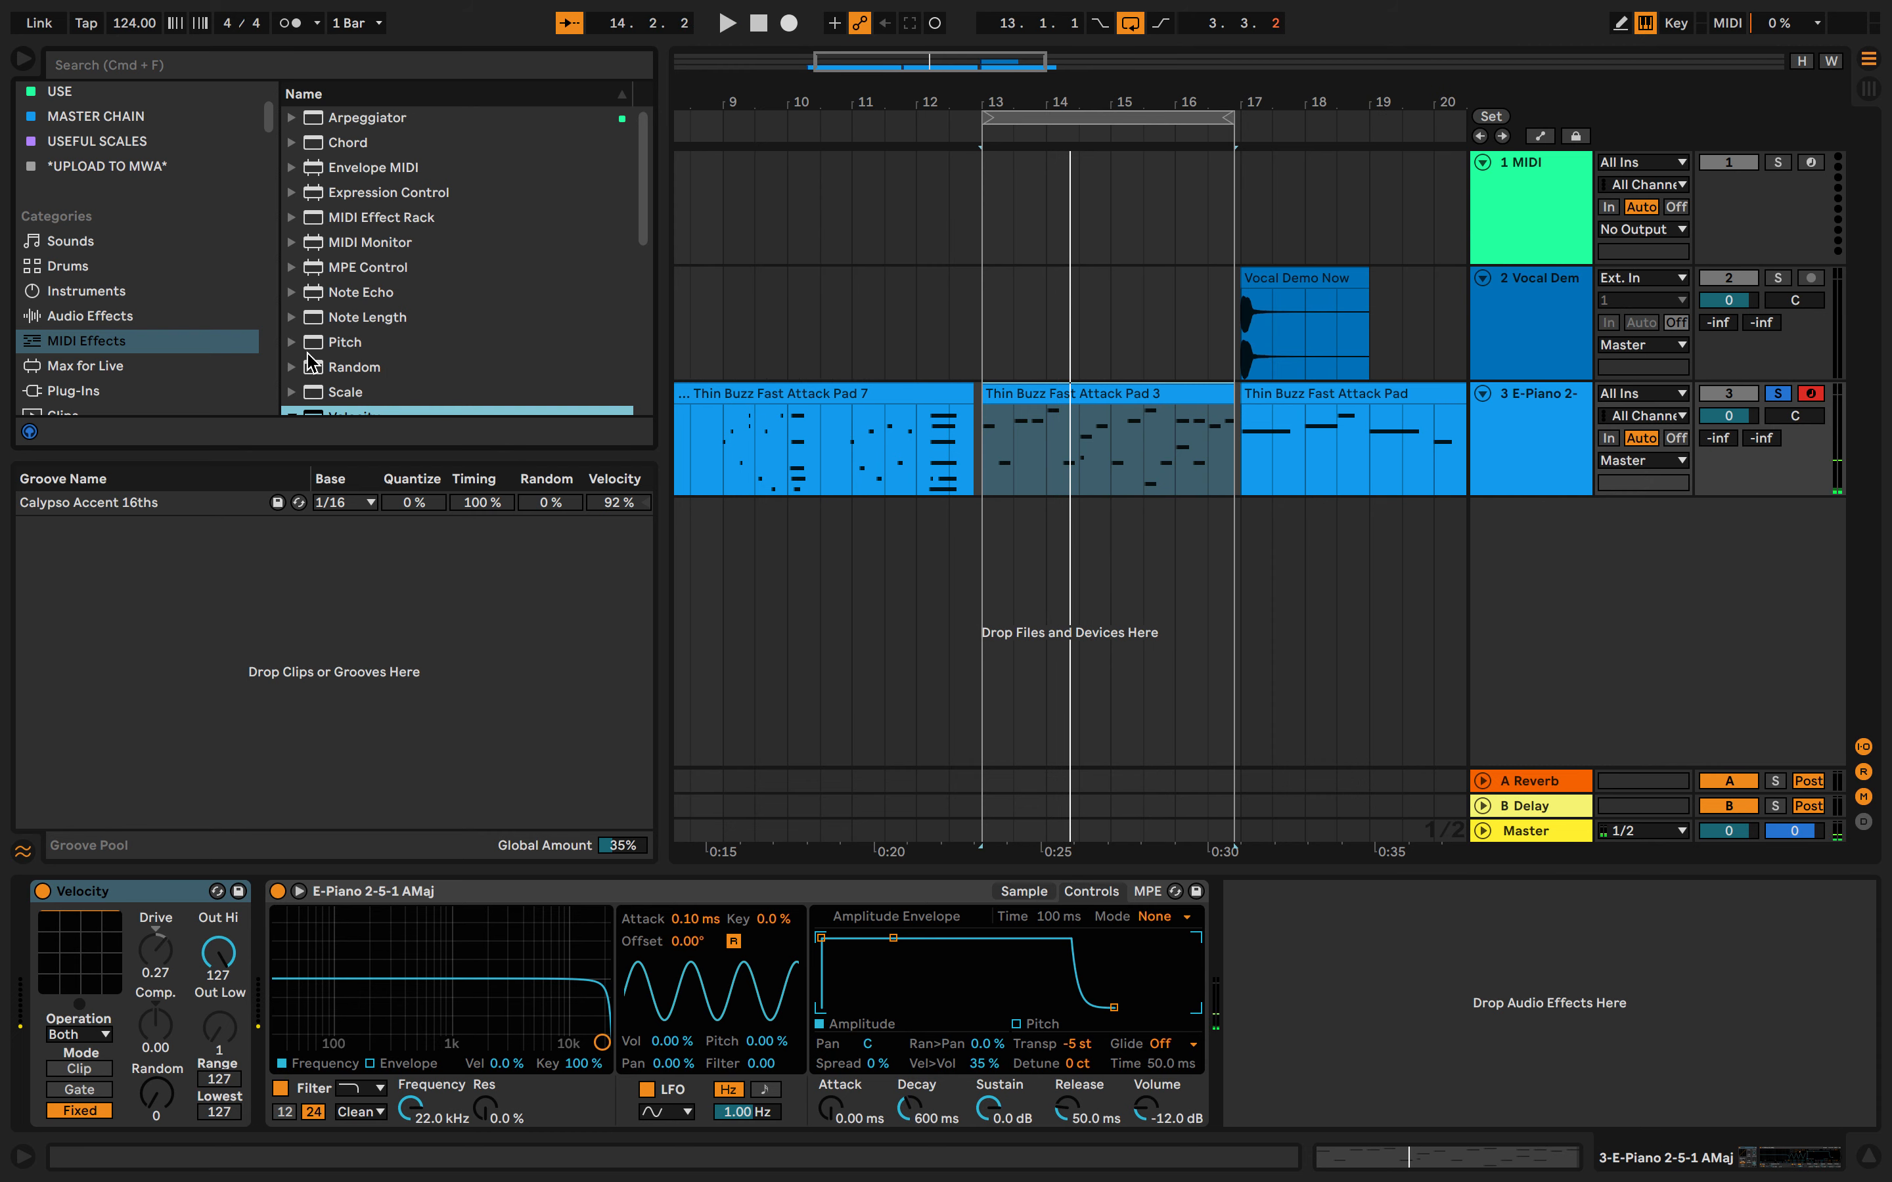
mouse_move(365, 132)
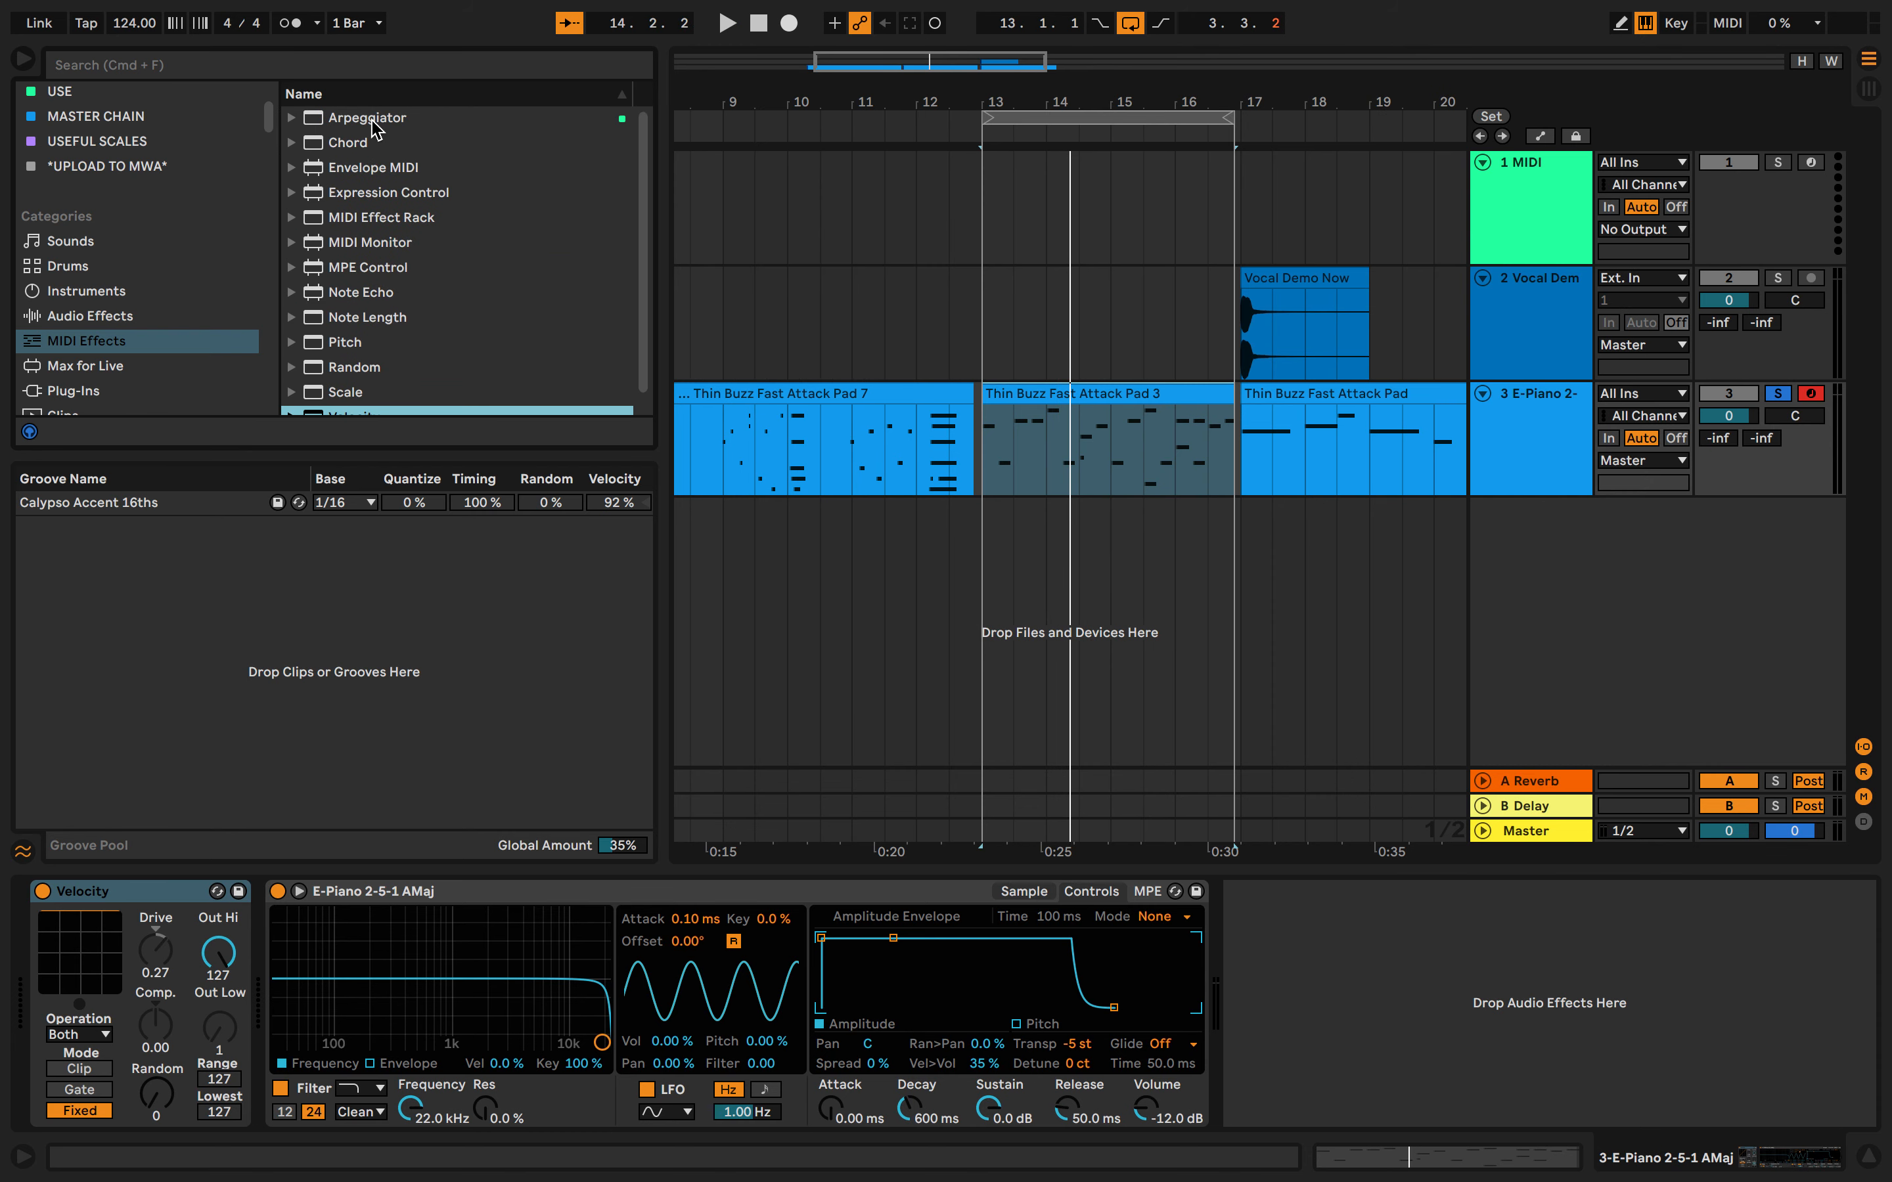
scroll(down, 3)
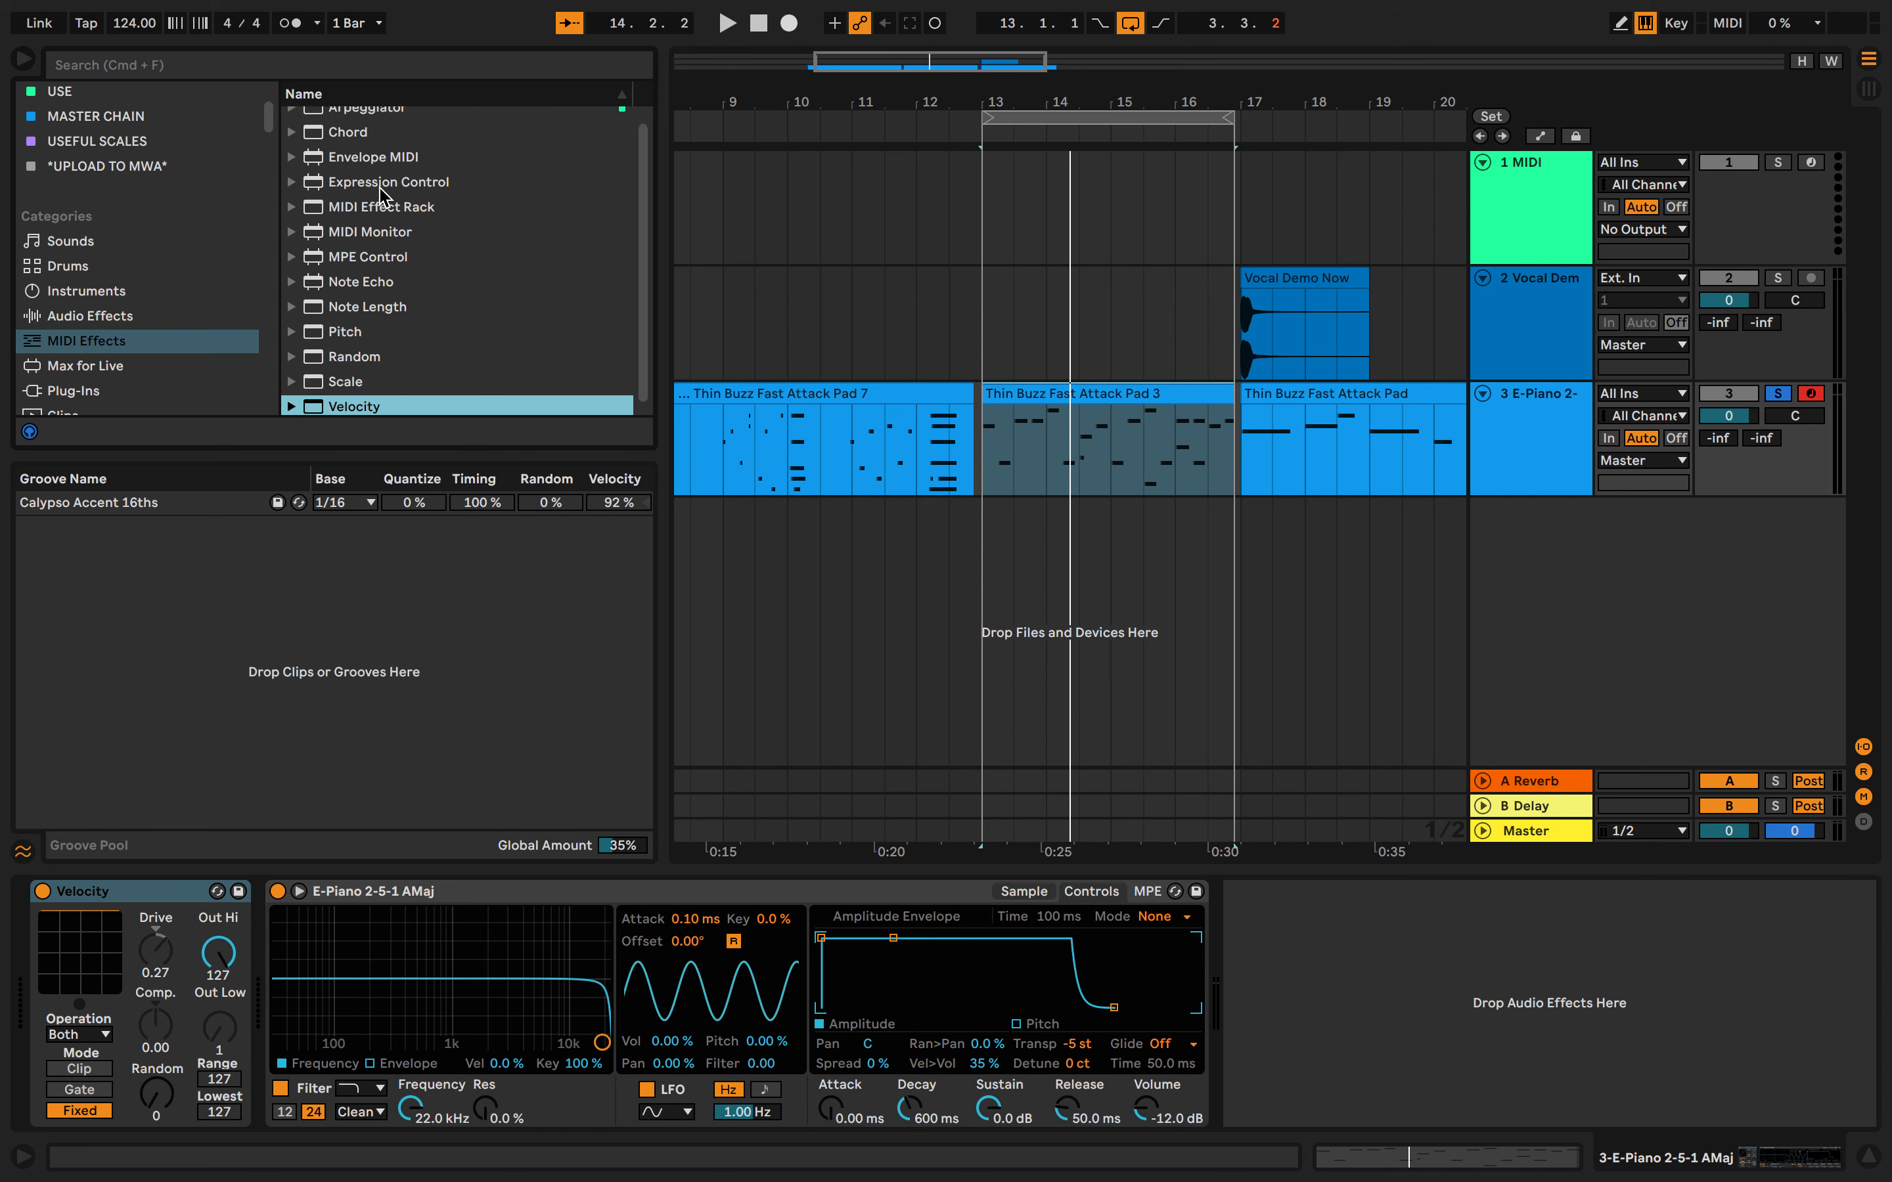
scroll(up, 3)
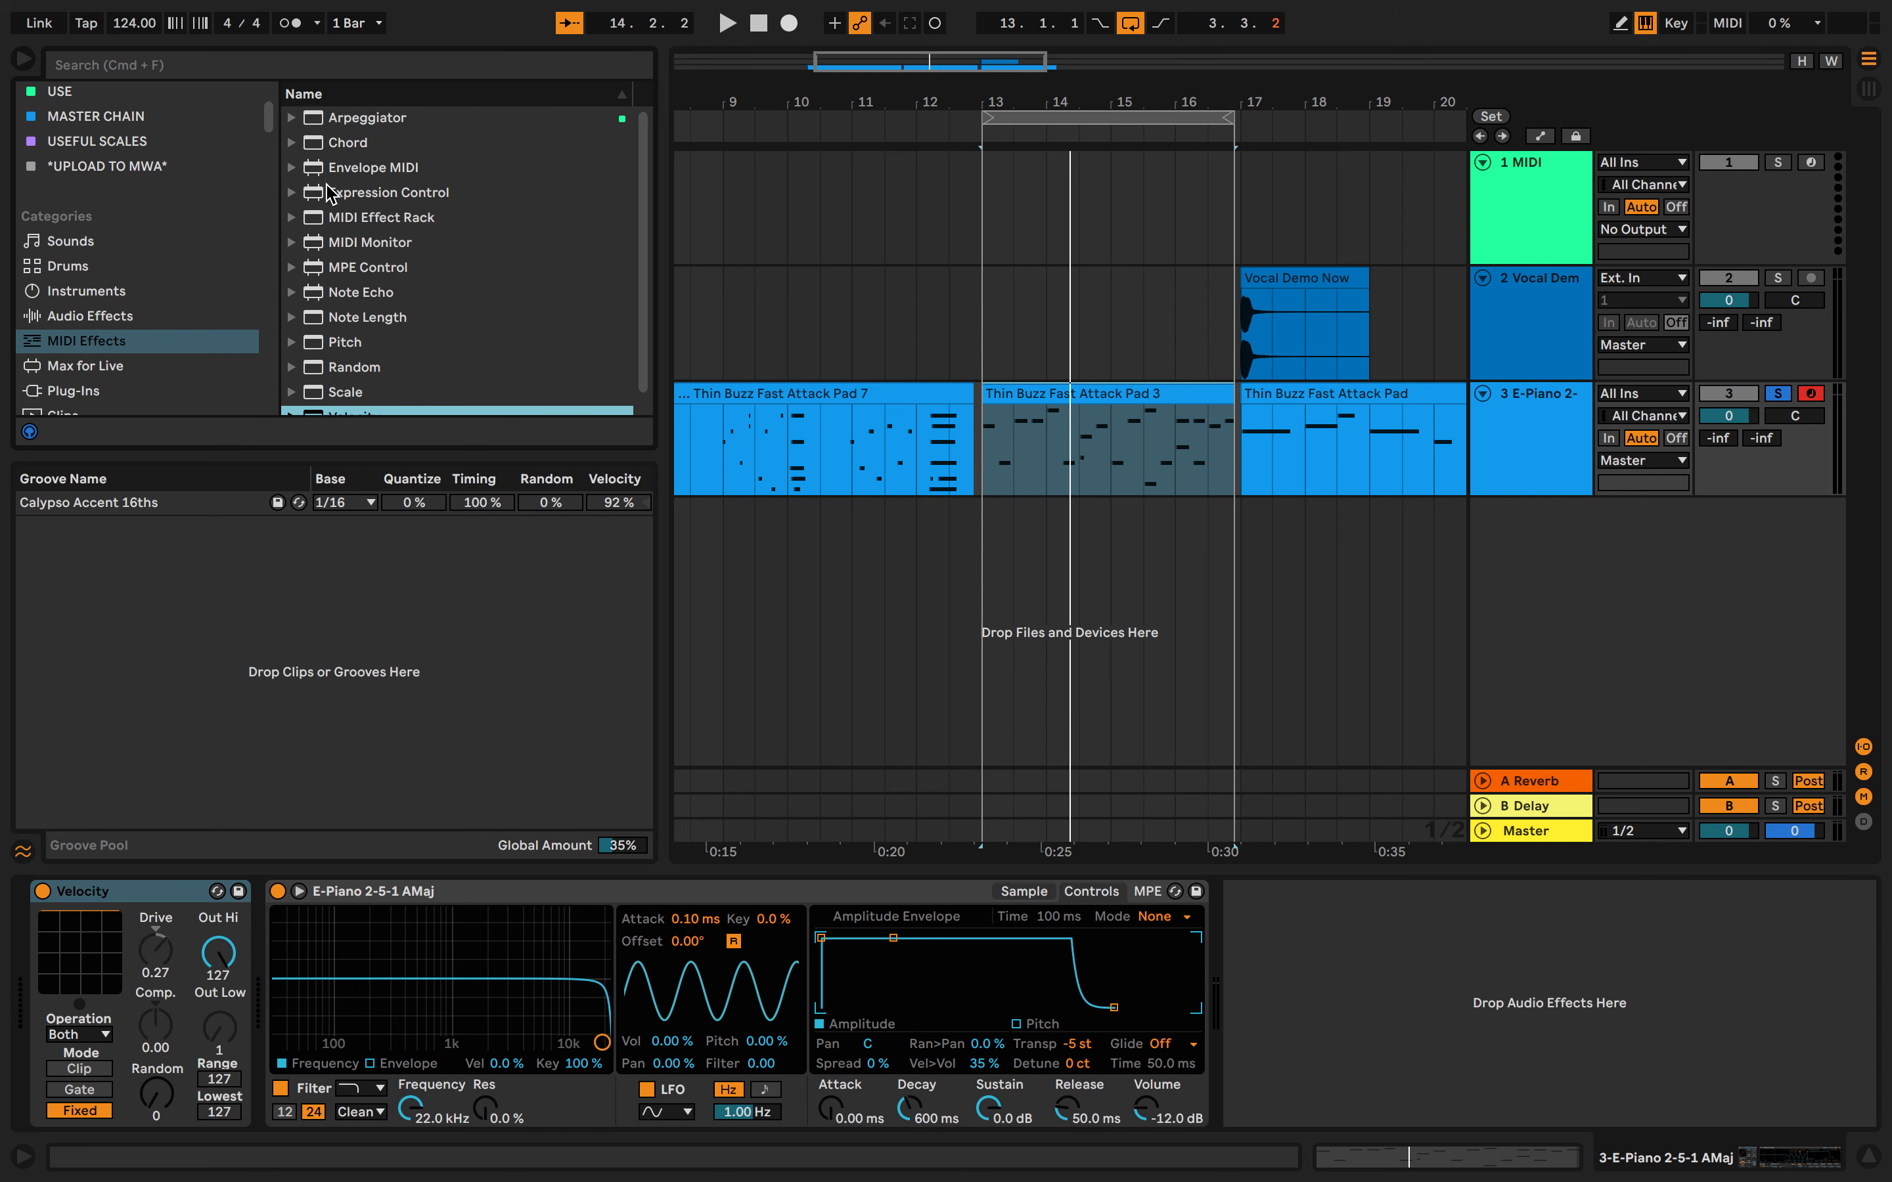